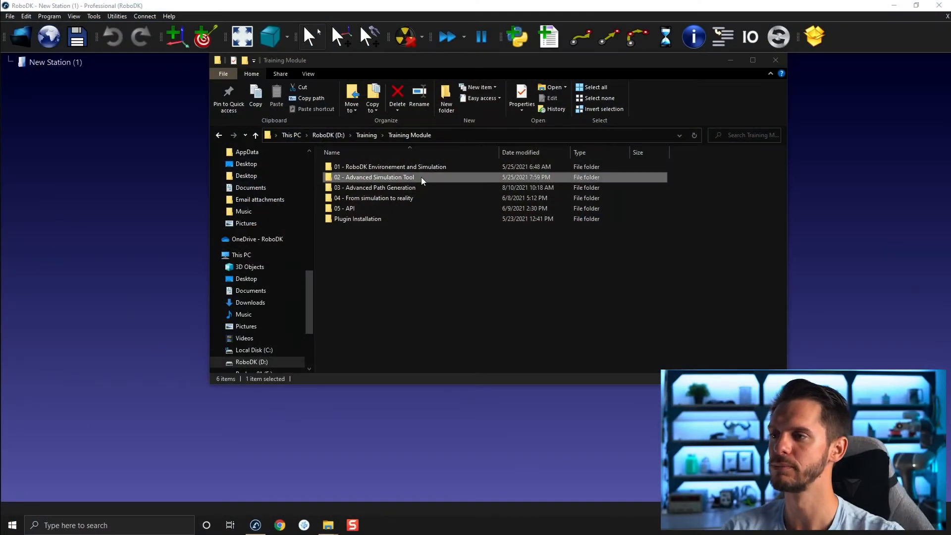
Step: Browse into 02 - Advanced Simulation Tool, then 04 - Simulation events, and select 04A - Pick and Scan.rdk
double_click(374, 177)
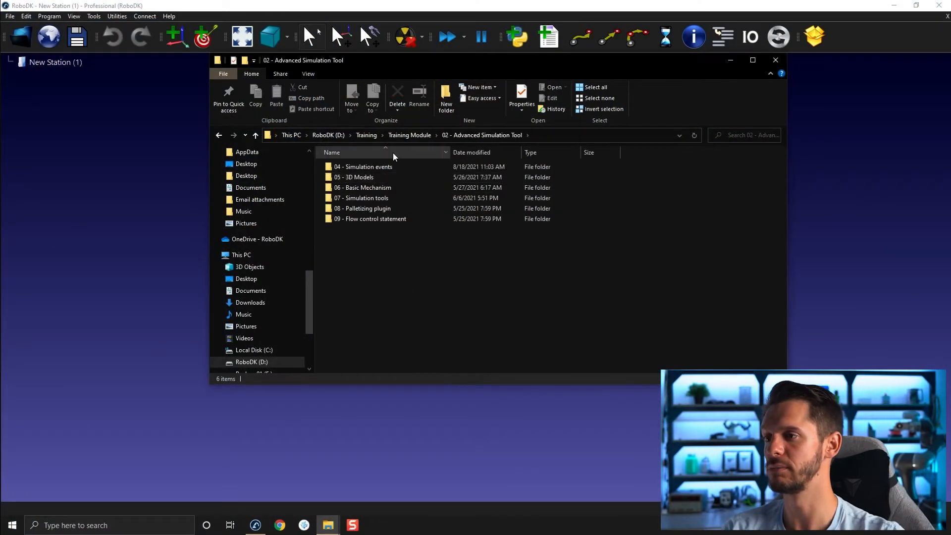
left_click(362, 167)
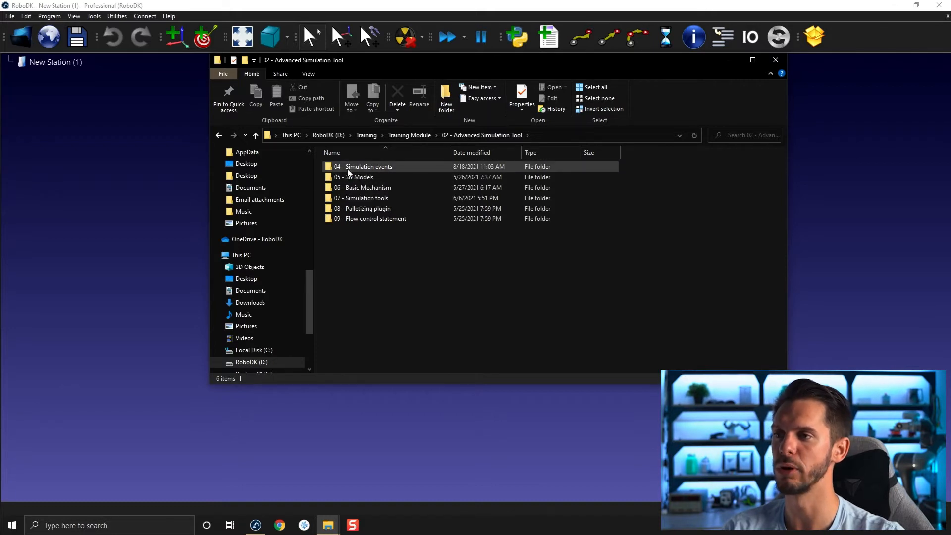
double_click(363, 167)
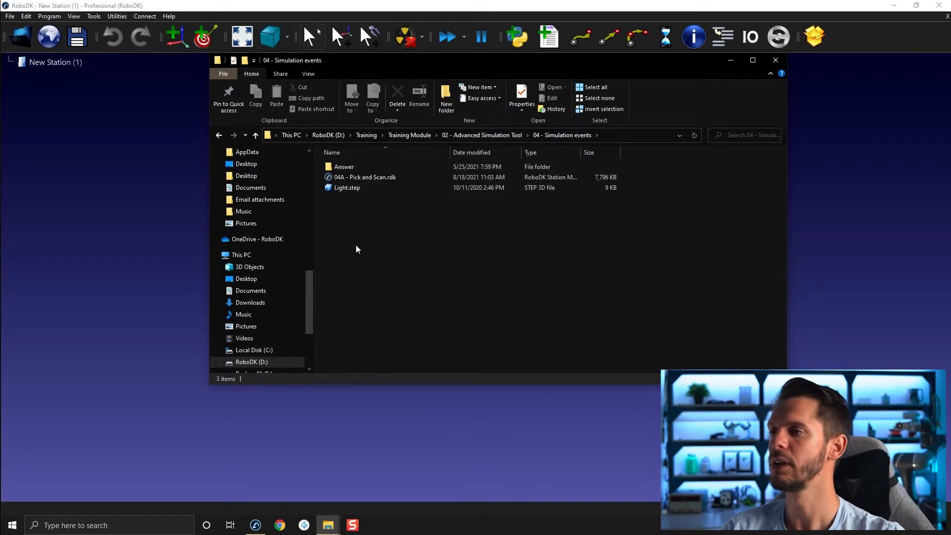
left_click(344, 166)
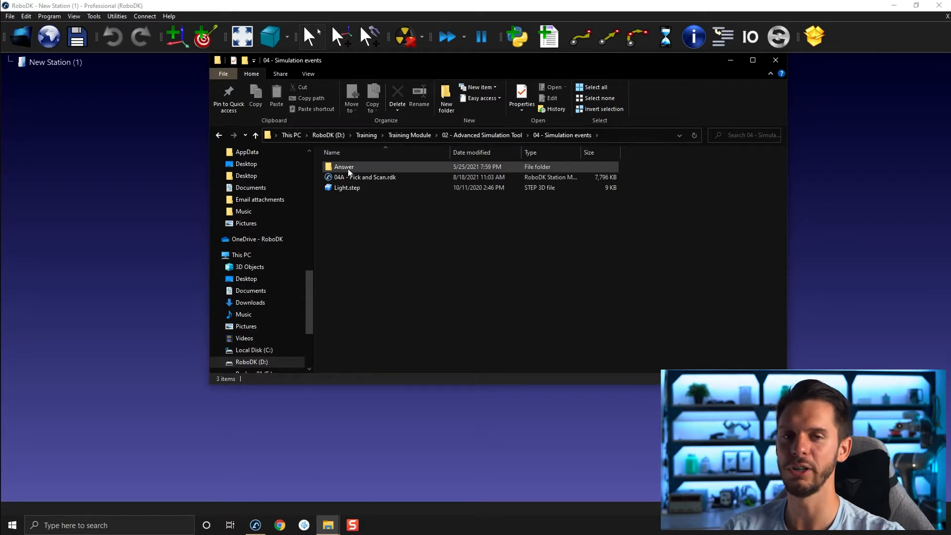
left_click(375, 285)
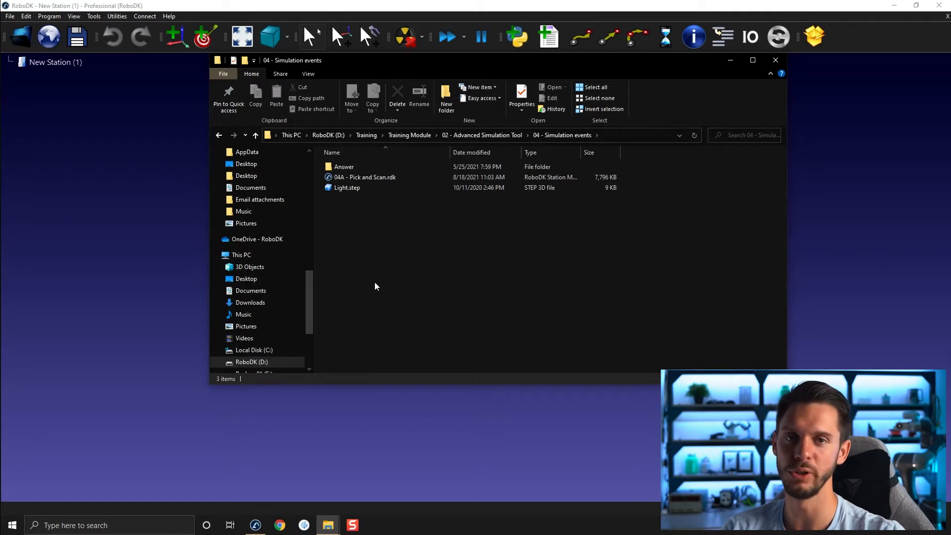
left_click(364, 176)
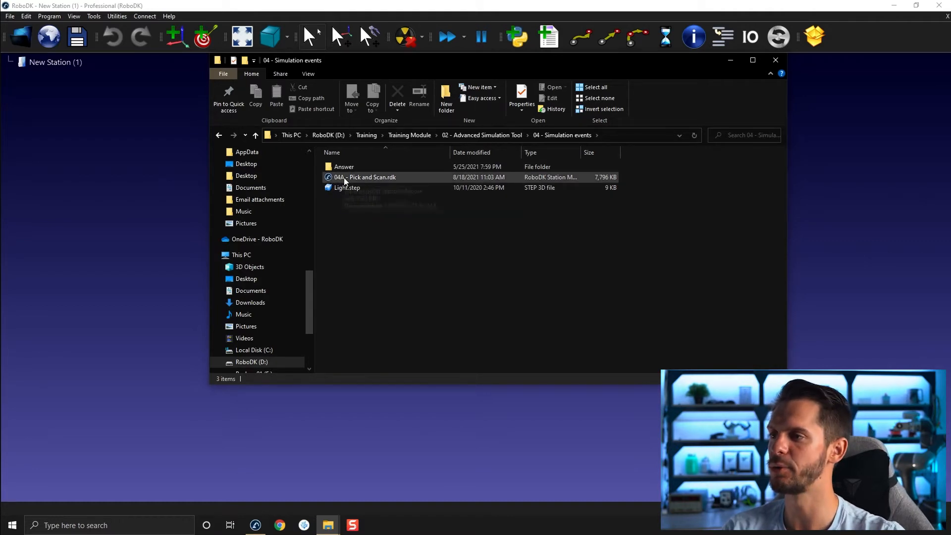
mouse_move(361, 177)
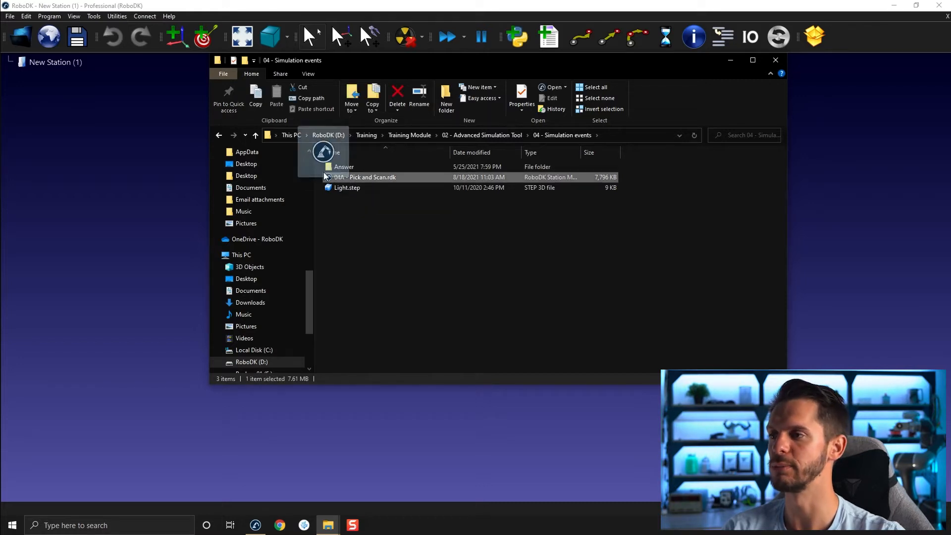
Step: Load the 04A - Pick and Scan.rdk station into RoboDK
double_click(371, 176)
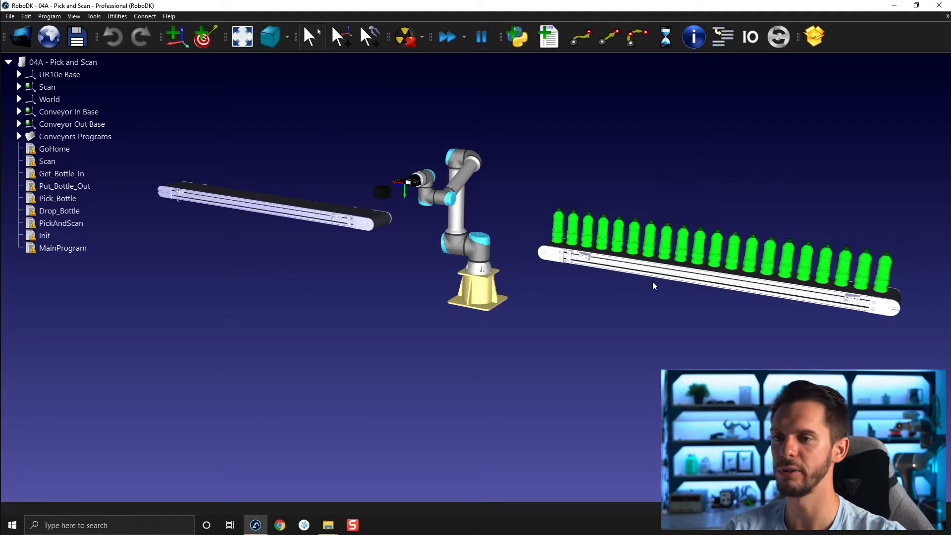
mouse_move(379, 253)
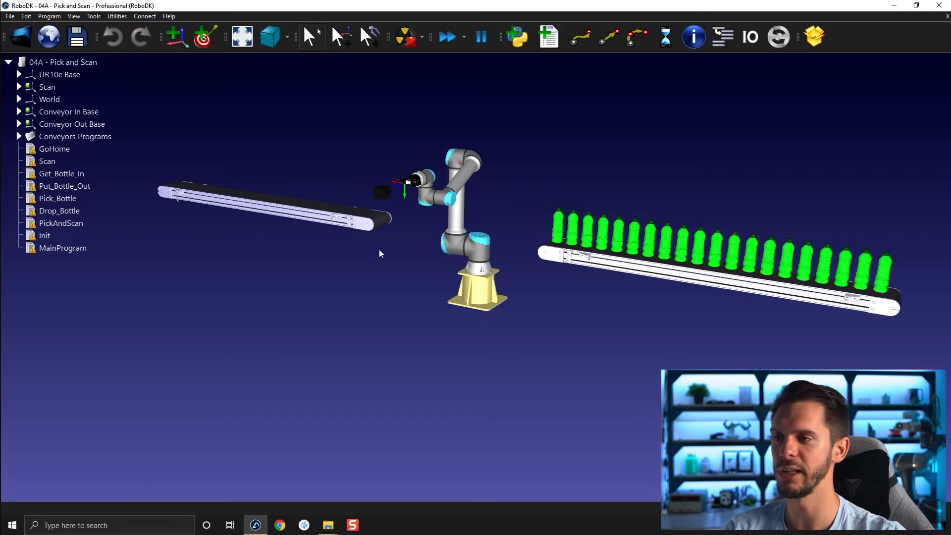
mouse_move(548, 227)
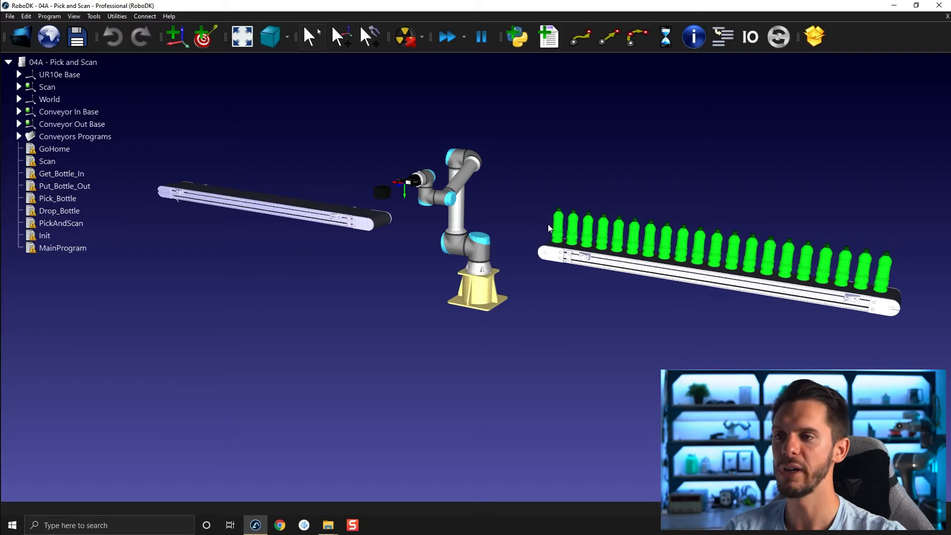
mouse_move(564, 236)
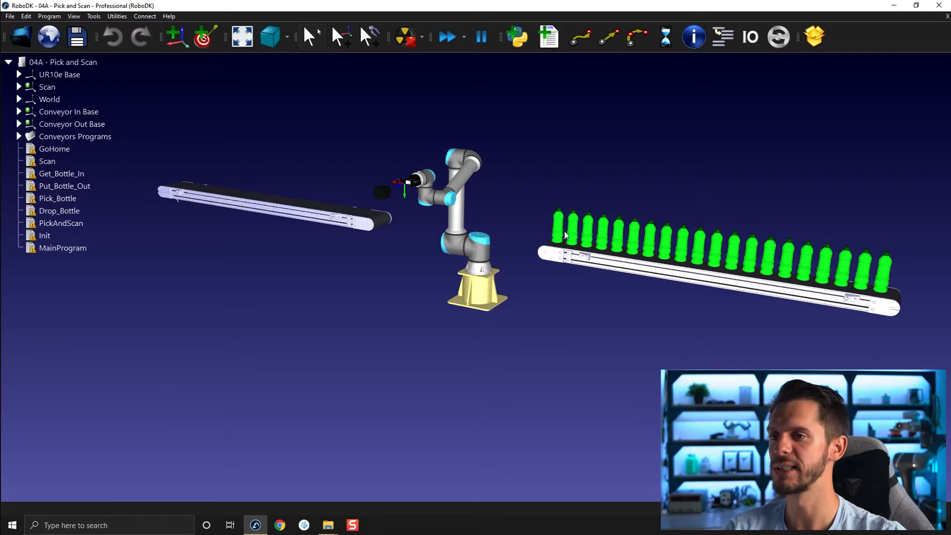
mouse_move(553, 193)
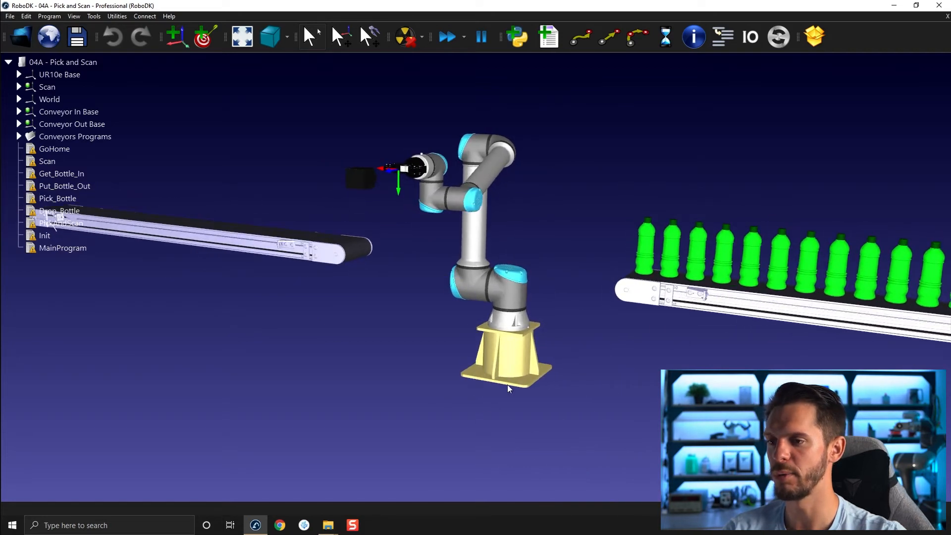
mouse_move(368, 185)
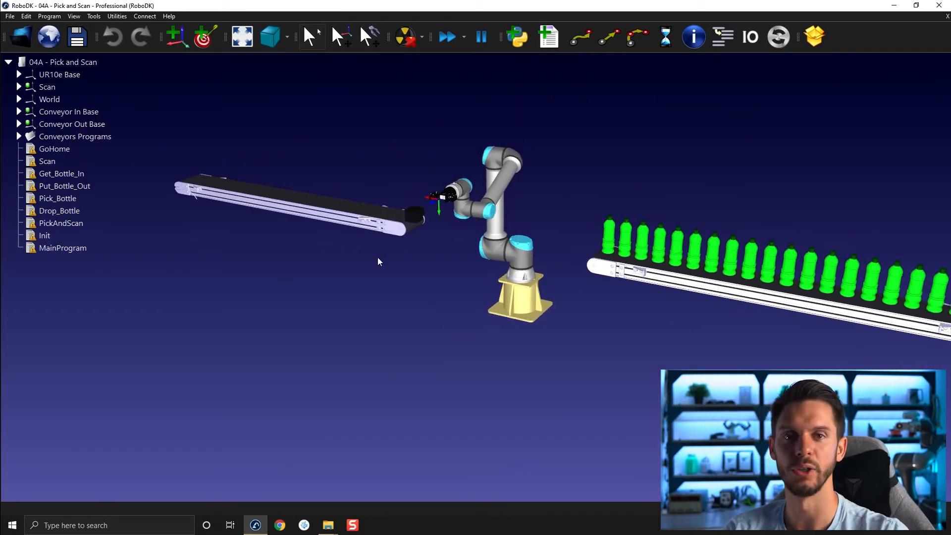
mouse_move(187, 152)
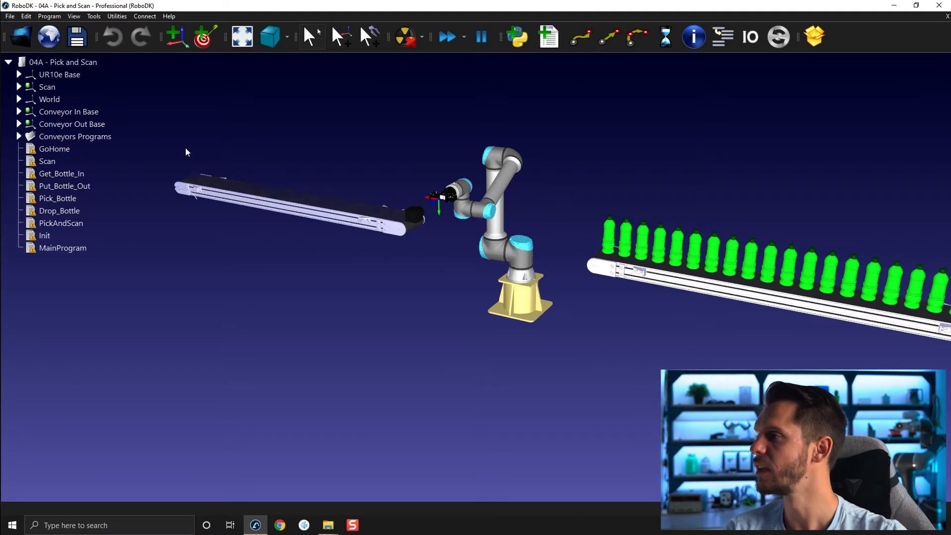
Step: Expand UR10e Base to view its grippers, then select the Floor and Bottle objects
left_click(19, 74)
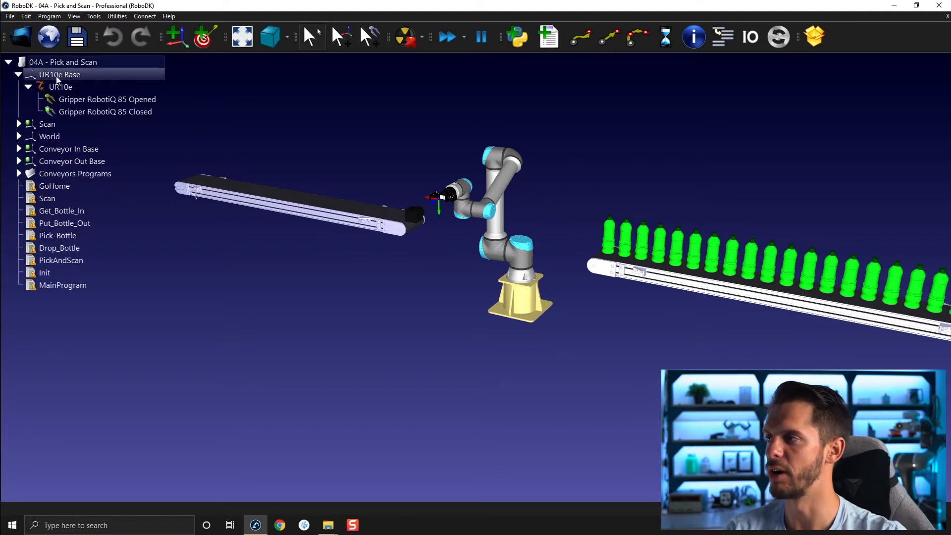
left_click(107, 99)
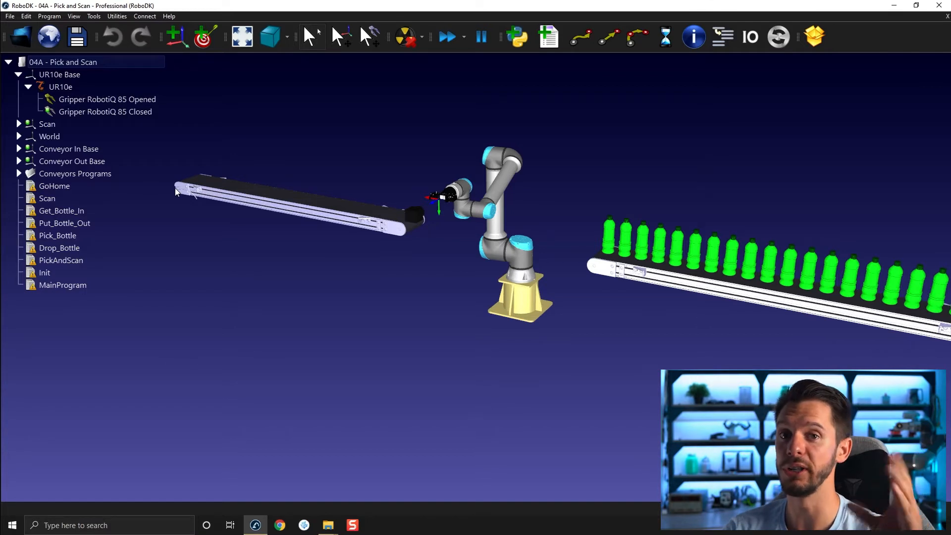
left_click(60, 74)
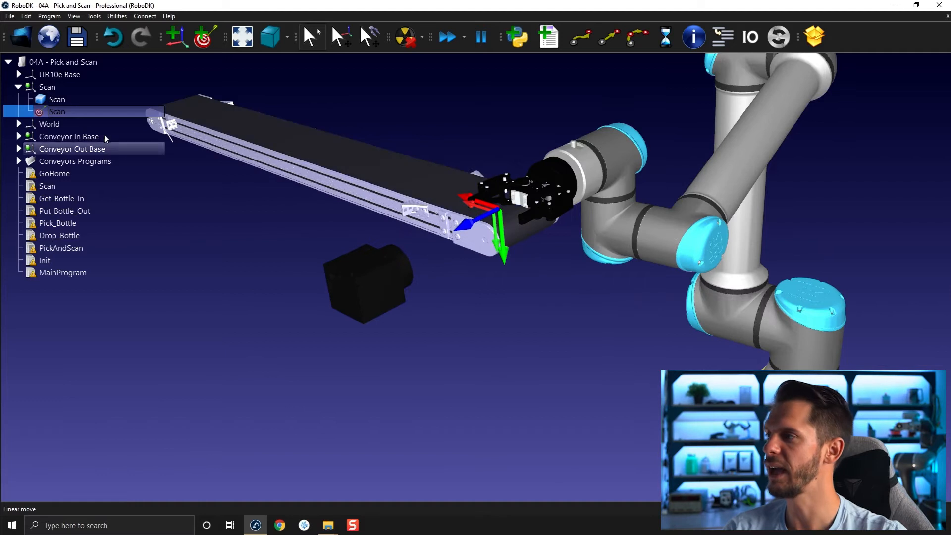
left_click(19, 74)
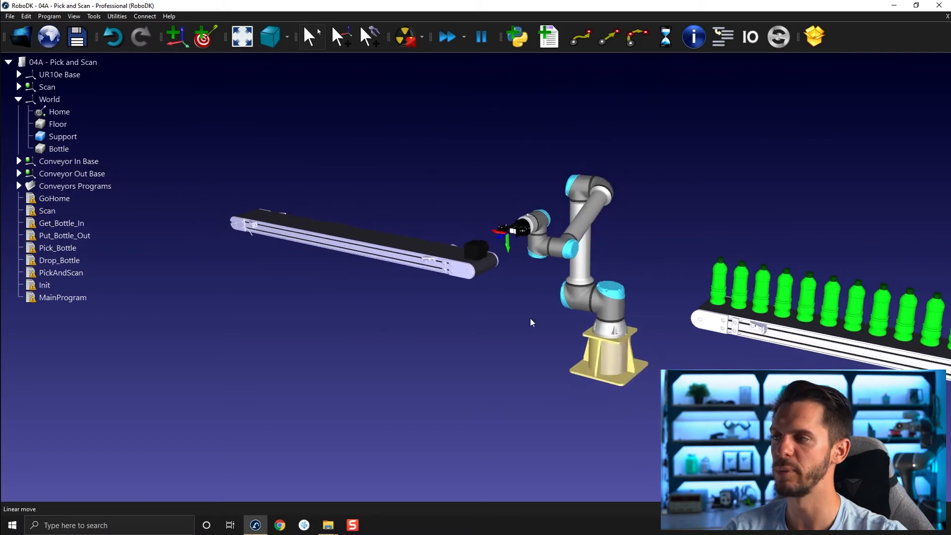
left_click(59, 124)
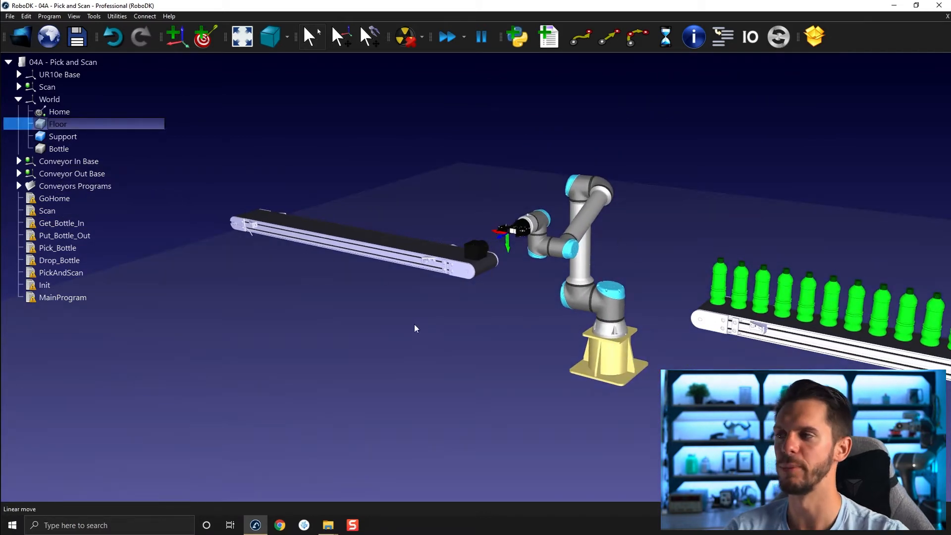
left_click(59, 149)
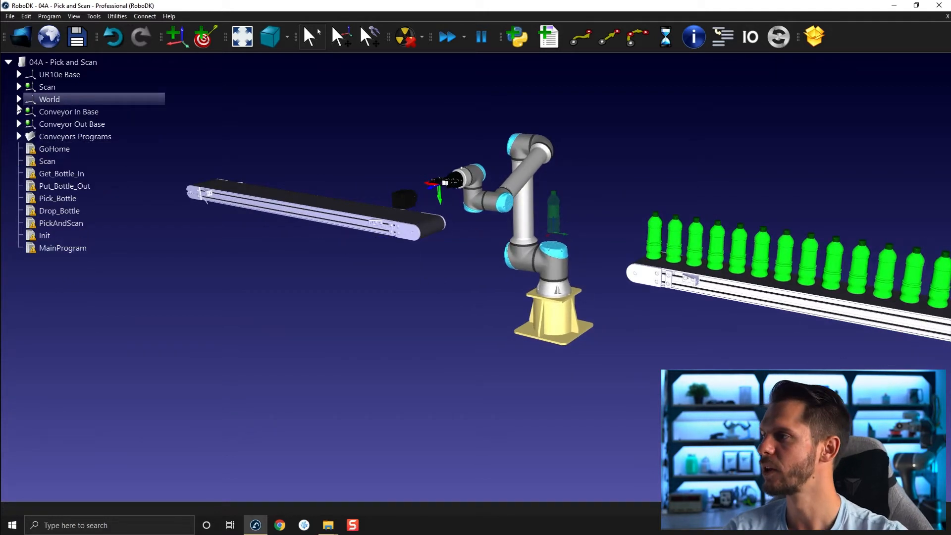
Step: List the bottles under Conveyor In Base and locate a selected bottle in the tree
left_click(19, 112)
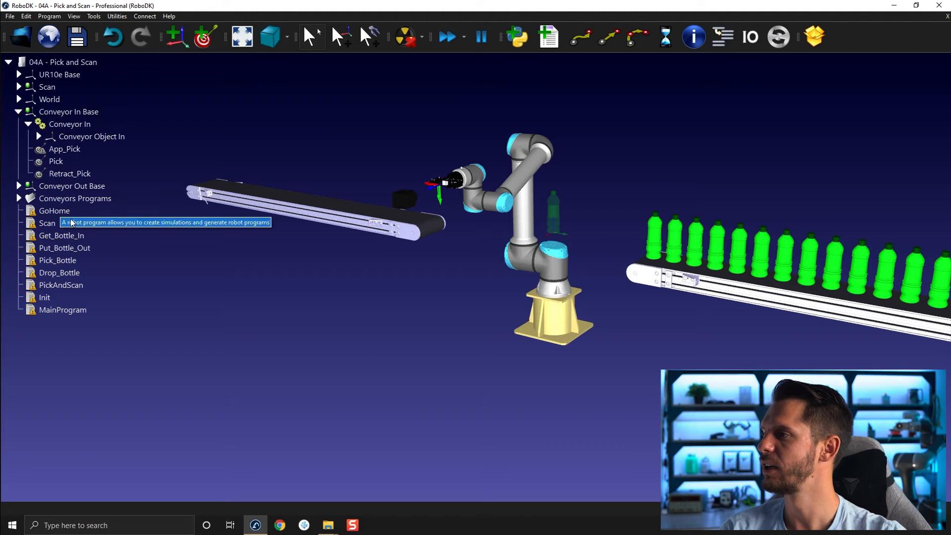
mouse_move(702, 333)
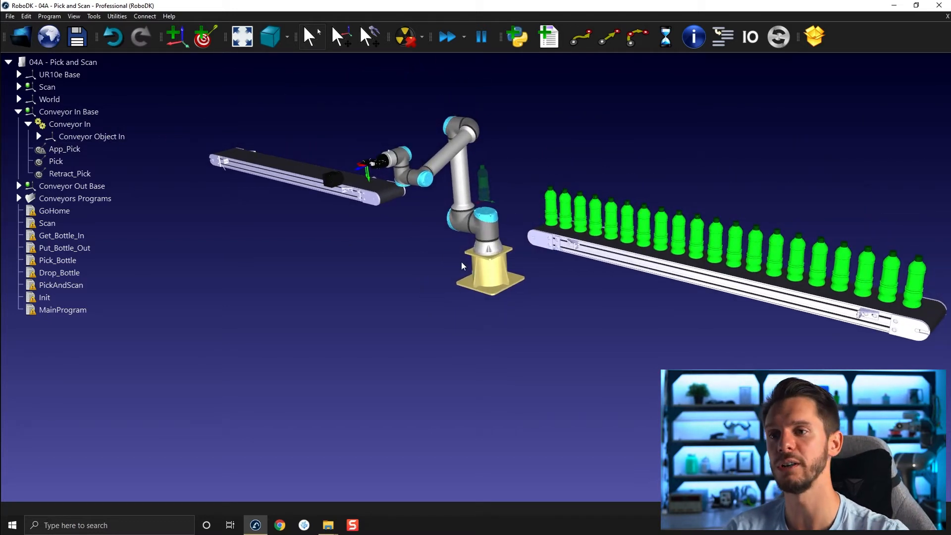
mouse_move(391, 321)
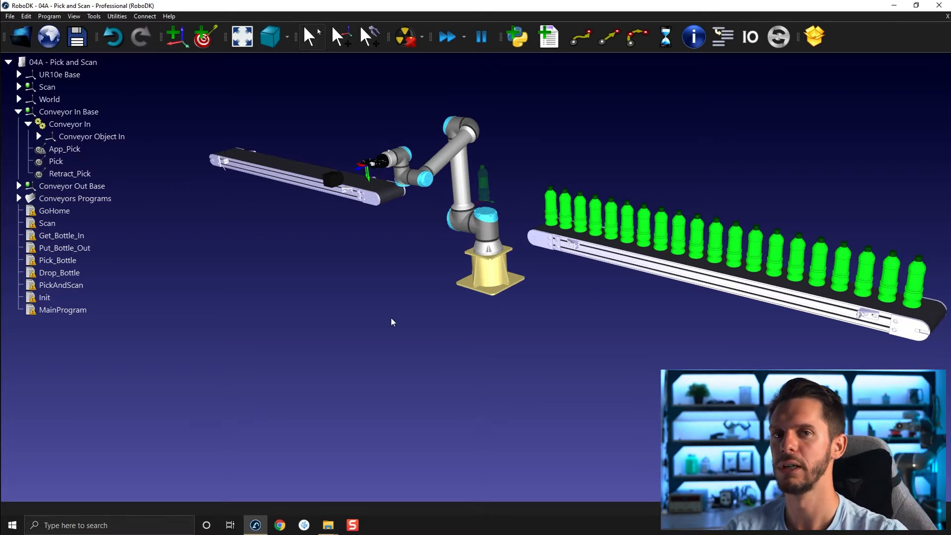
mouse_move(669, 294)
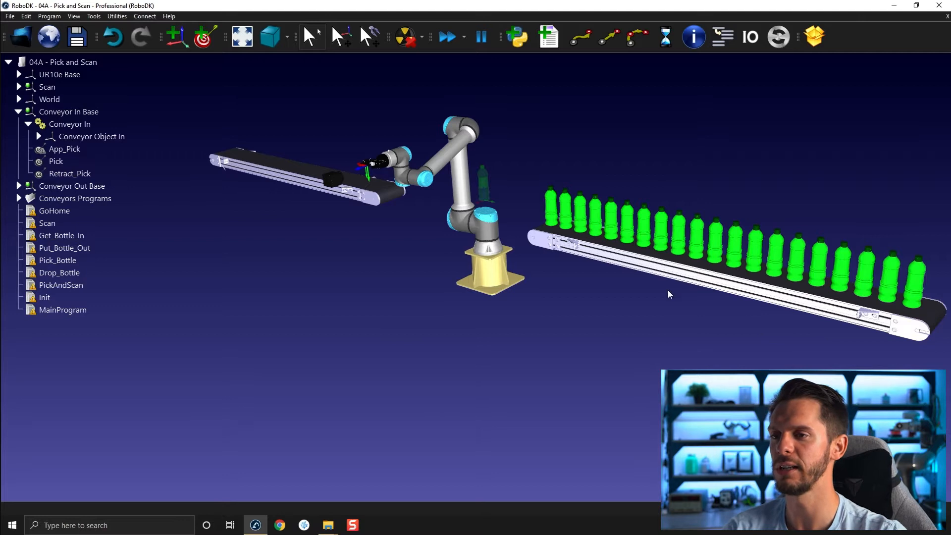
mouse_move(663, 295)
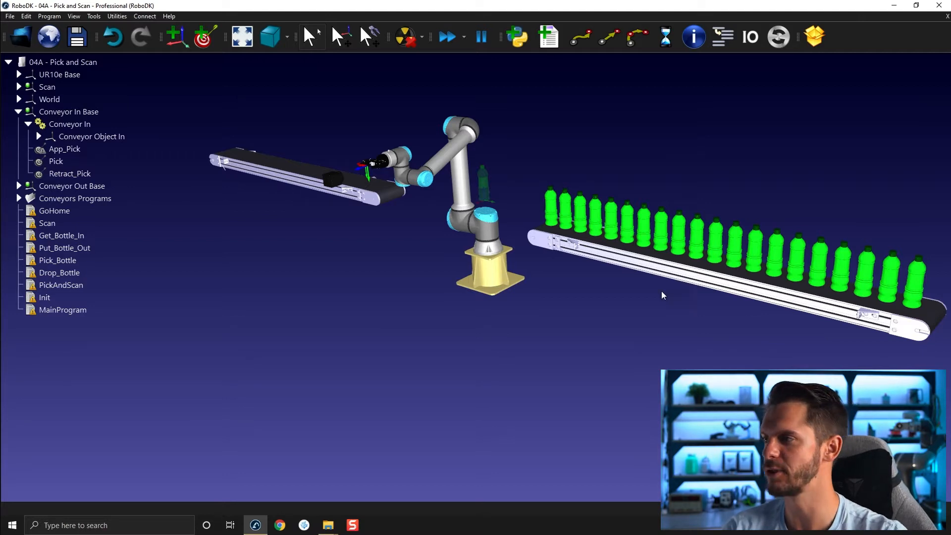
left_click(37, 135)
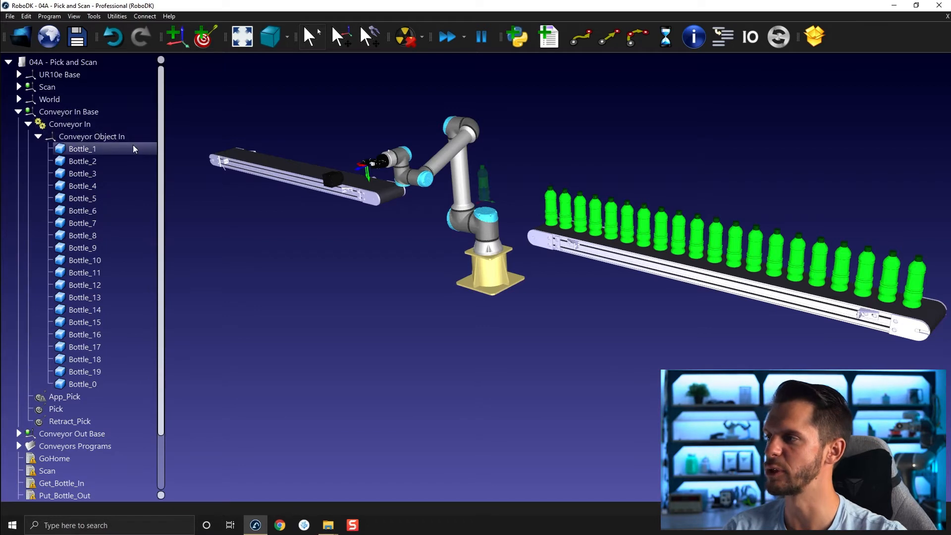
left_click(82, 173)
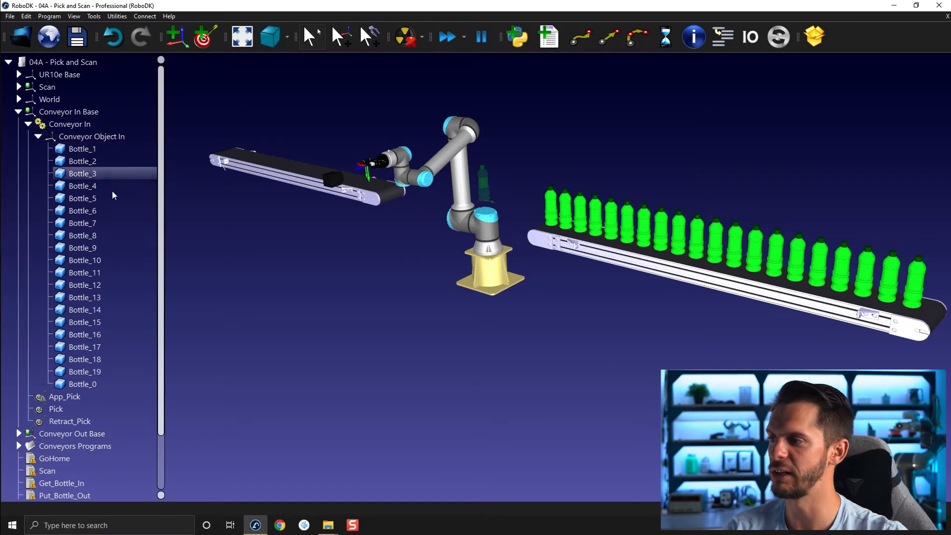
left_click(83, 211)
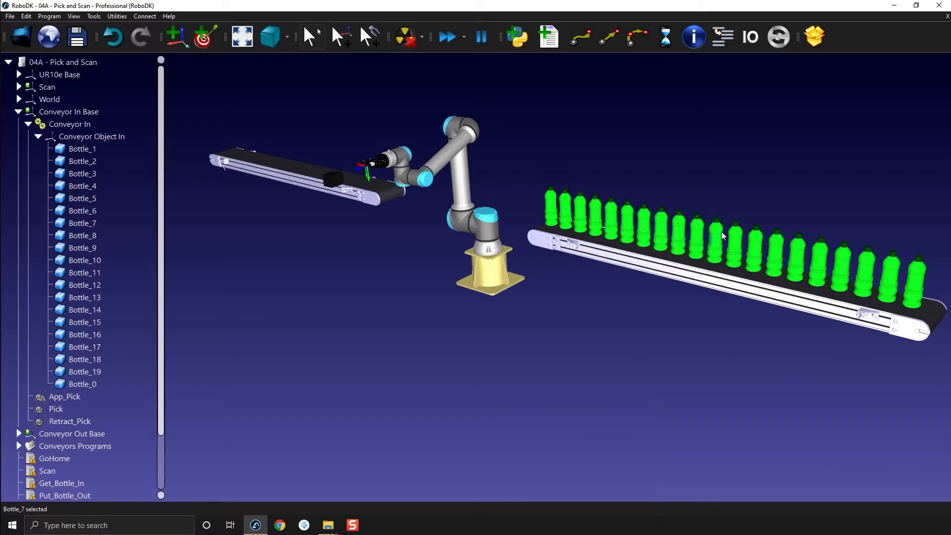
right_click(721, 236)
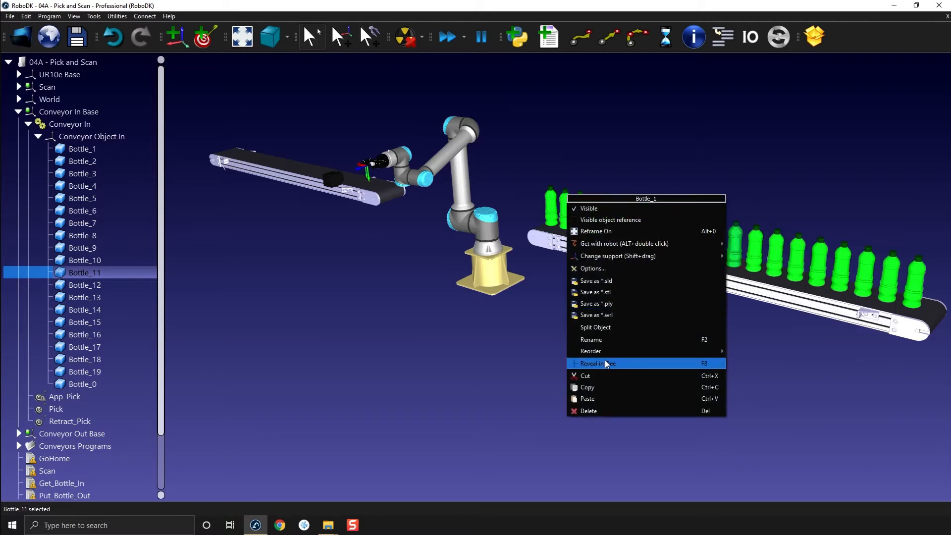
left_click(597, 363)
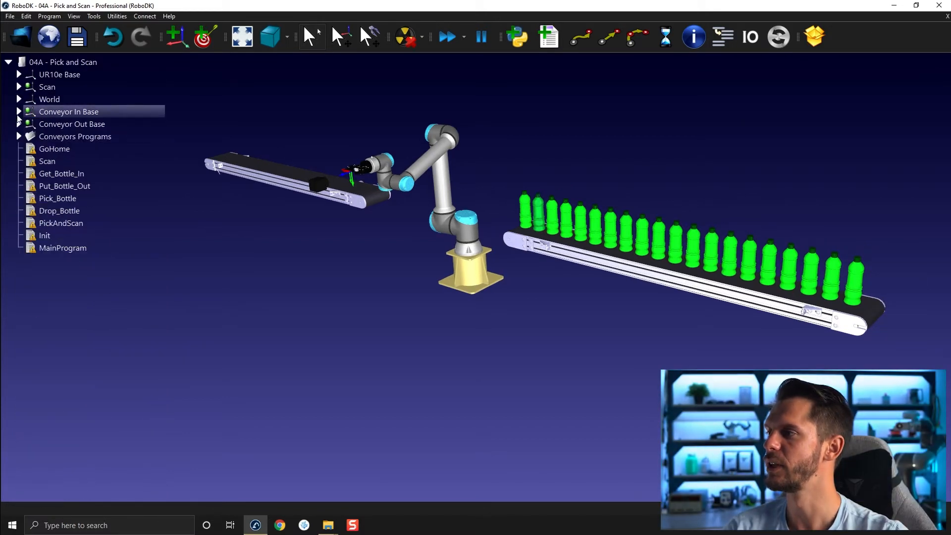
Step: Expand Conveyor Out Base and move the robot to the Drop and Retract_Drop targets
left_click(18, 124)
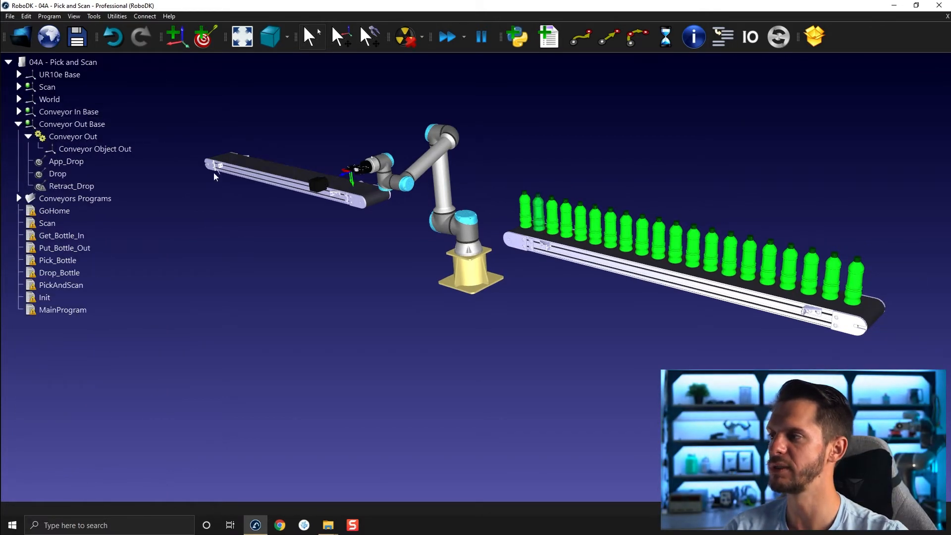
left_click(71, 124)
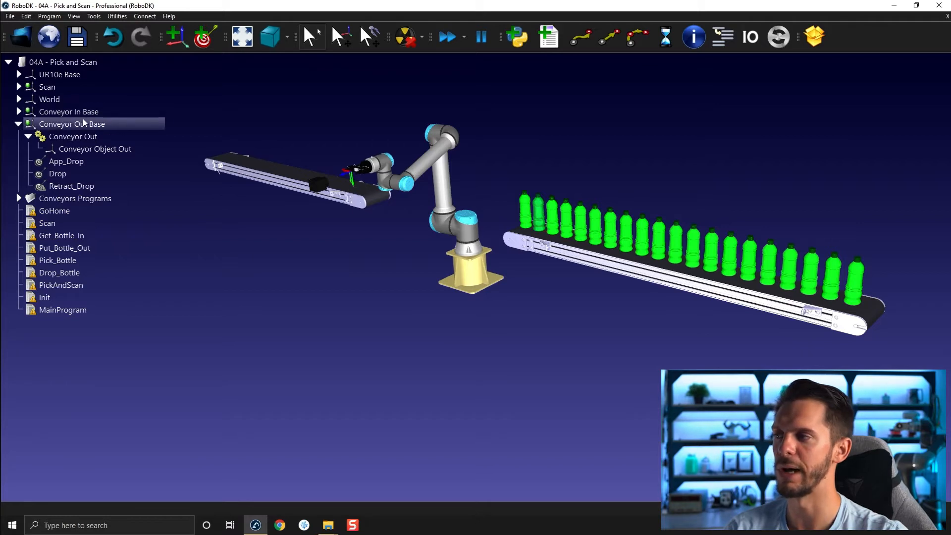
left_click(94, 149)
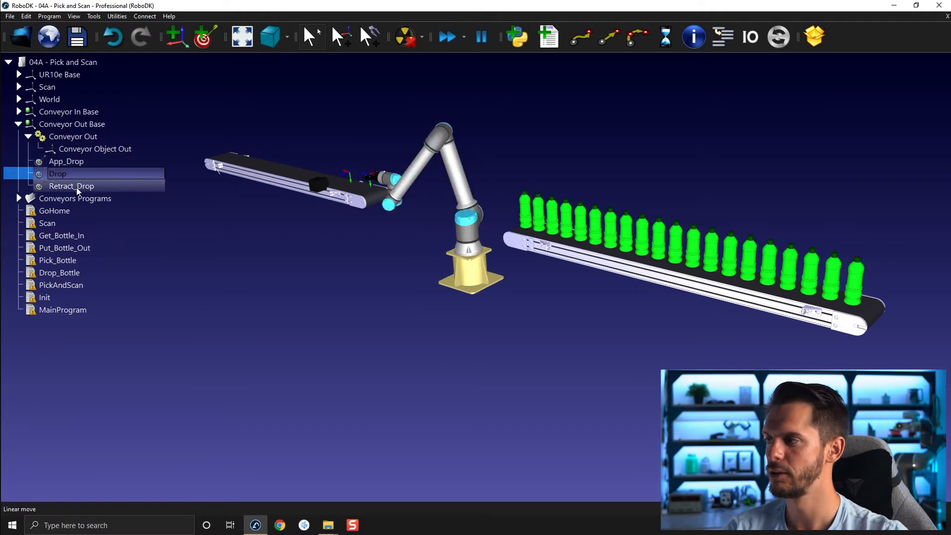
left_click(71, 186)
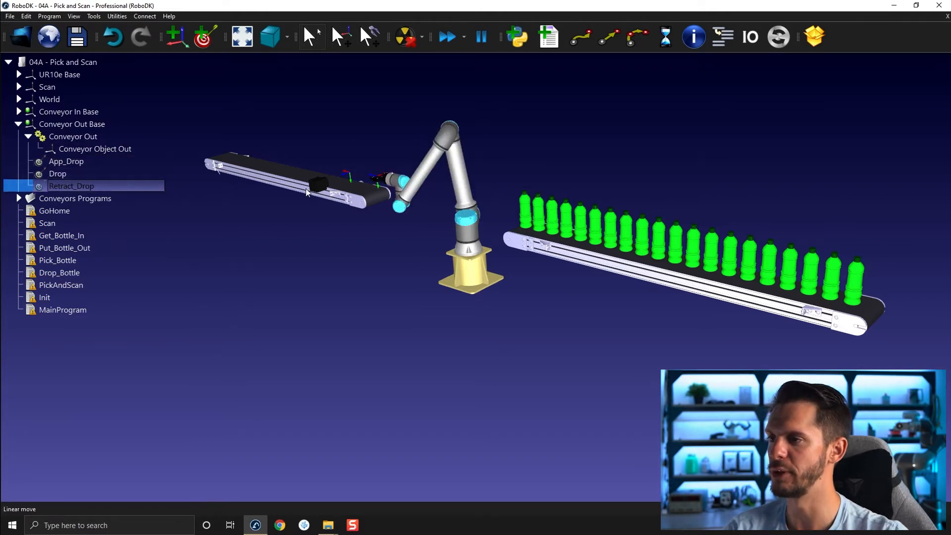
left_click(19, 124)
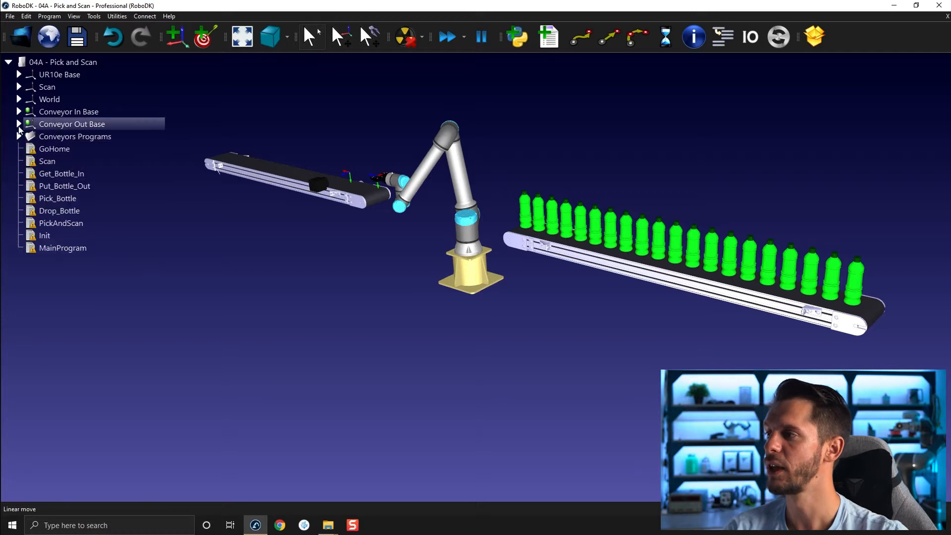
Step: Expand Conveyors Programs and select NextPart_Out, InitConvPosition, Init, NextPart_In and GoHome
left_click(19, 137)
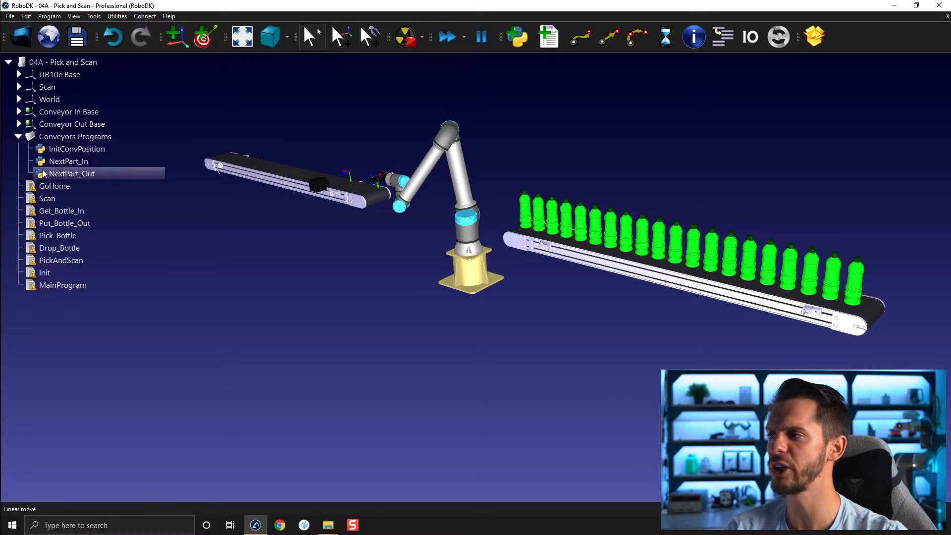
left_click(75, 149)
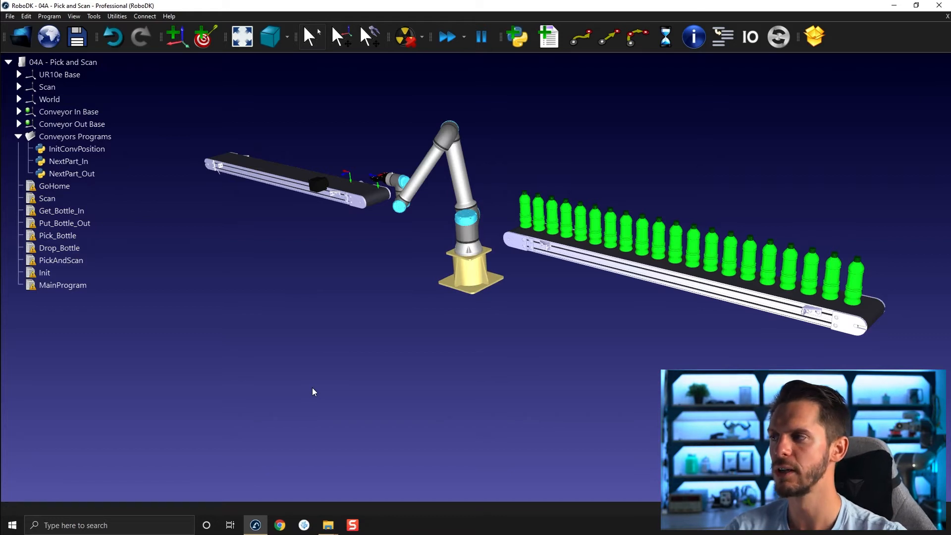
left_click(76, 148)
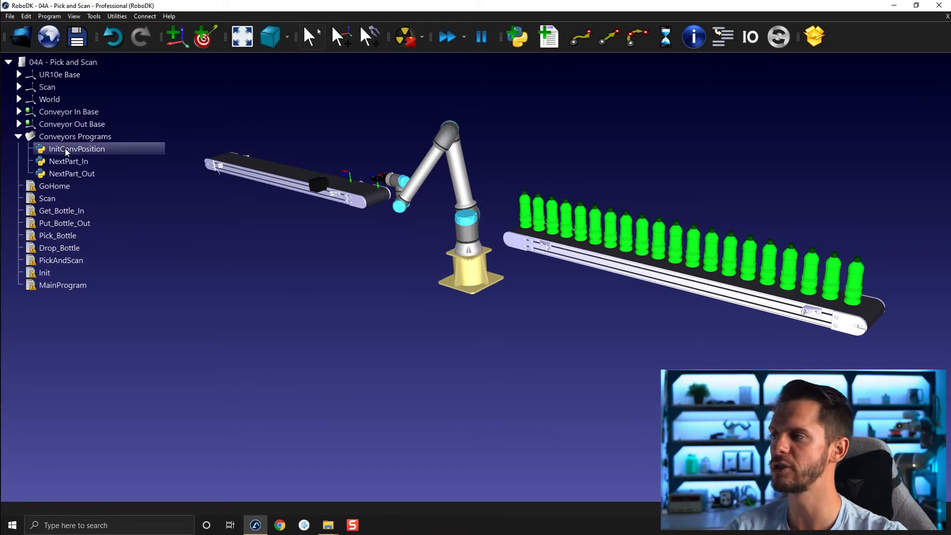
left_click(44, 272)
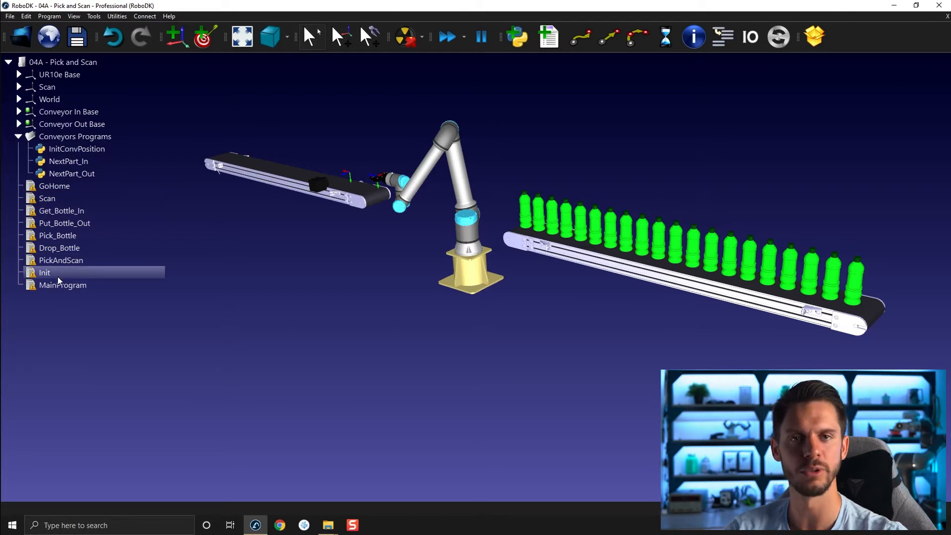
left_click(68, 160)
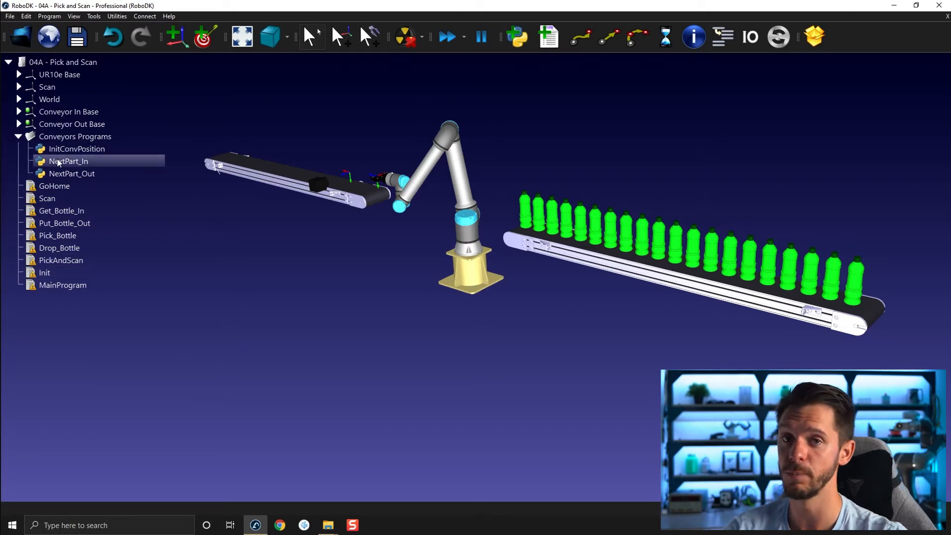
left_click(54, 185)
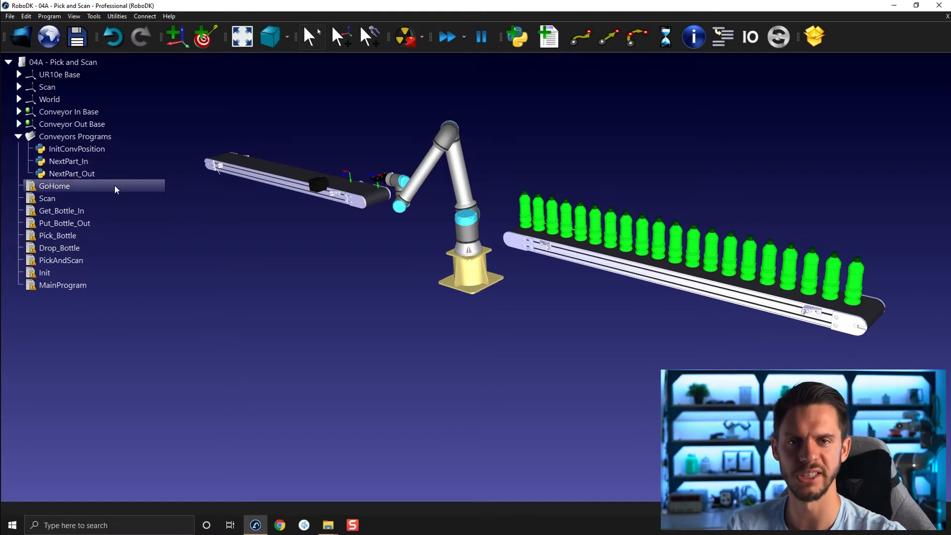
Step: Review the GoHome, NextPart_In, MainProgram and PickAndScan programs in the tree
left_click(200, 302)
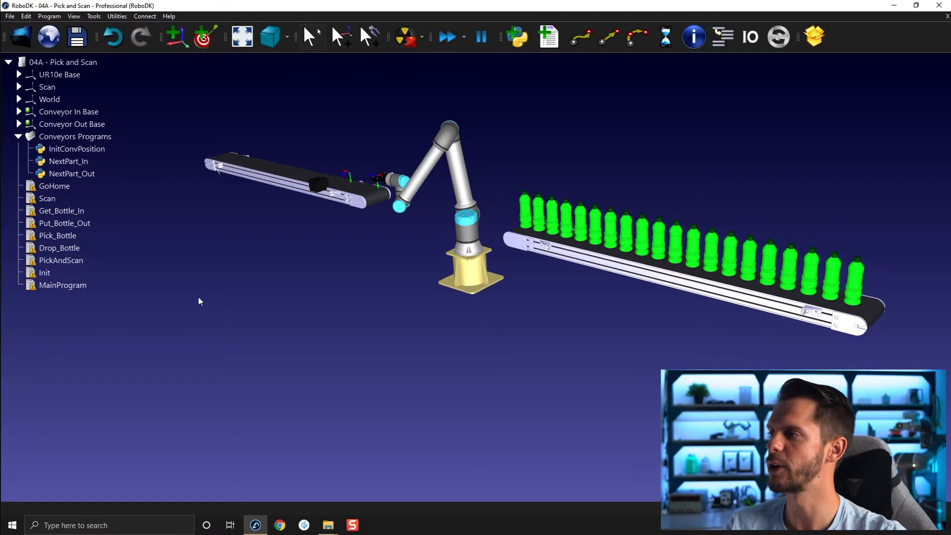
left_click(54, 186)
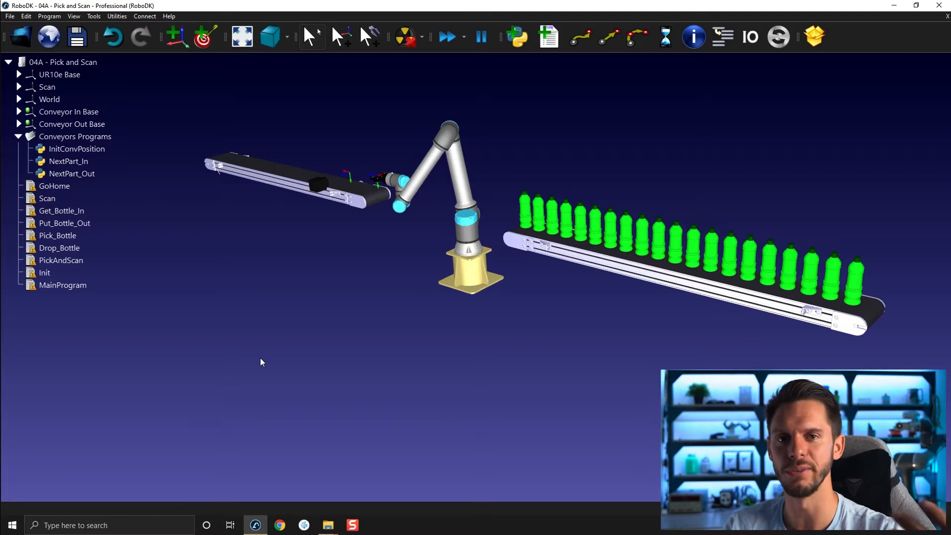
left_click(68, 161)
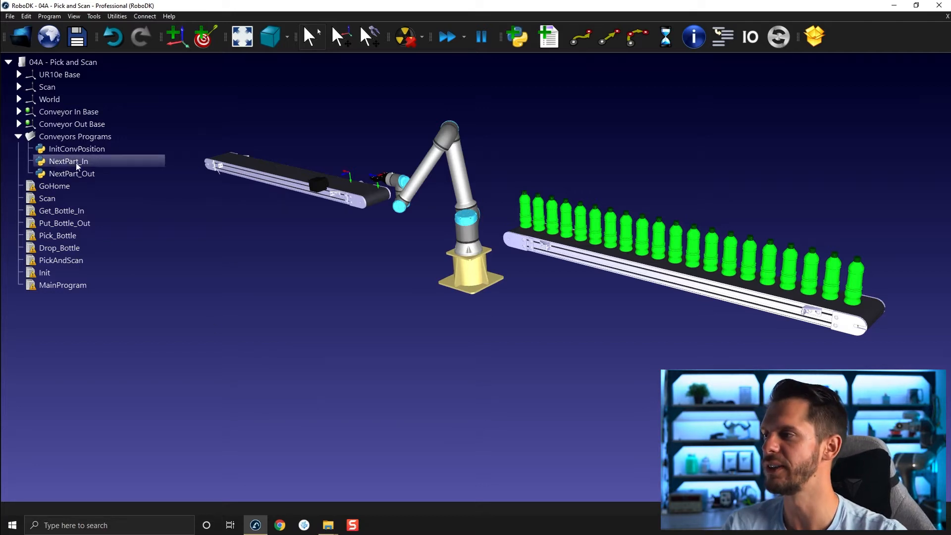
left_click(63, 285)
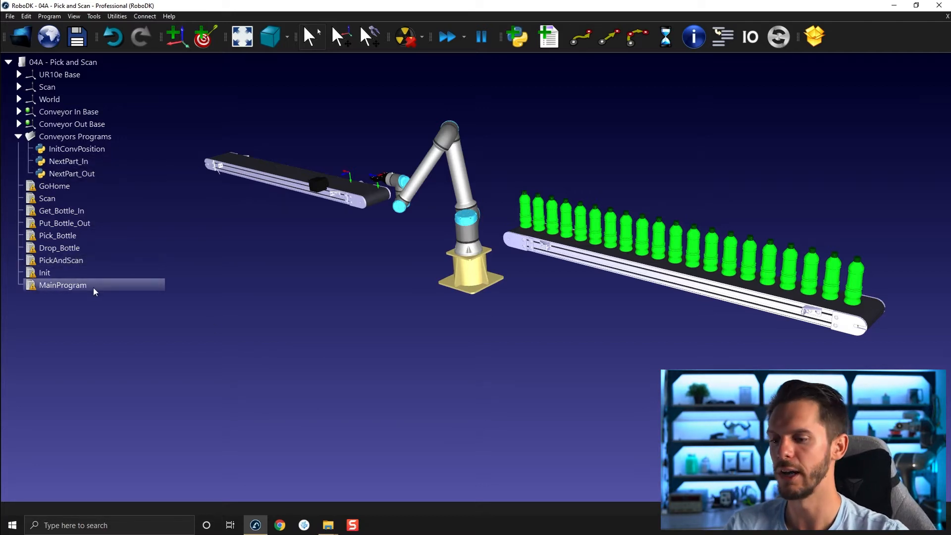
left_click(55, 186)
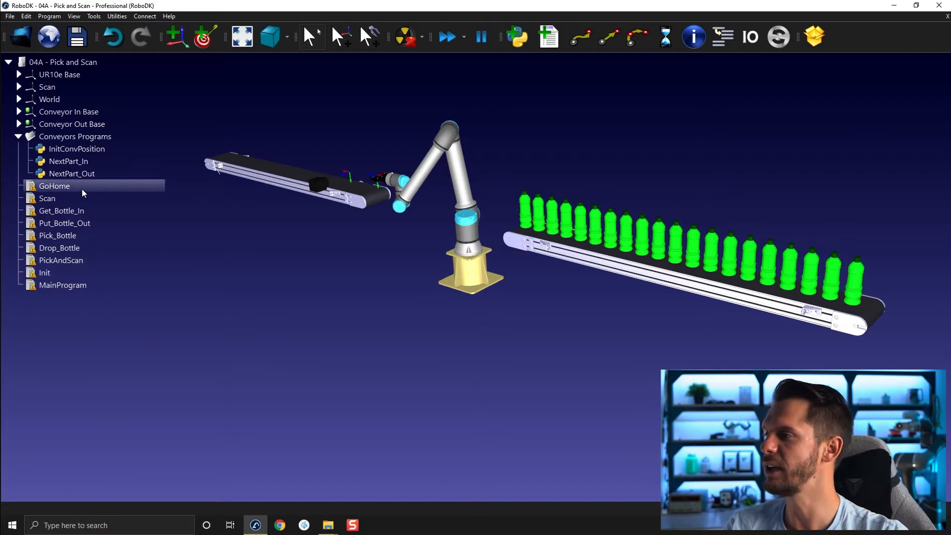
left_click(59, 248)
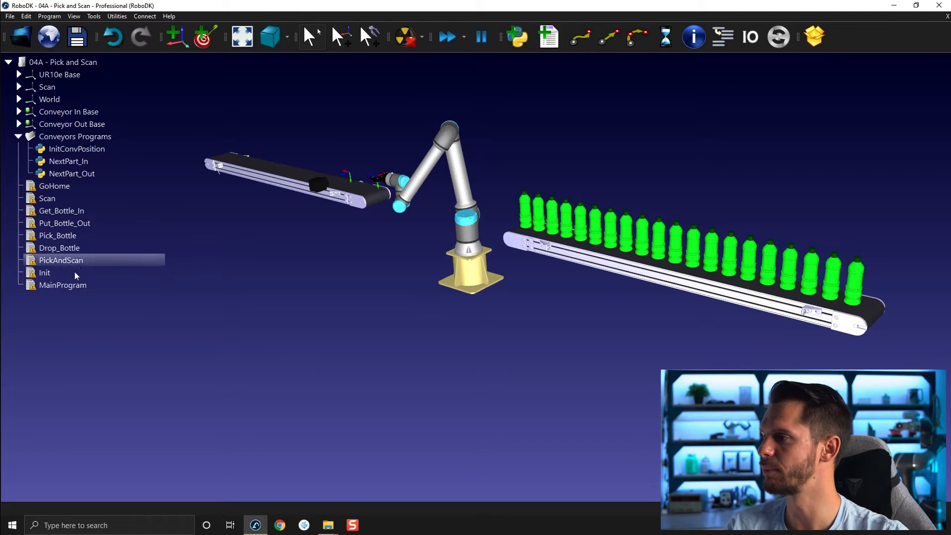
left_click(54, 186)
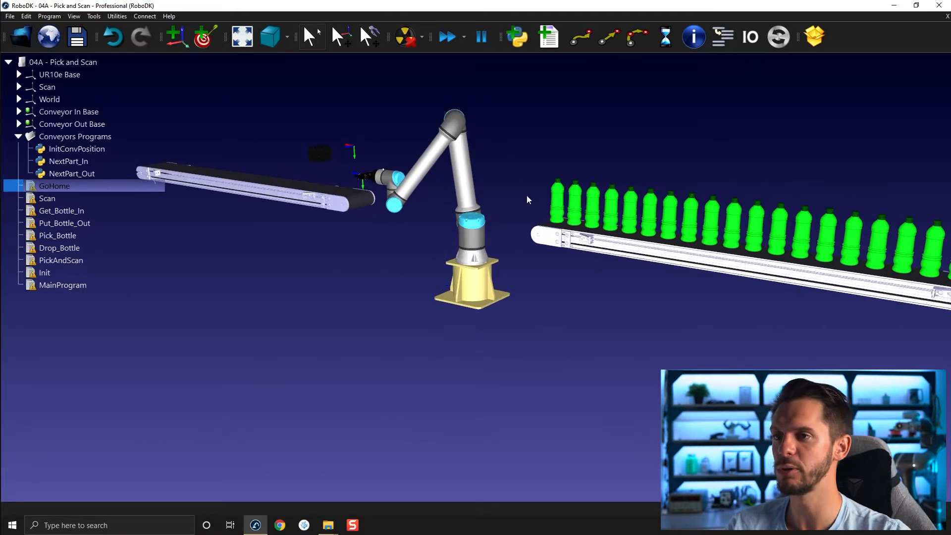
mouse_move(542, 160)
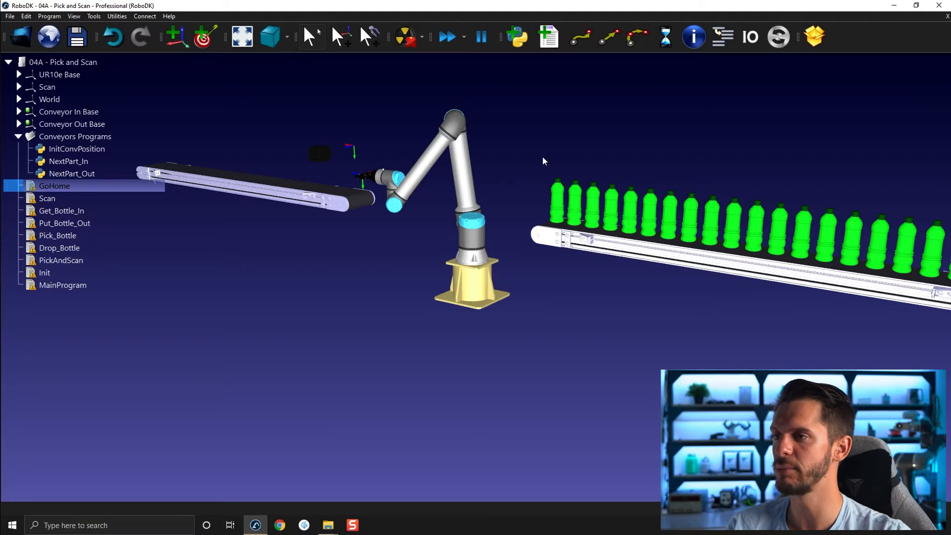
Step: Expand the Scan frame and bring up the actions for the Scan target
left_click(19, 87)
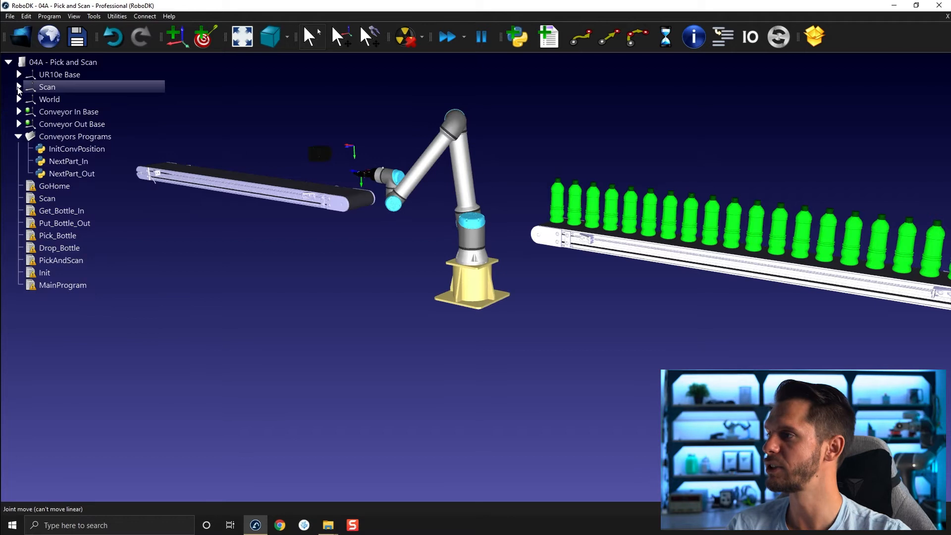
left_click(18, 86)
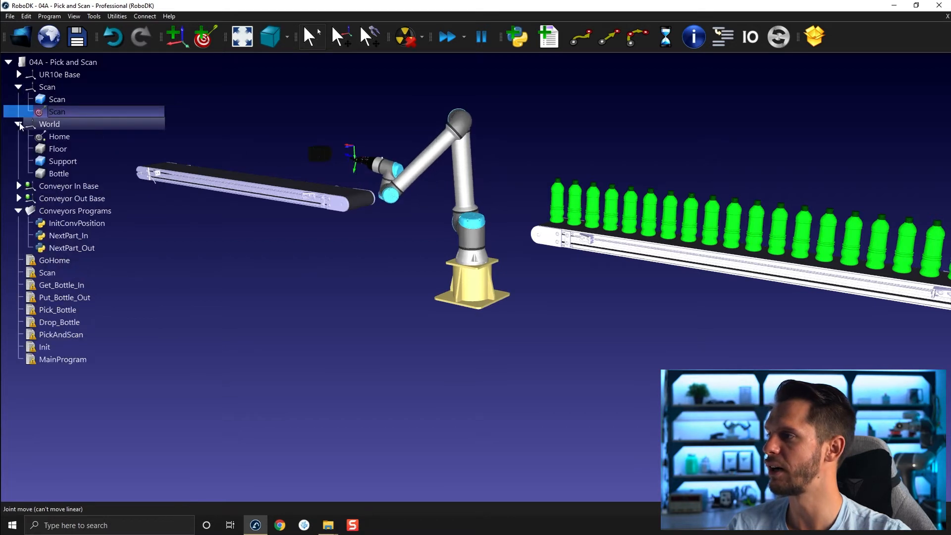
right_click(59, 135)
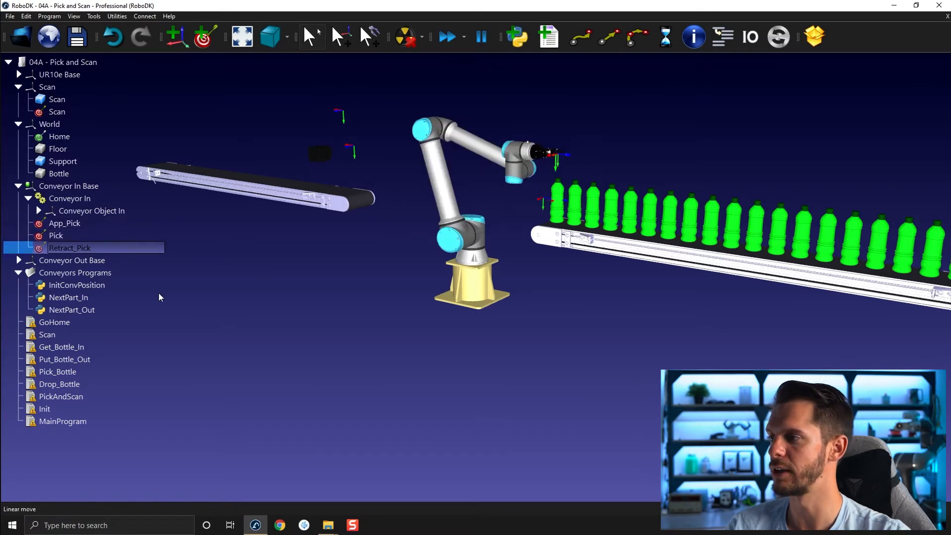
left_click(18, 260)
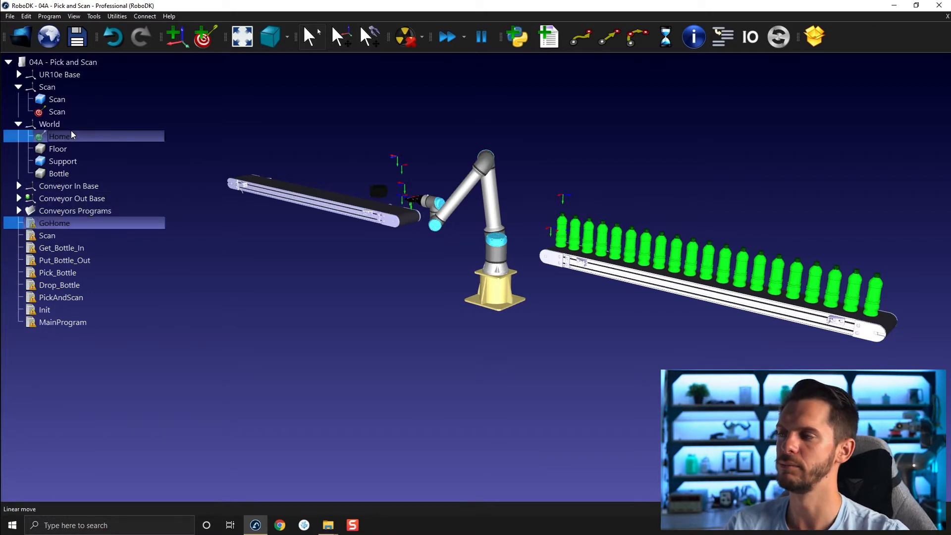
Step: Remove Set Ref and Set Tool from GoHome, keeping MoveJ (Home), and run it
left_click(18, 223)
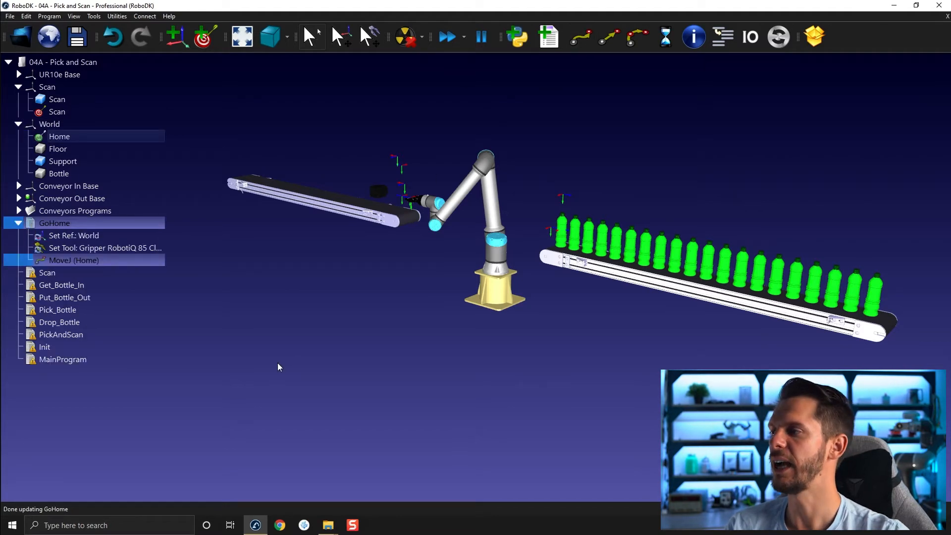
left_click(74, 235)
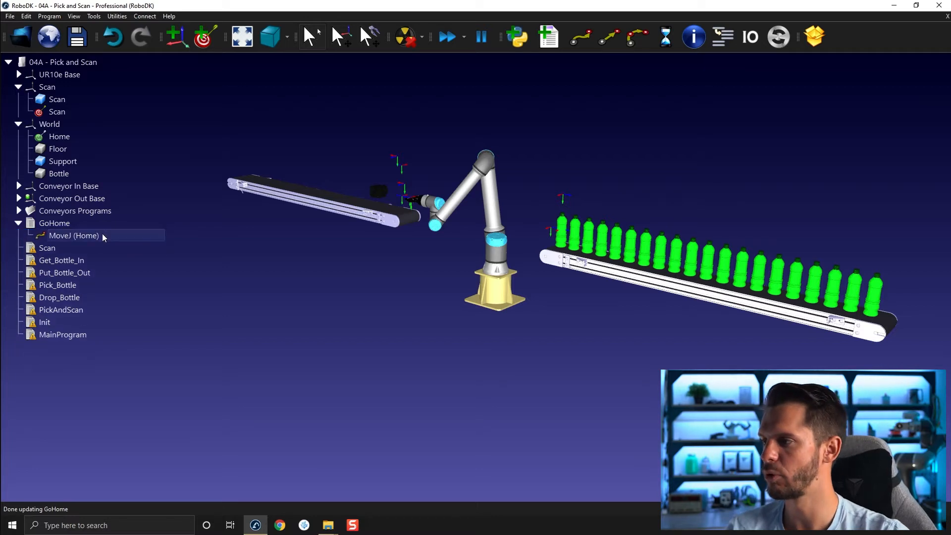
left_click(73, 235)
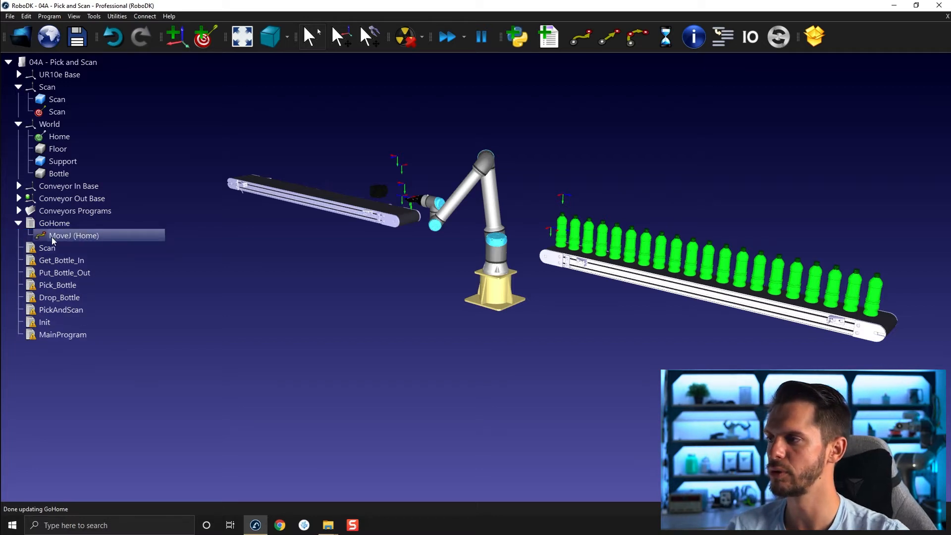
left_click(60, 136)
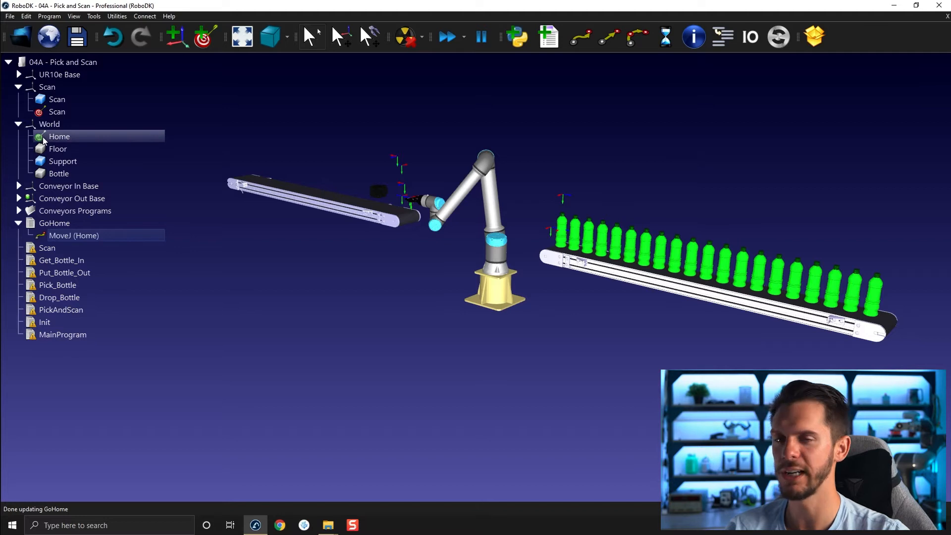
mouse_move(59, 136)
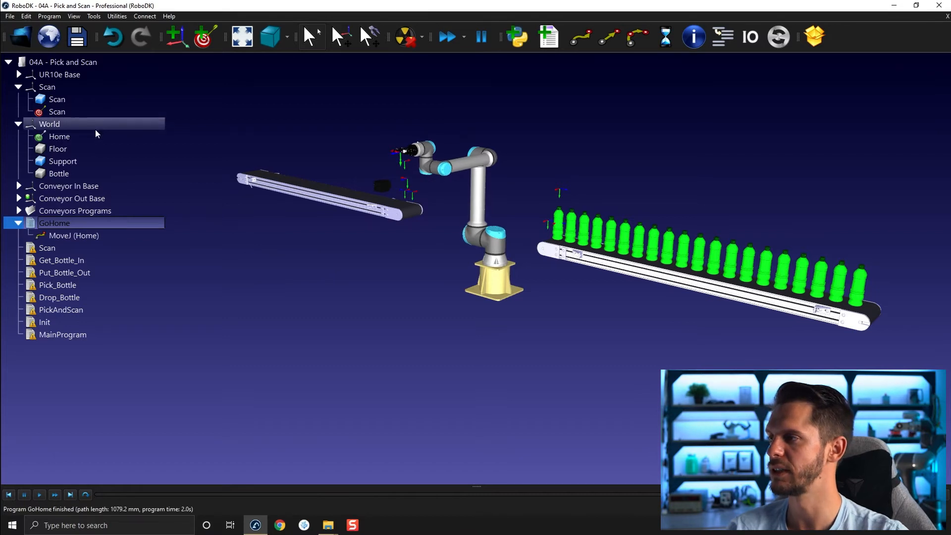
left_click(59, 137)
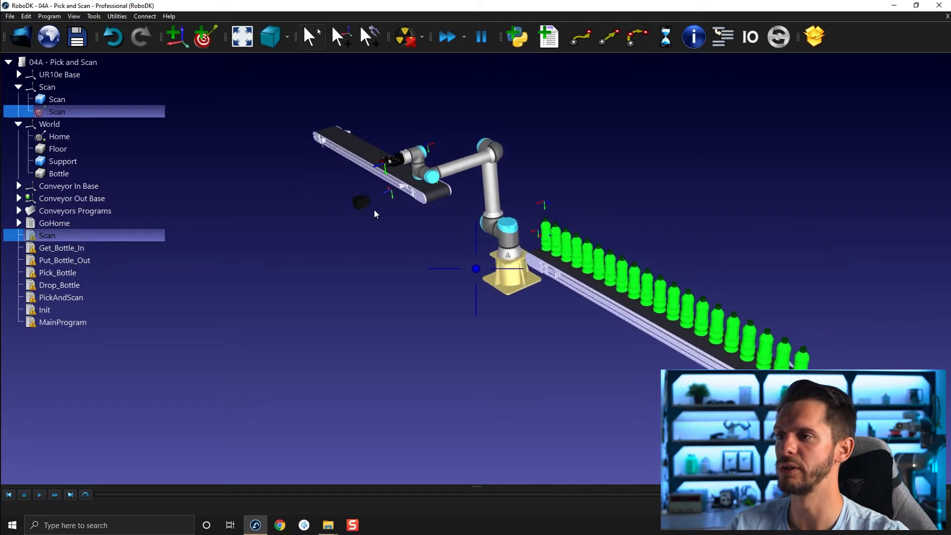
Step: Inspect the Scan program's Set Ref, Set Tool and MoveJ instructions, then collapse it
left_click(19, 235)
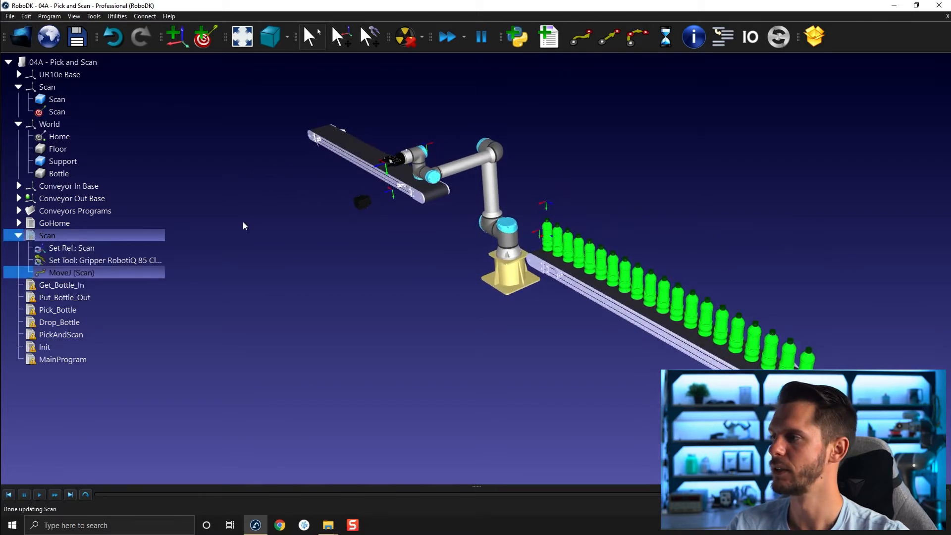
left_click(57, 111)
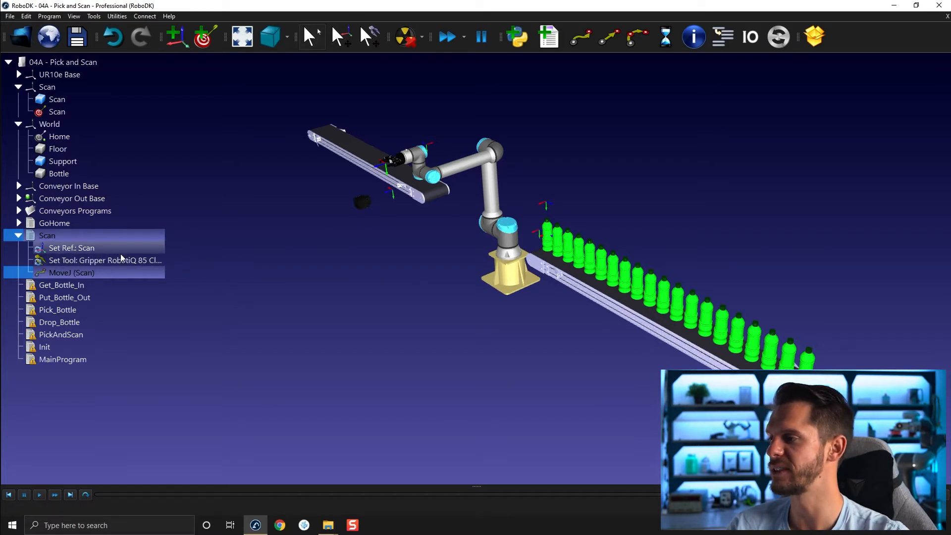
left_click(105, 260)
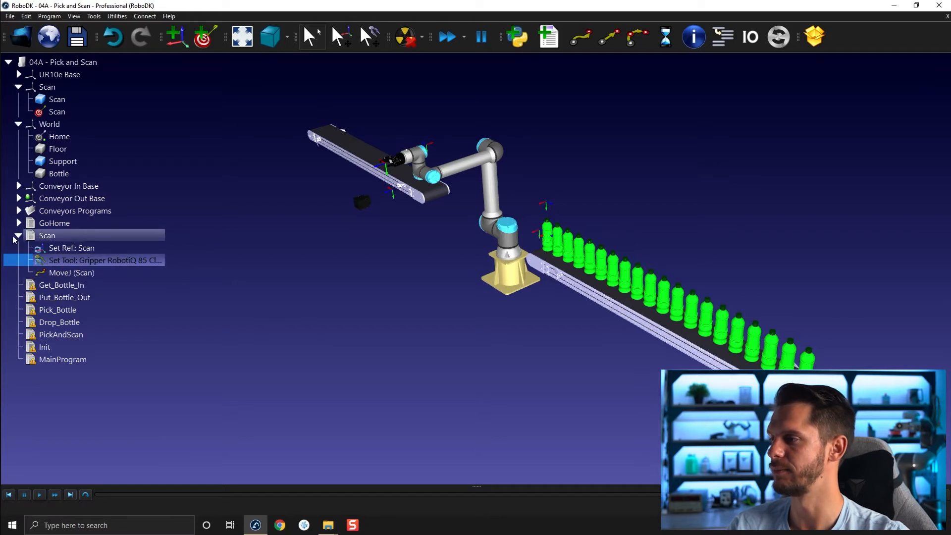
left_click(18, 236)
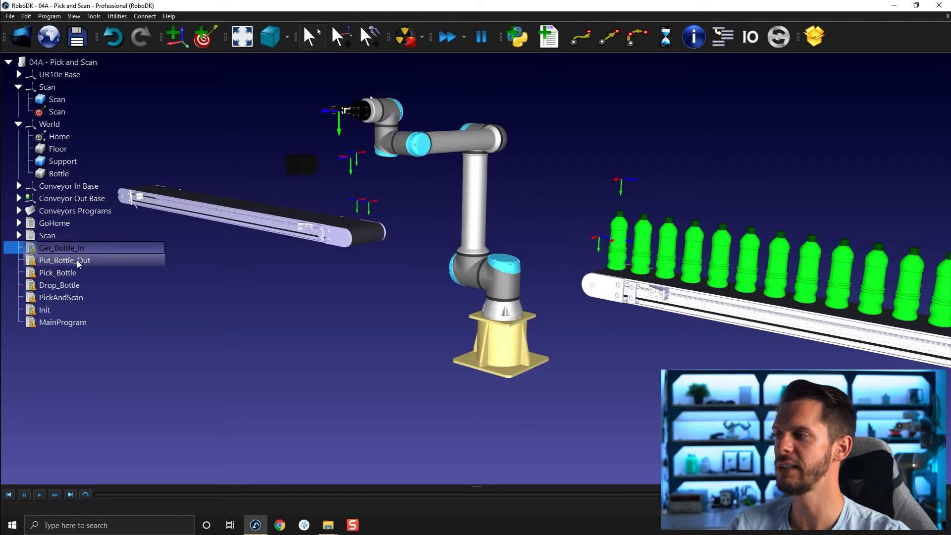
left_click(64, 260)
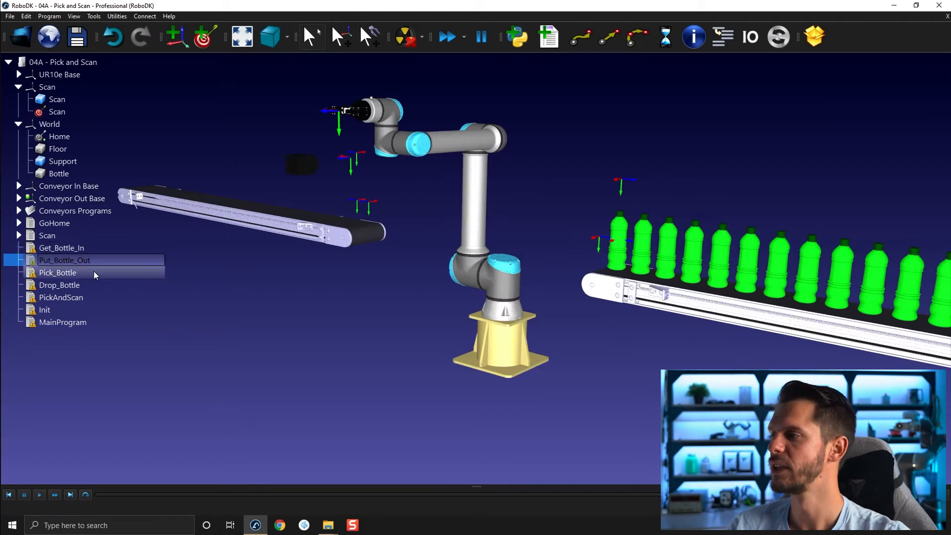
mouse_move(70, 260)
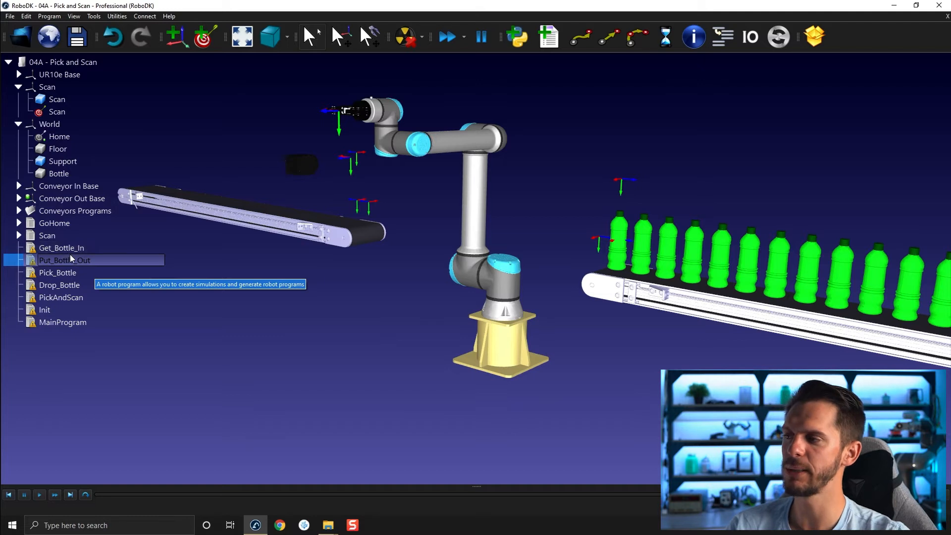
left_click(57, 272)
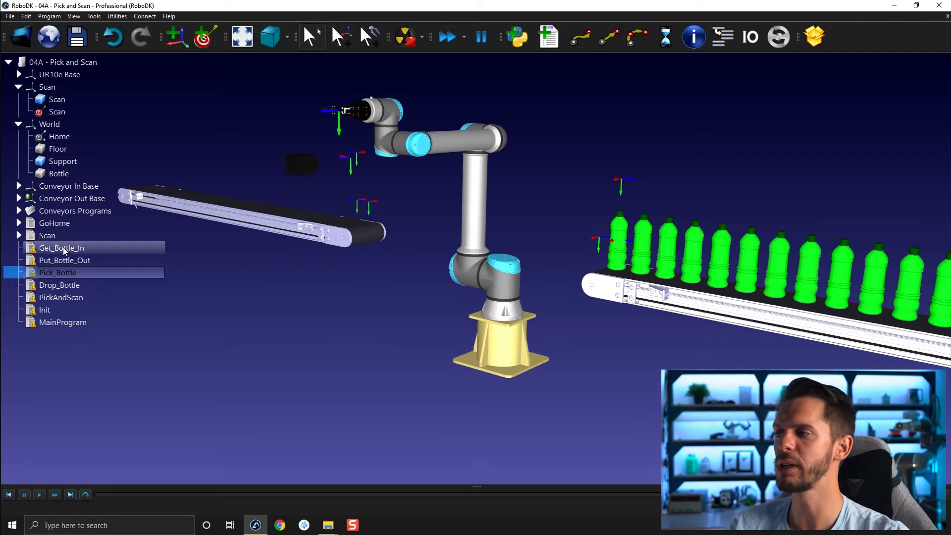
mouse_move(64, 251)
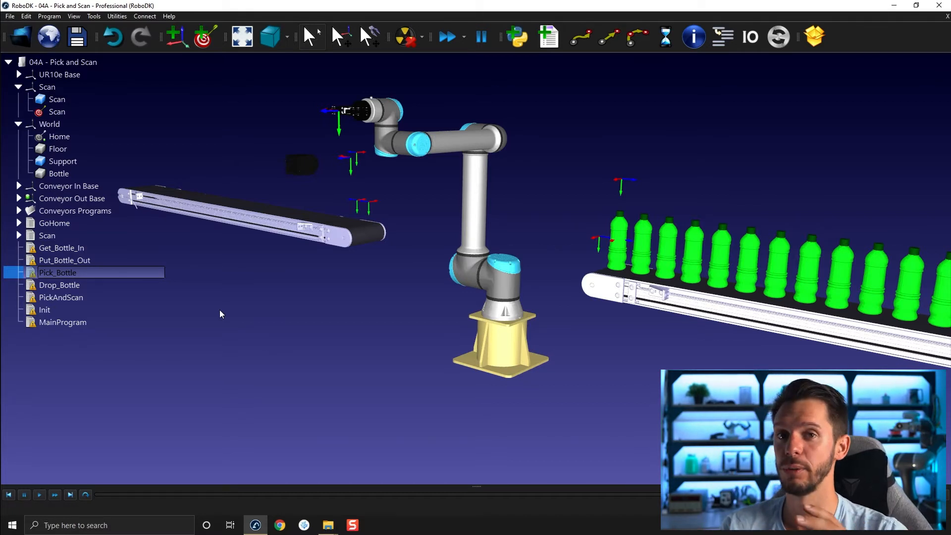
mouse_move(561, 211)
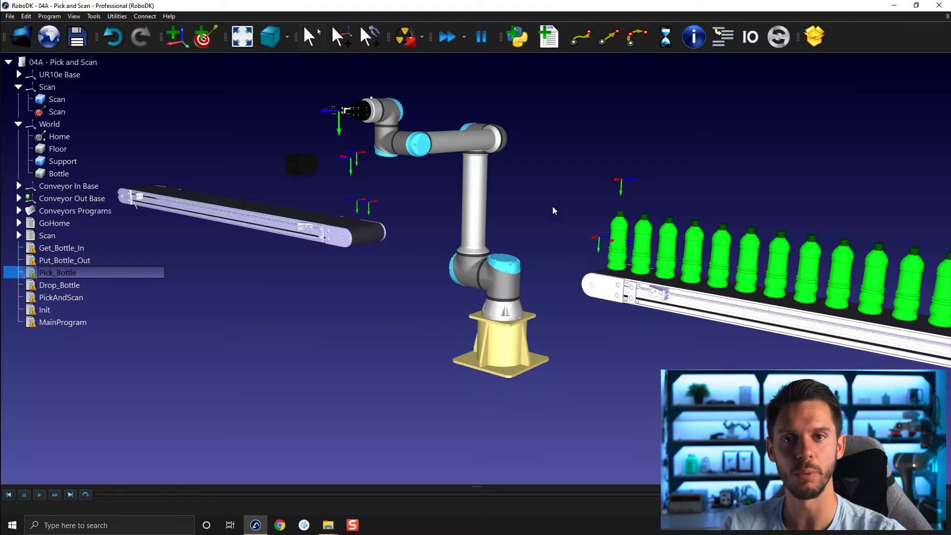
mouse_move(500, 356)
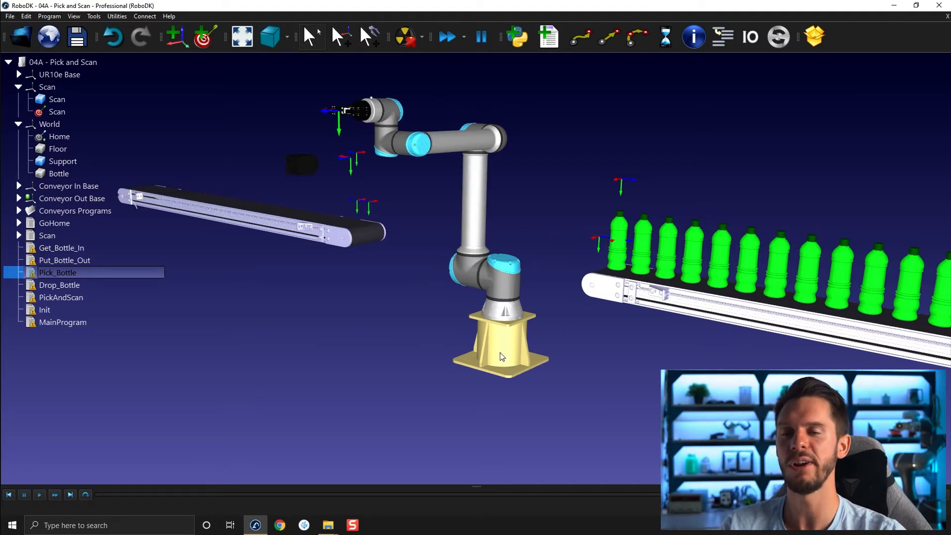
mouse_move(656, 219)
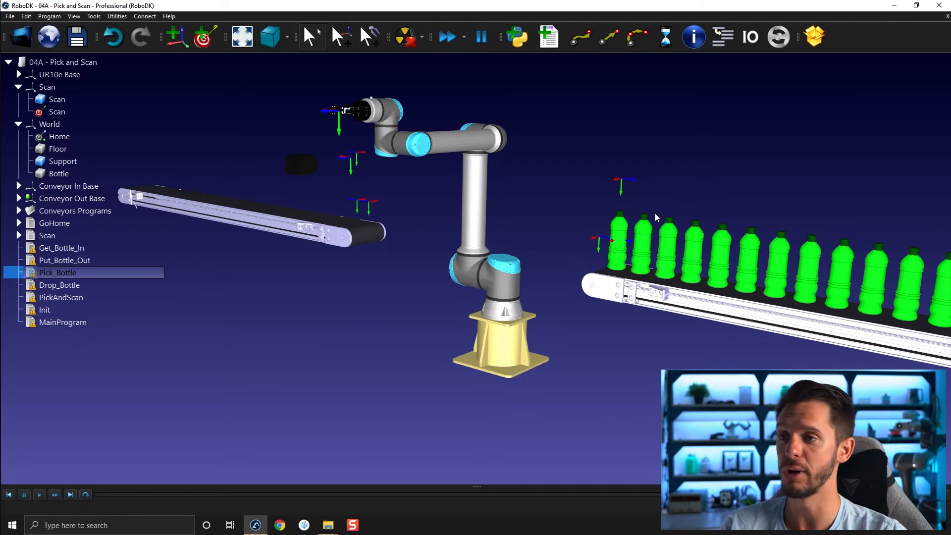
mouse_move(409, 267)
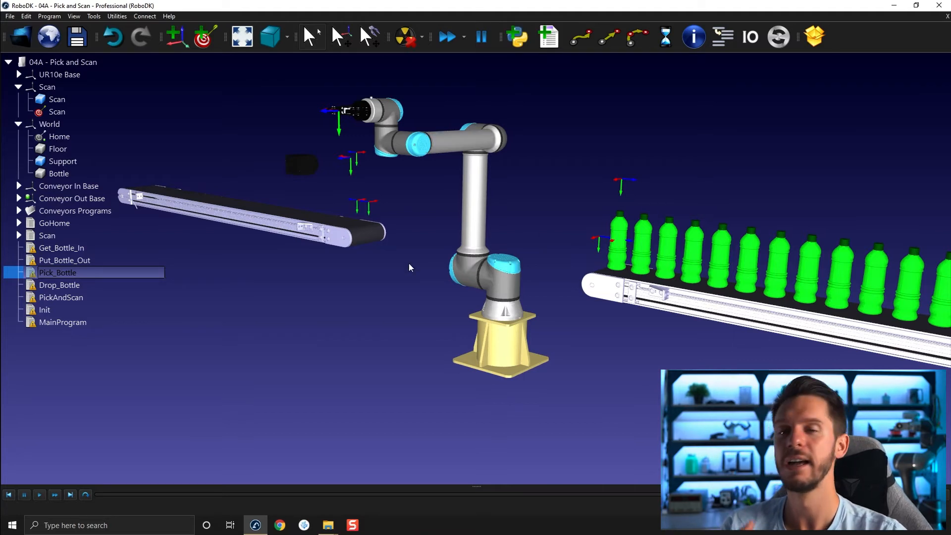
mouse_move(443, 379)
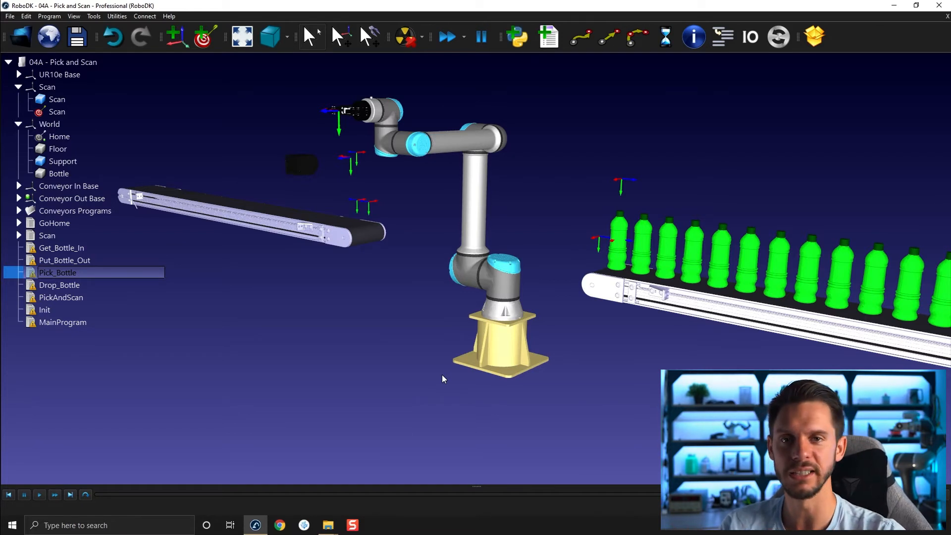
left_click(59, 286)
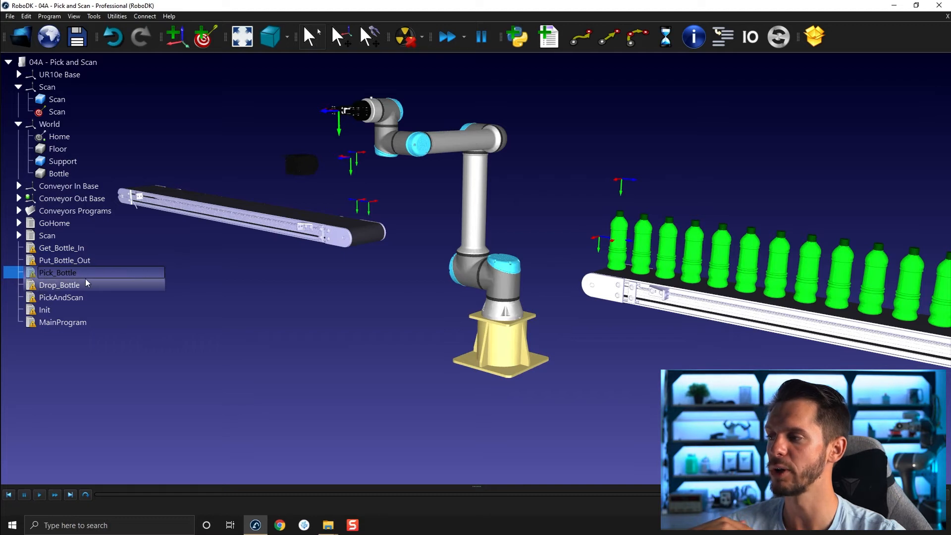
mouse_move(77, 262)
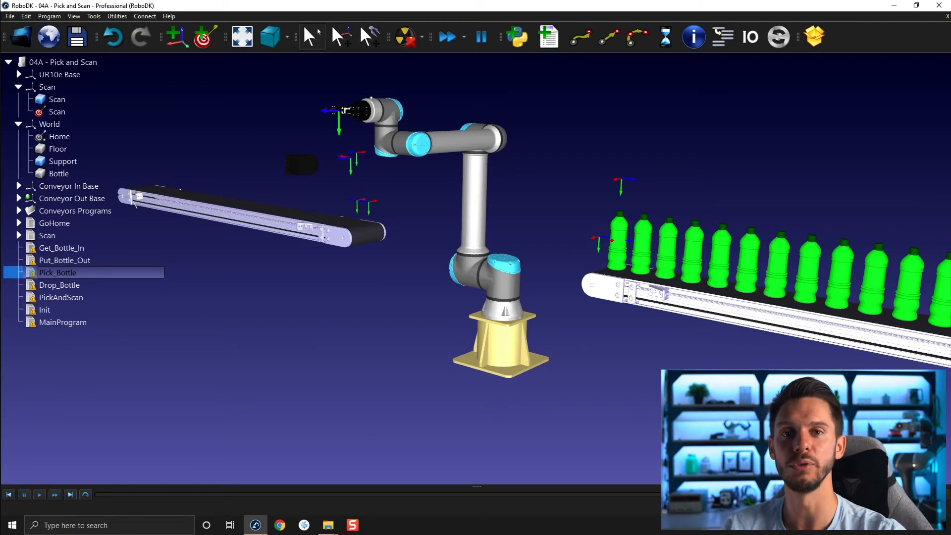
mouse_move(536, 447)
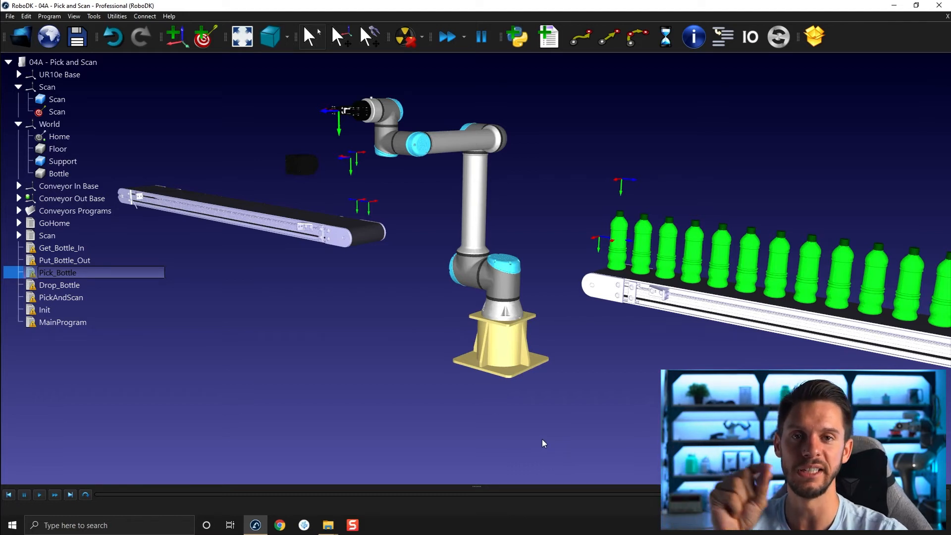
mouse_move(580, 407)
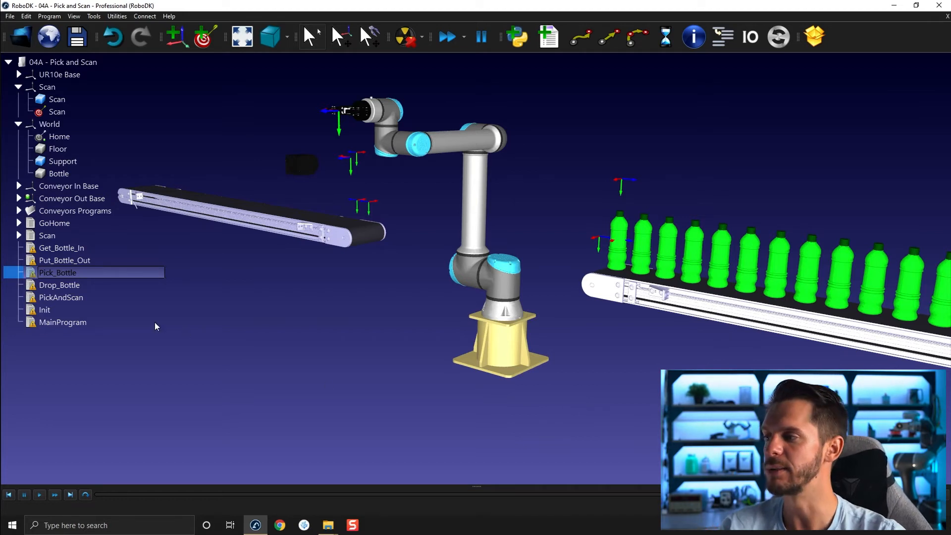
left_click(59, 285)
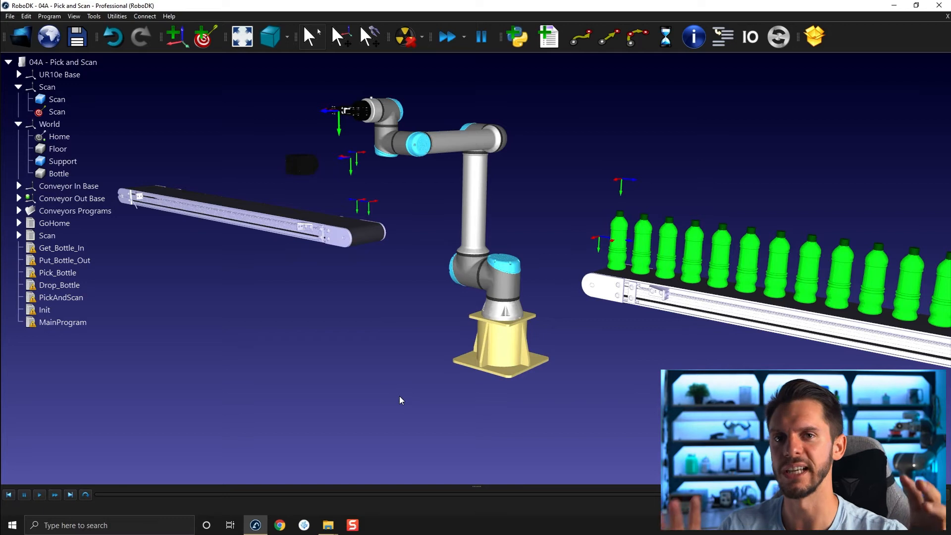
mouse_move(330, 376)
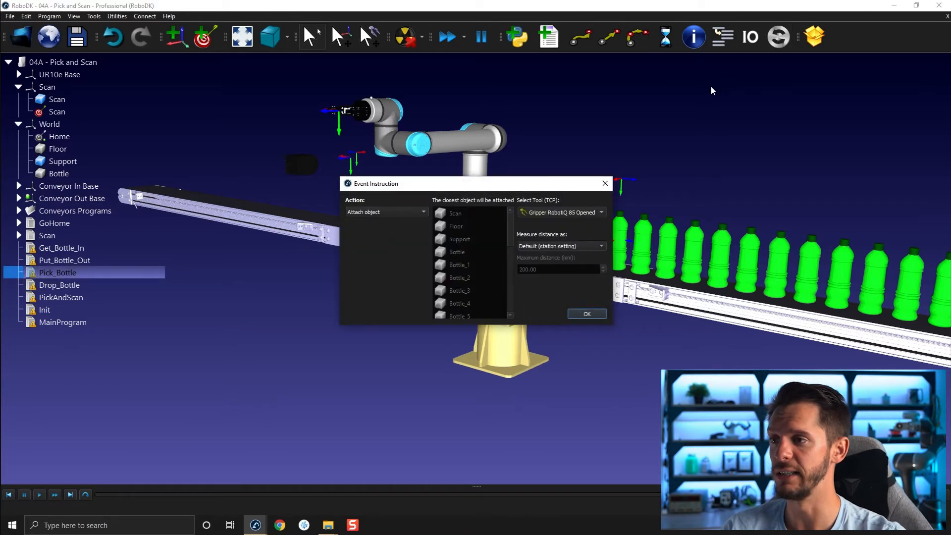
mouse_move(441, 211)
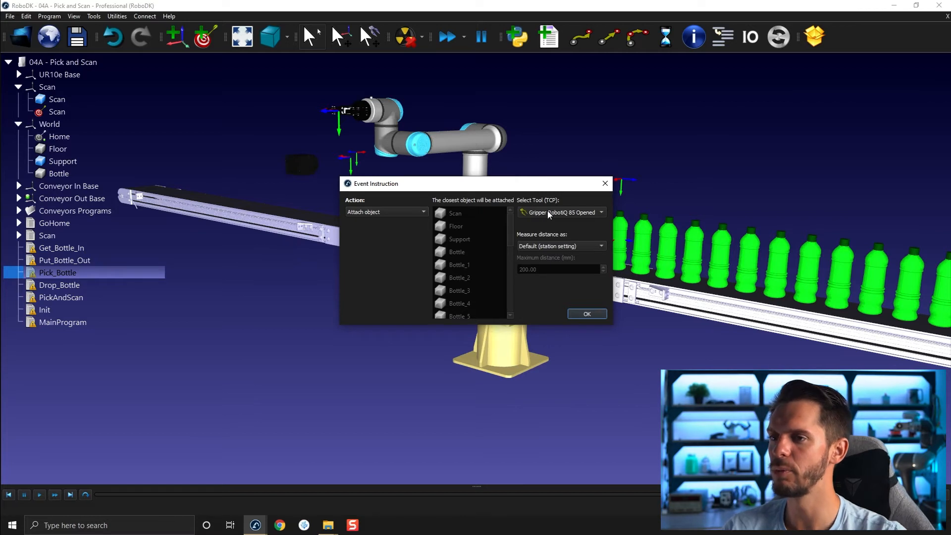
mouse_move(525, 214)
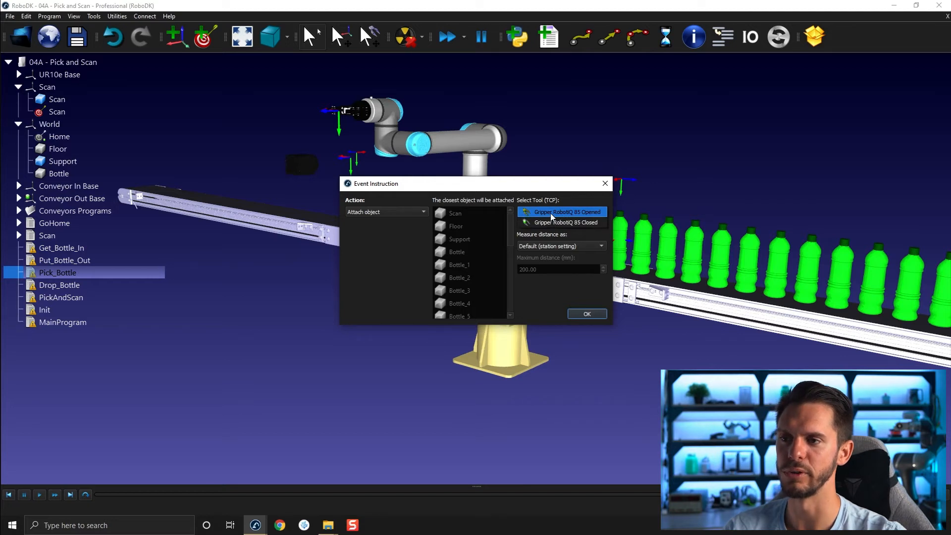
mouse_move(595, 216)
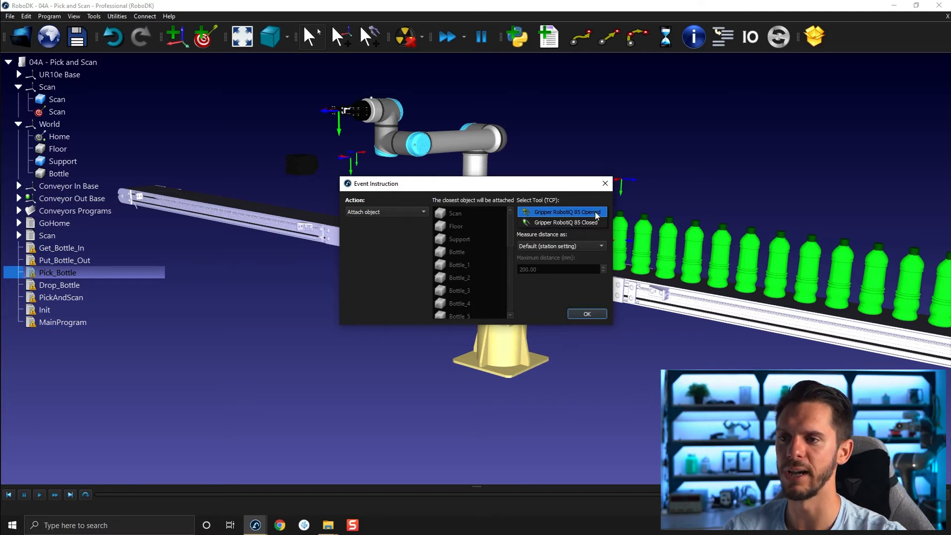
Step: Add an Attach object event to Pick_Bottle using the Gripper RobotiQ 85 Opened tool
left_click(564, 222)
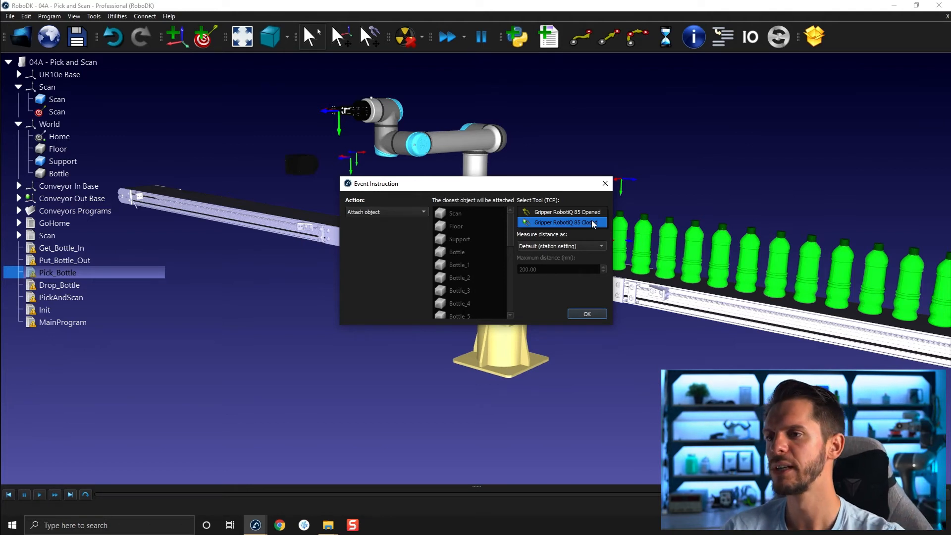
left_click(561, 211)
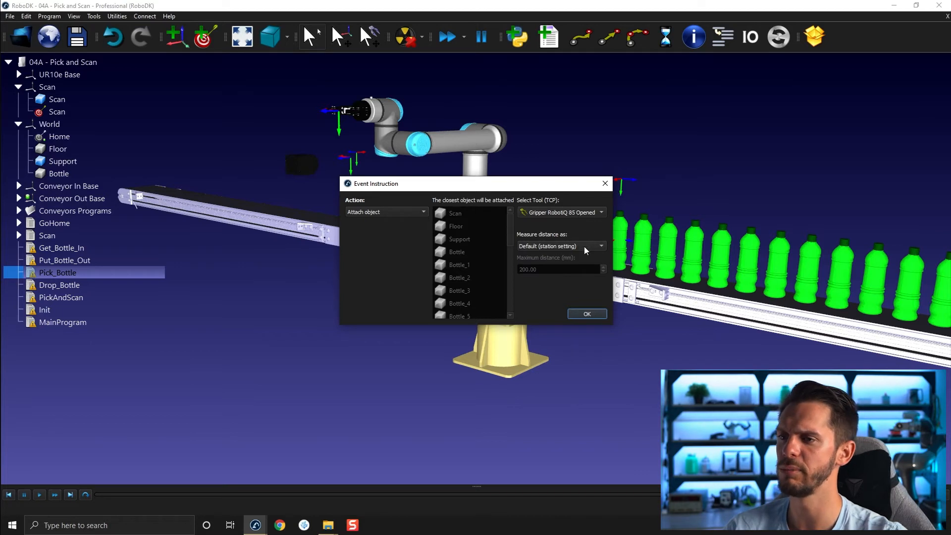
left_click(586, 314)
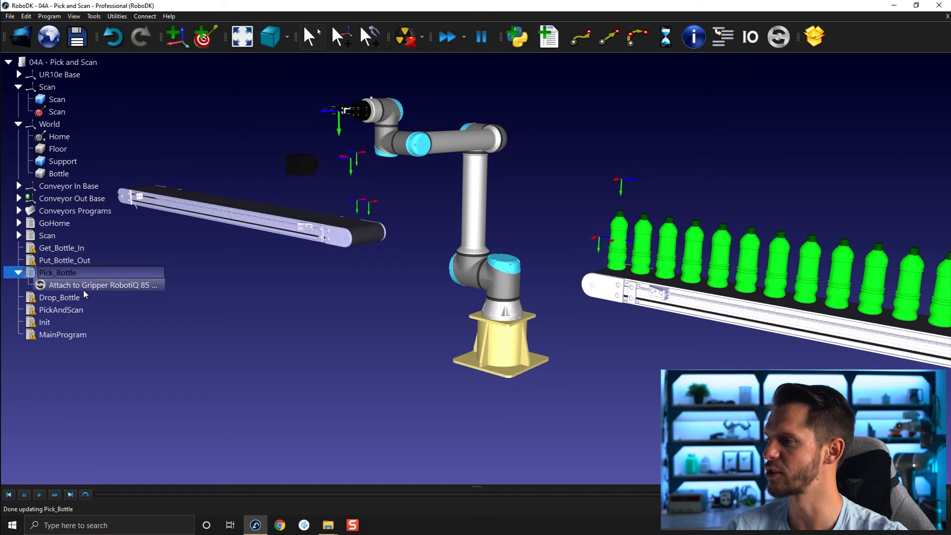
Step: Expand UR10e Base and inspect the Gripper RobotiQ 85 Opened and Closed tools
left_click(19, 74)
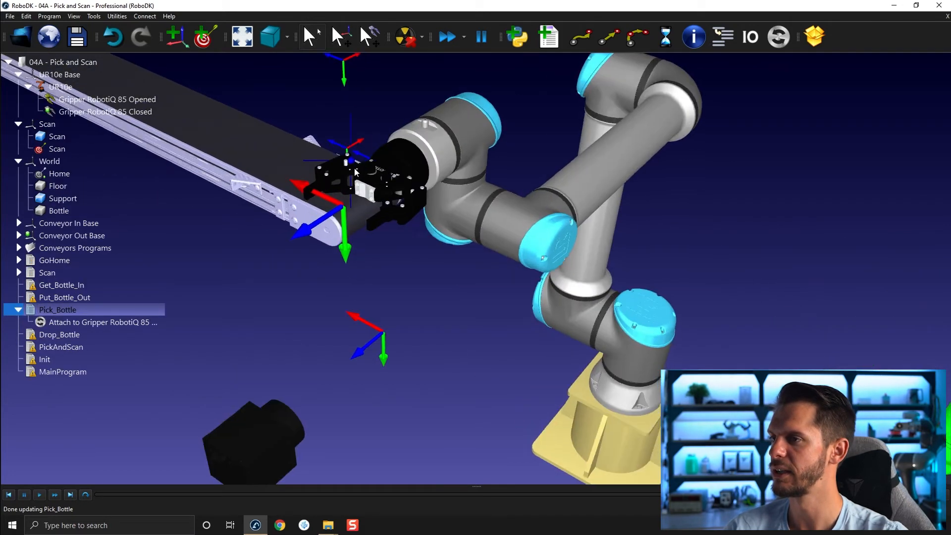
left_click(107, 100)
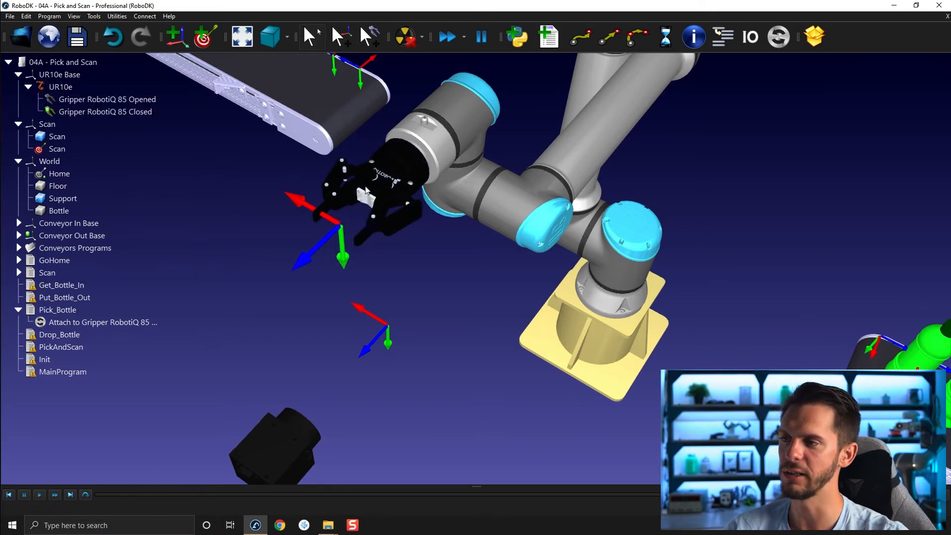
left_click(108, 99)
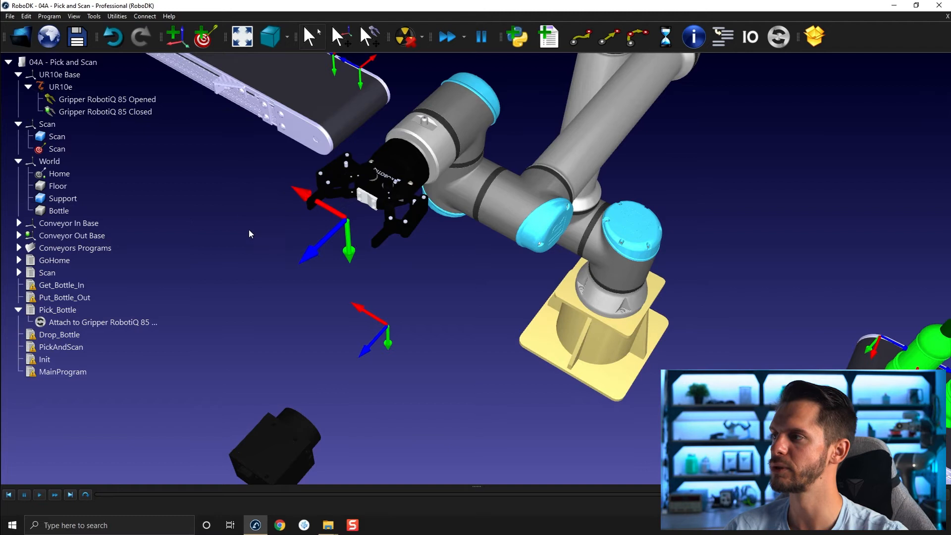
right_click(105, 99)
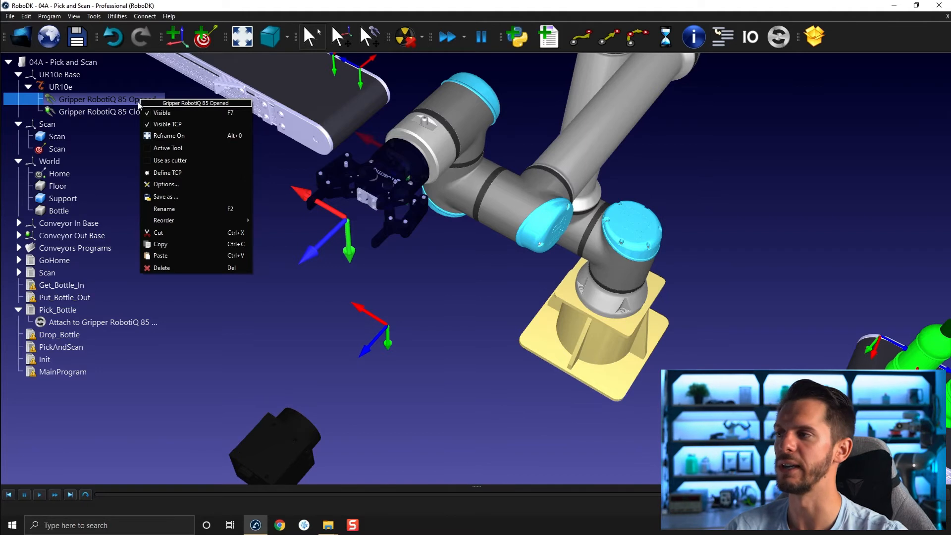
mouse_move(168, 151)
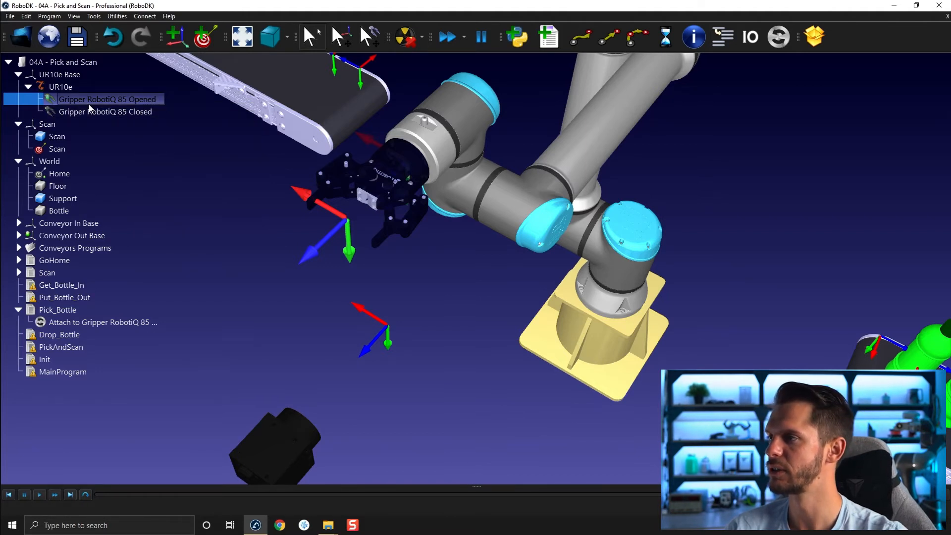
right_click(105, 111)
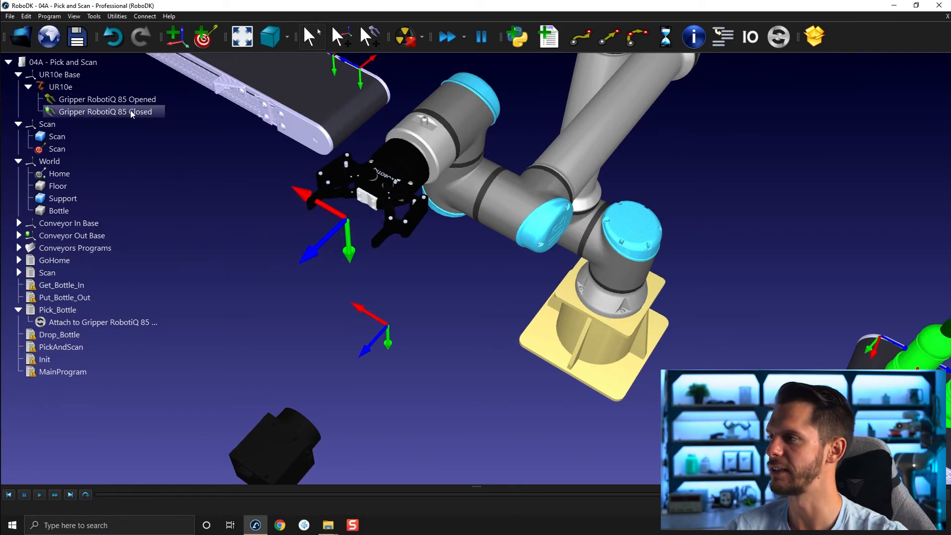
Step: Switch Pick_Bottle's Attach instruction to the Gripper RobotiQ 85 Closed tool
left_click(101, 322)
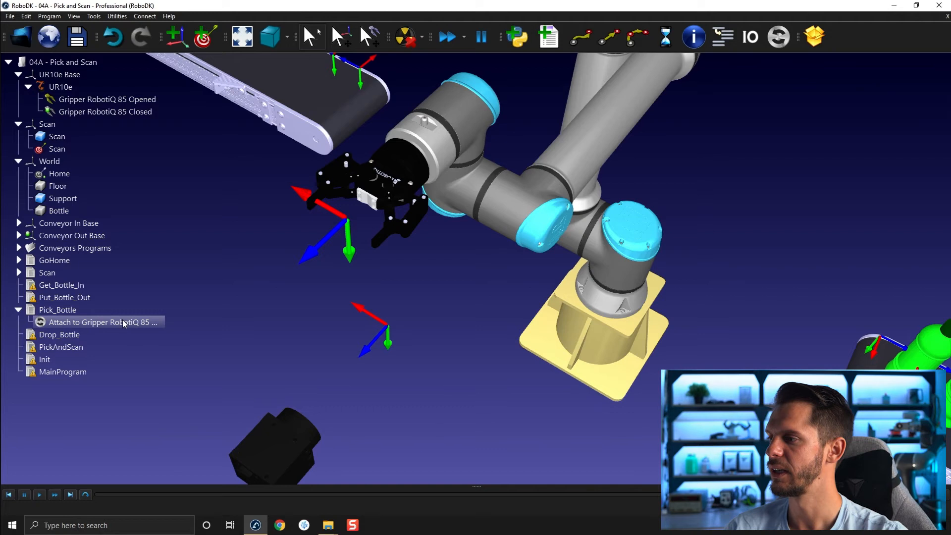
double_click(101, 322)
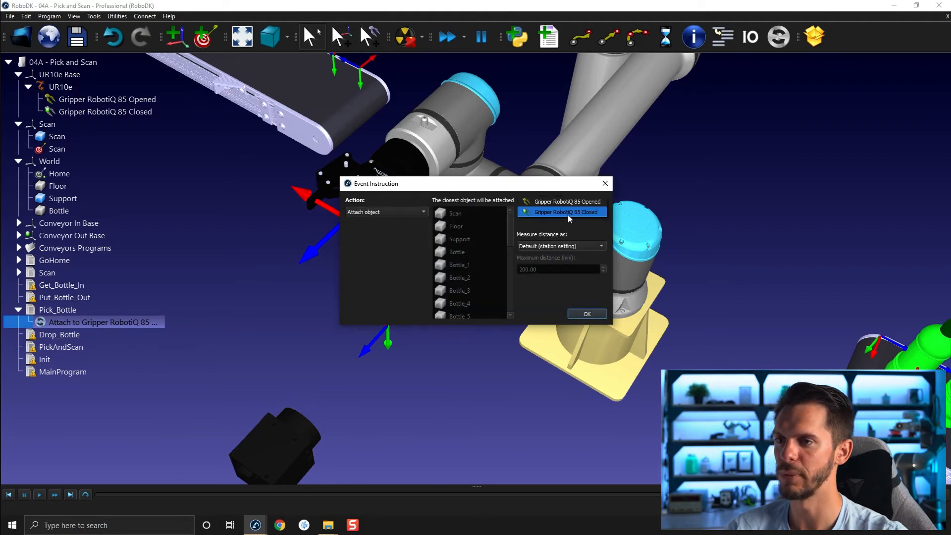
left_click(586, 313)
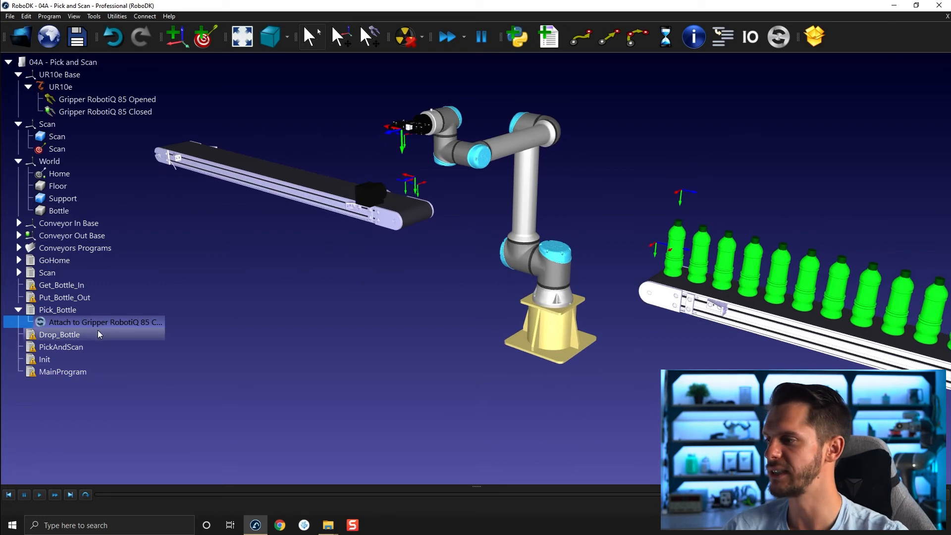
Step: Add a Detach object event to Drop_Bottle, releasing from Gripper RobotiQ 85 Closed onto Conveyor Object Out
right_click(59, 334)
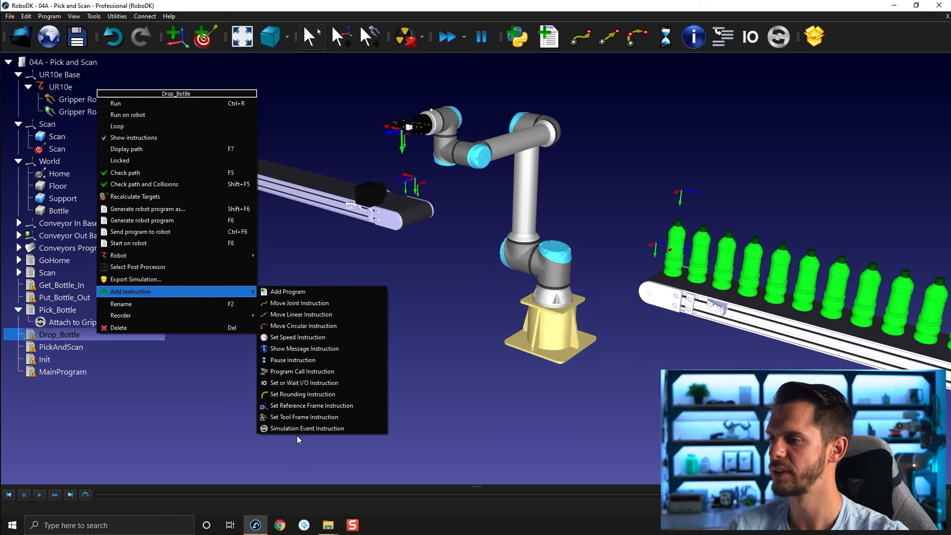
left_click(306, 428)
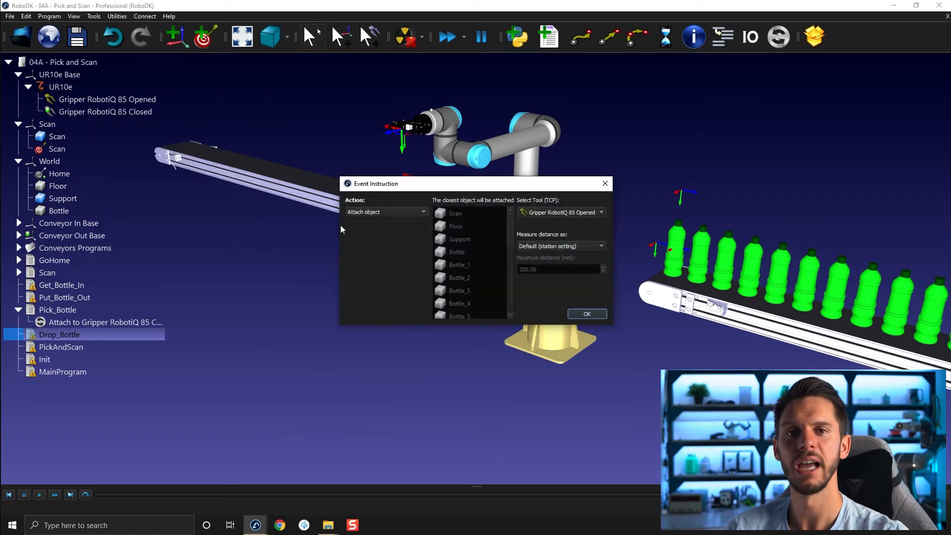
left_click(386, 211)
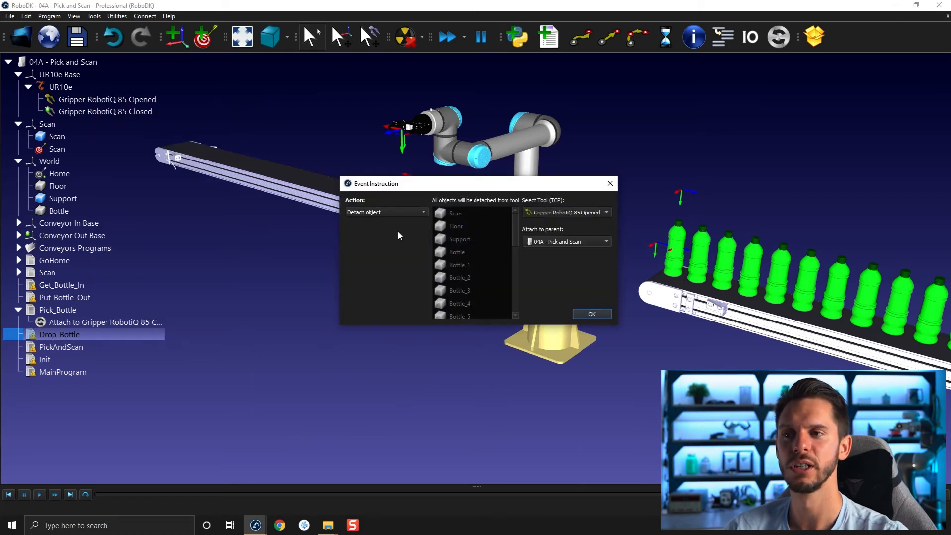
left_click(565, 212)
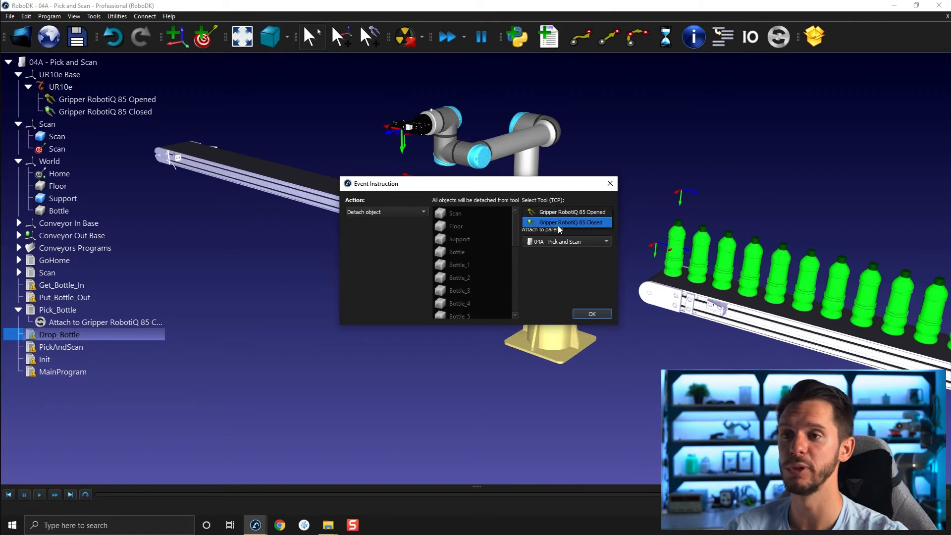
left_click(565, 221)
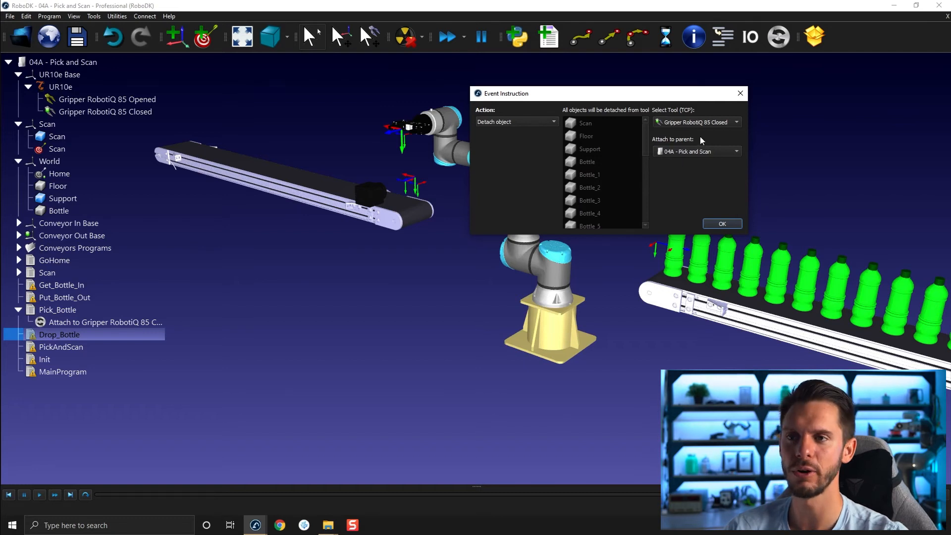
left_click(695, 151)
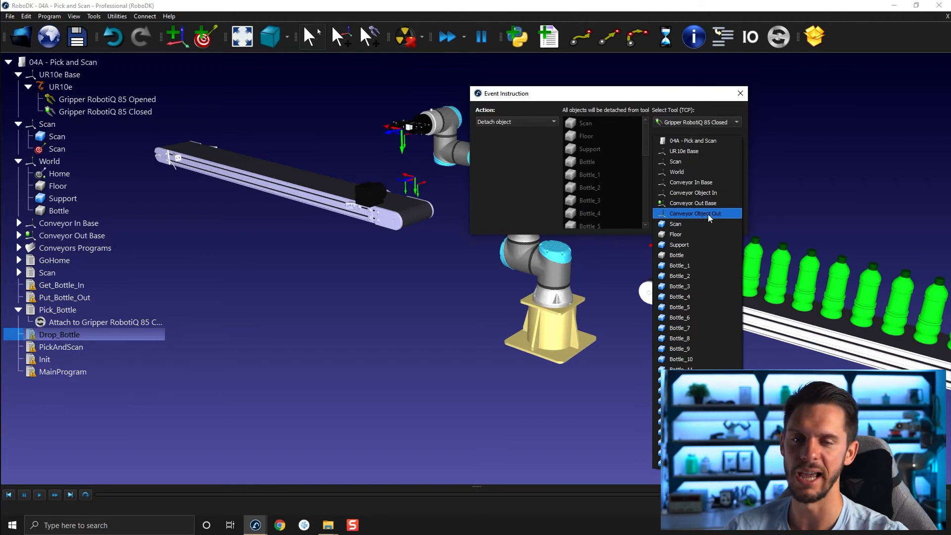
left_click(695, 213)
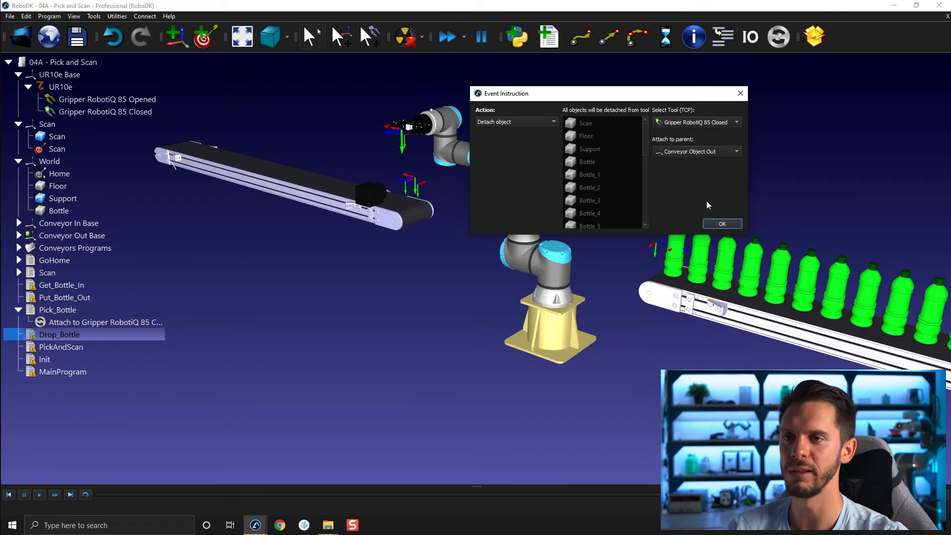
mouse_move(699, 196)
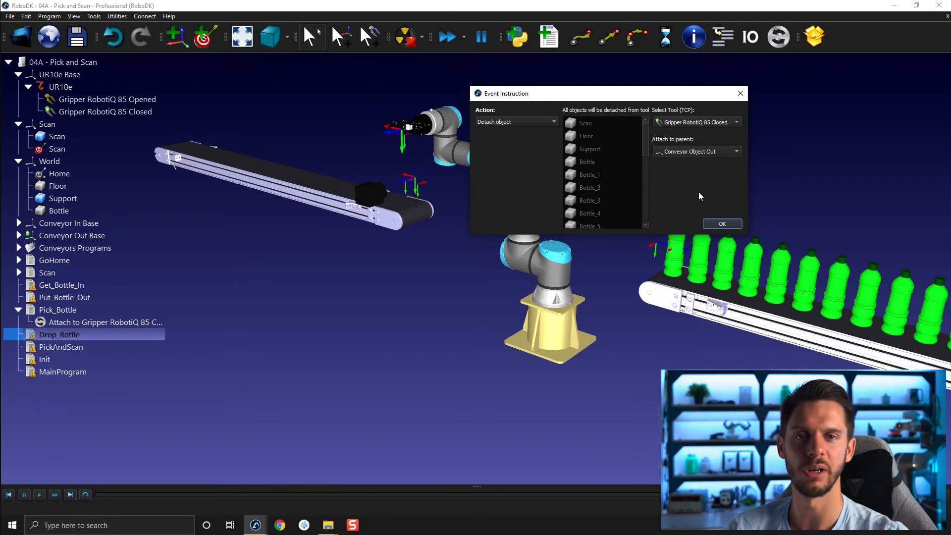
mouse_move(667, 160)
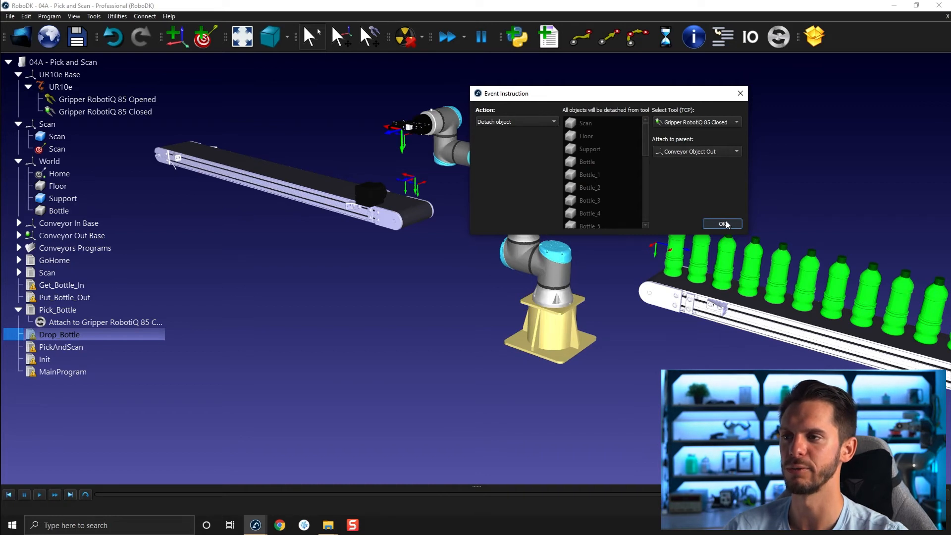
left_click(721, 224)
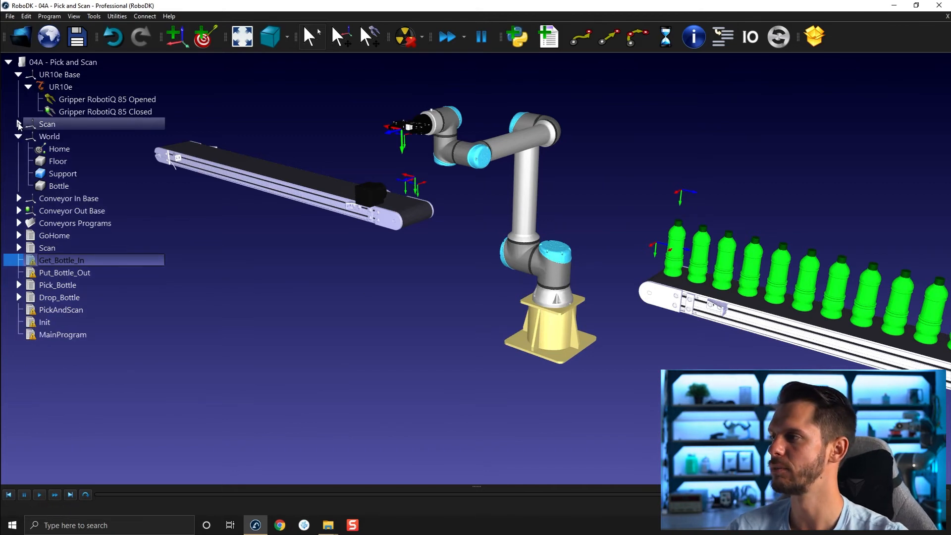
Step: Expand Conveyor In Base and add a joint move to App_Pick in Get_Bottle_In
right_click(58, 148)
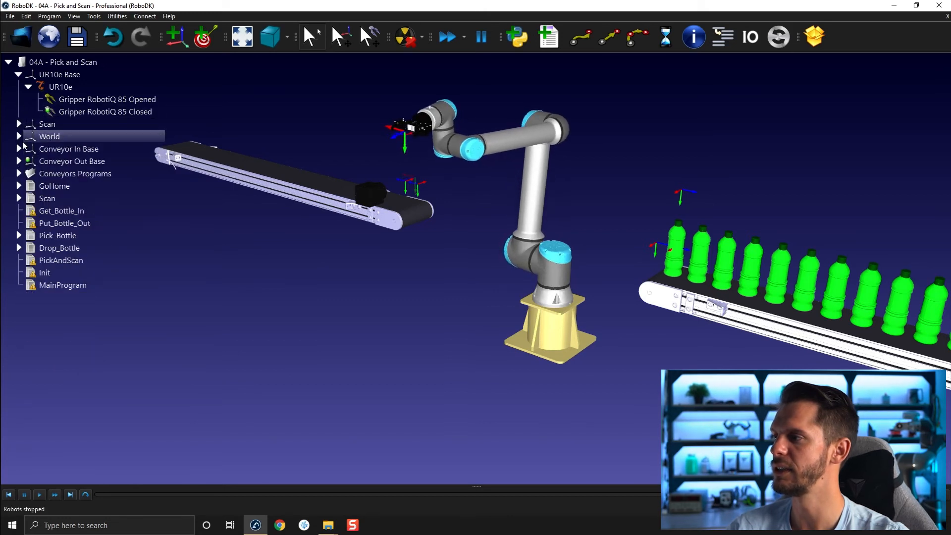
left_click(19, 148)
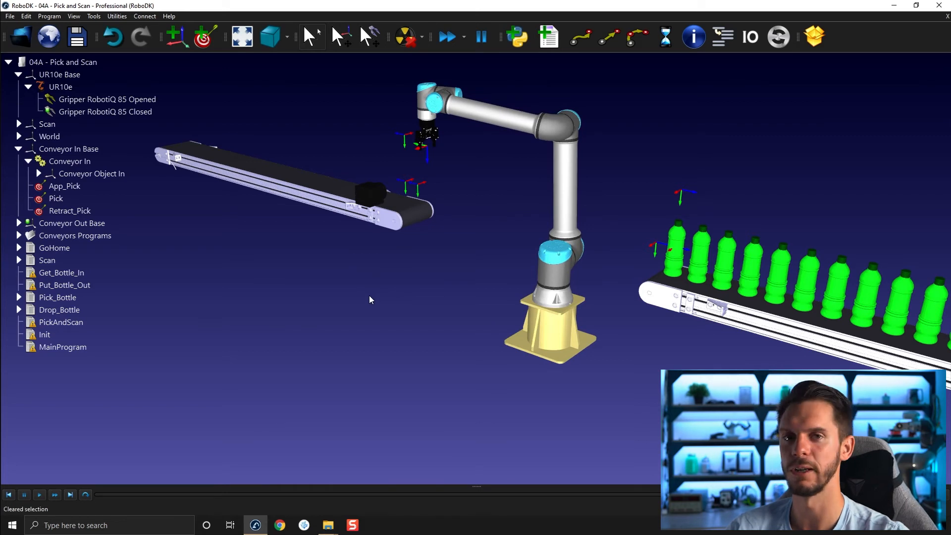
mouse_move(402, 305)
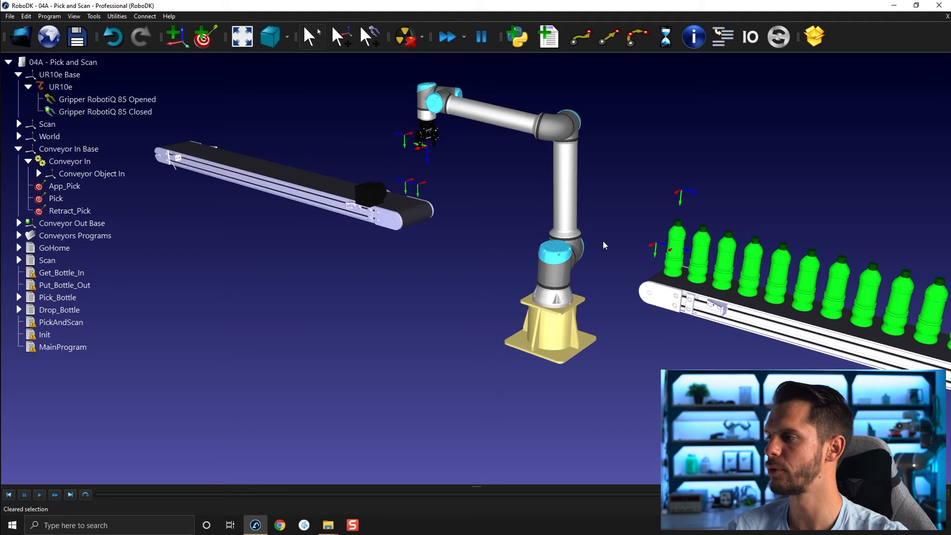
left_click(61, 272)
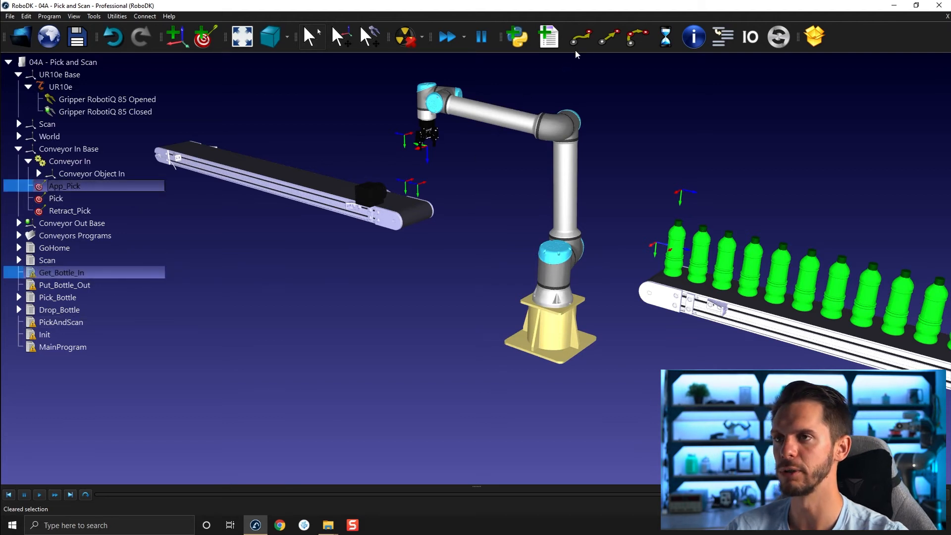
left_click(19, 273)
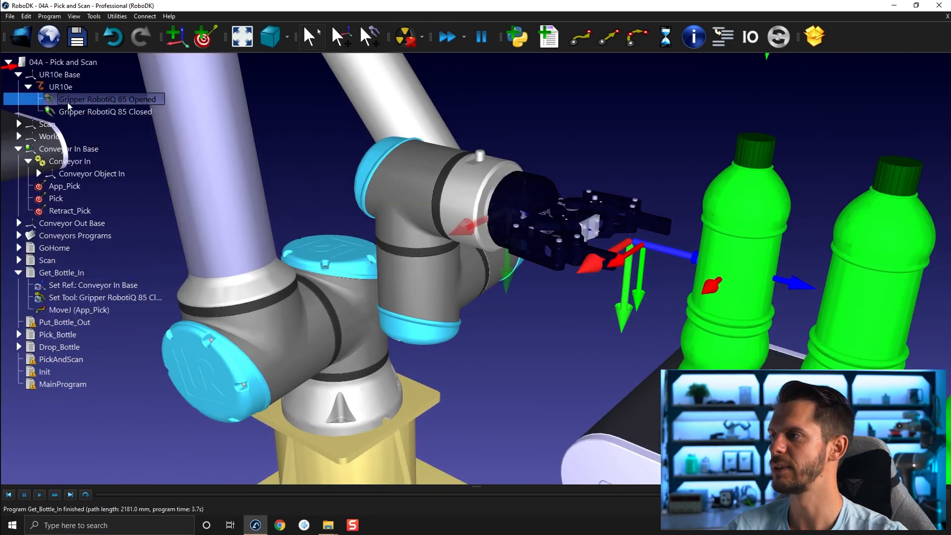
right_click(108, 99)
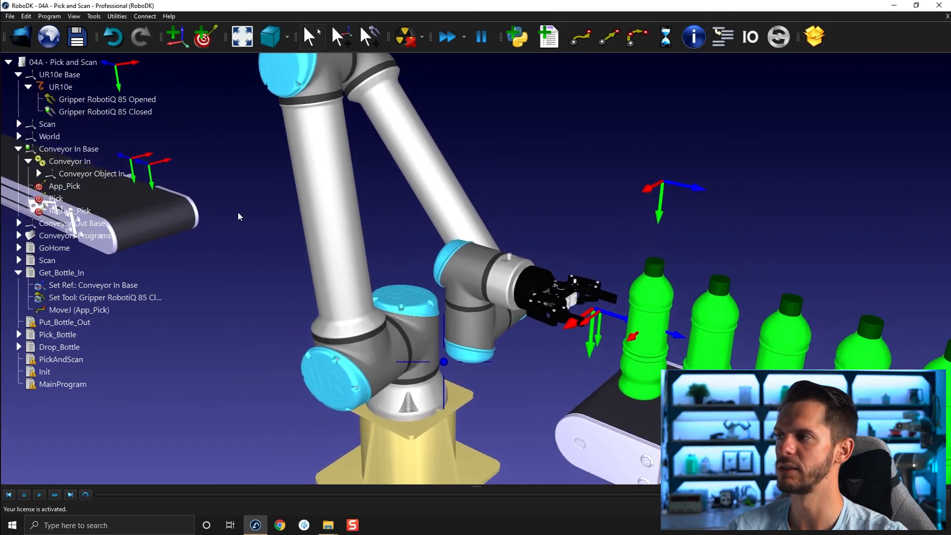
right_click(104, 112)
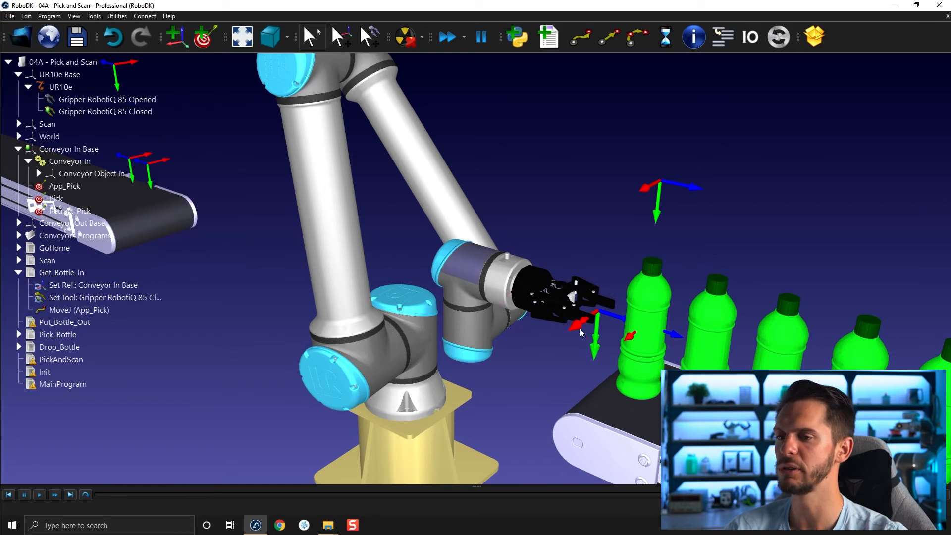
left_click(105, 111)
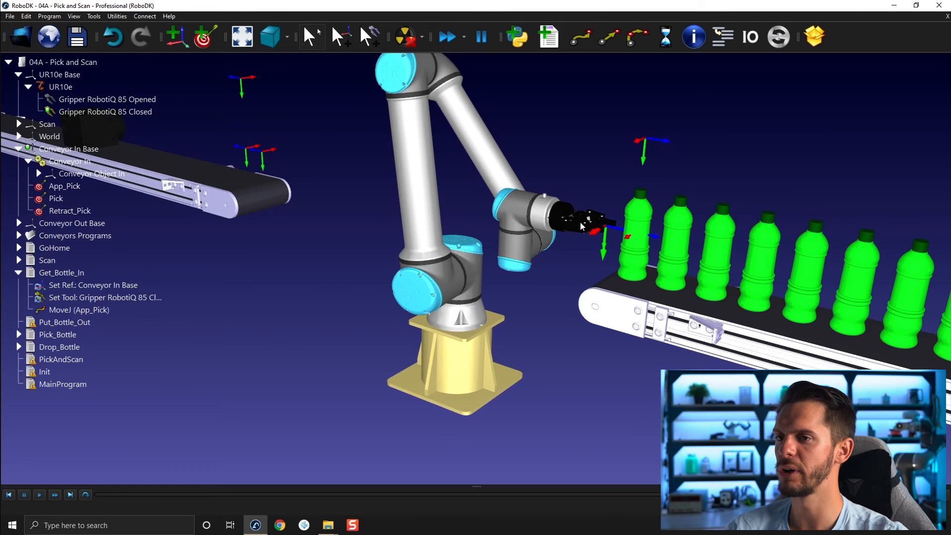
Step: Insert a program call to Pick_Bottle after Get_Bottle_In's linear move to Pick
left_click(61, 273)
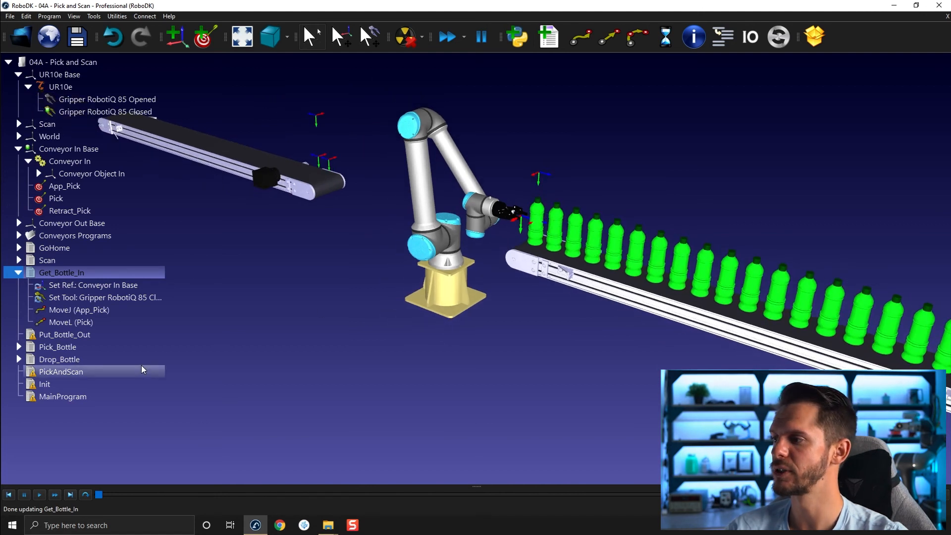
right_click(71, 322)
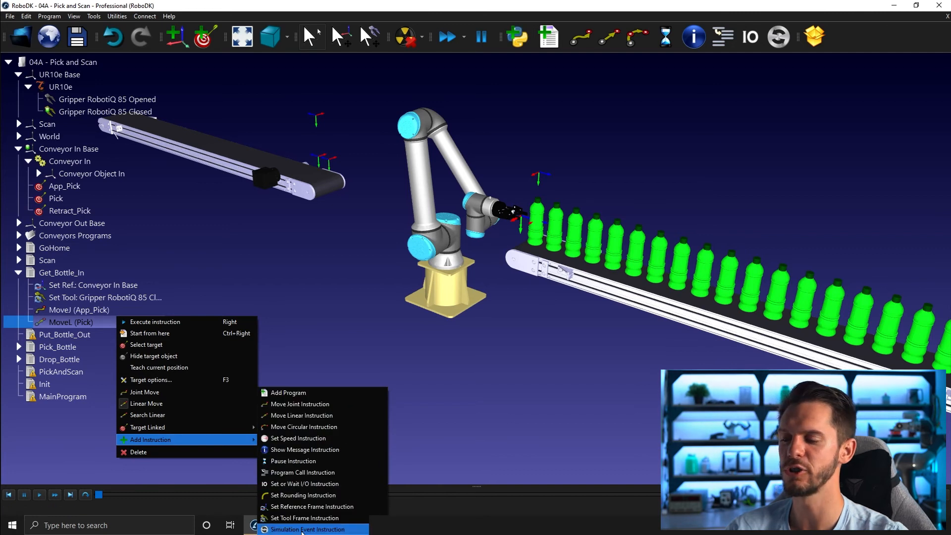
mouse_move(301, 472)
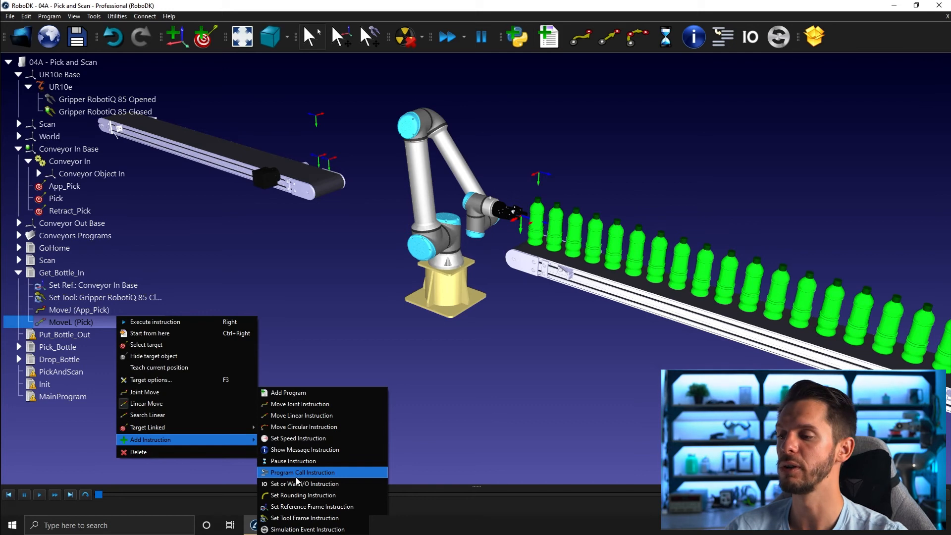
left_click(302, 472)
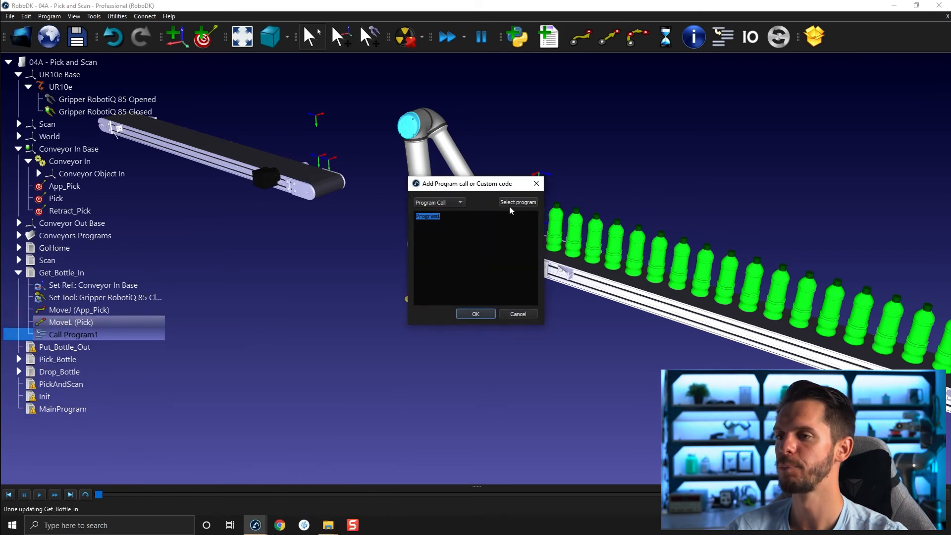
left_click(517, 202)
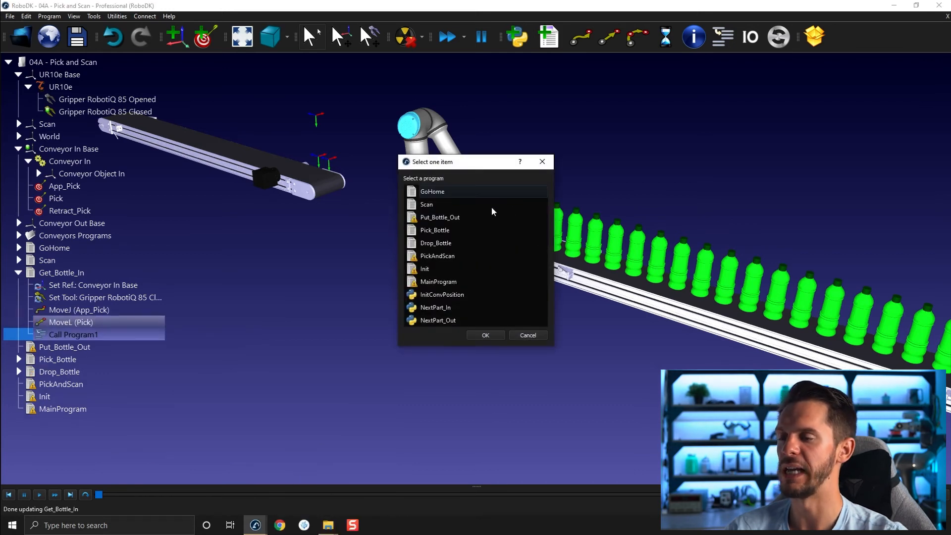
left_click(435, 230)
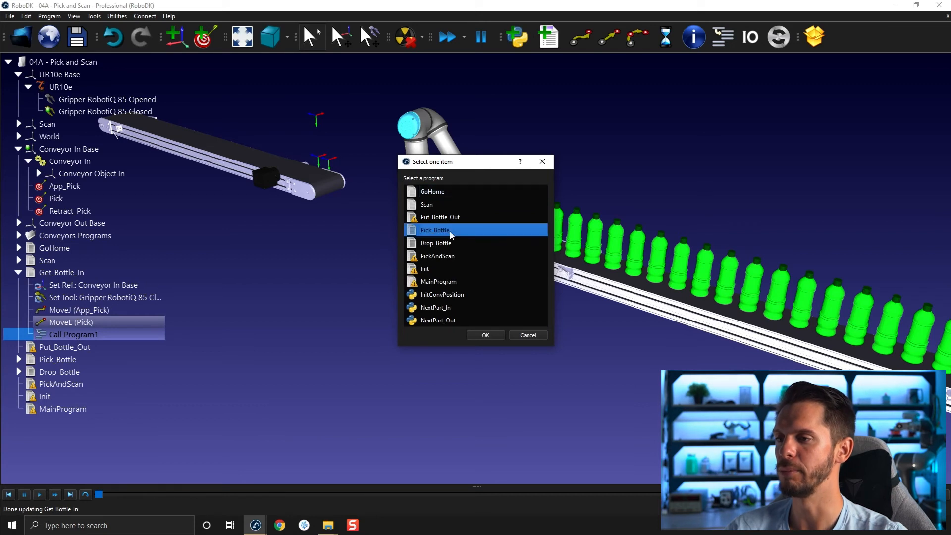
mouse_move(288, 362)
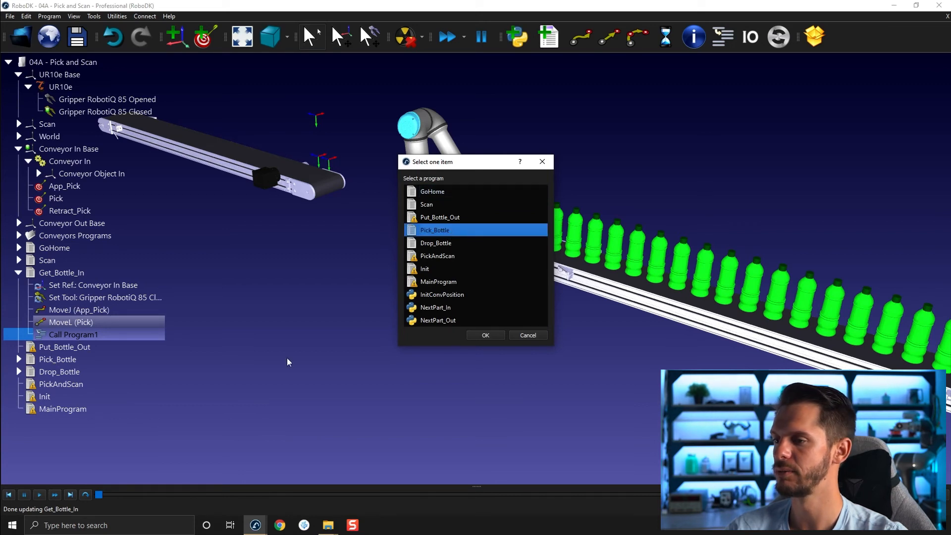
left_click(484, 335)
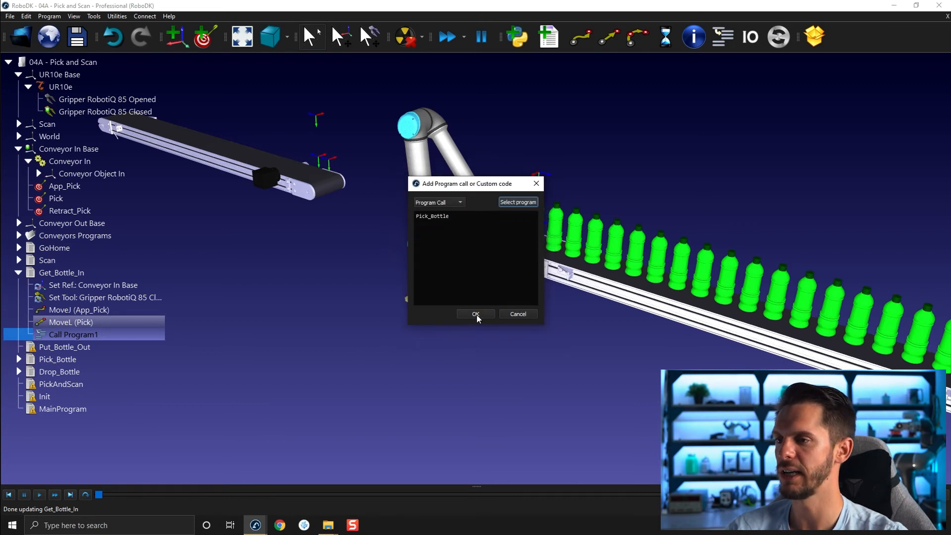
left_click(475, 314)
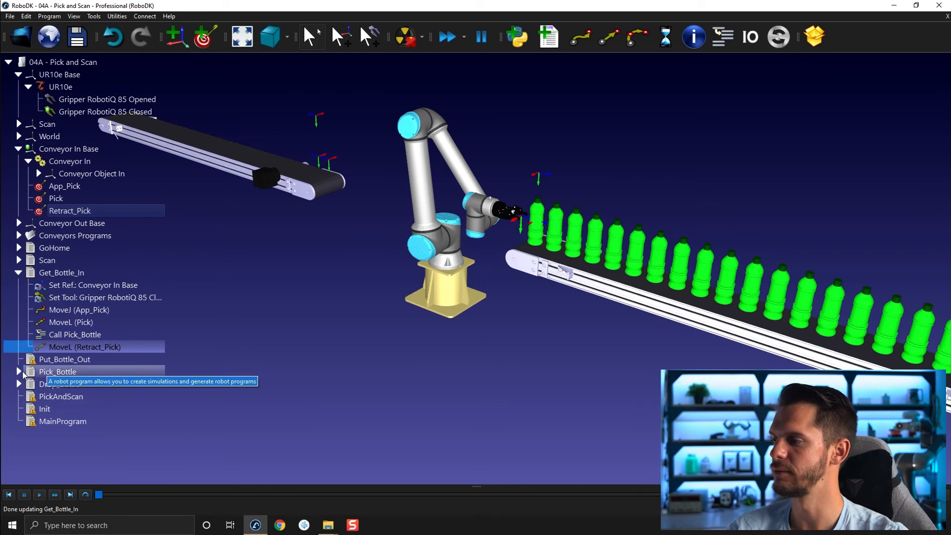
Step: Expand Pick_Bottle, collapse Get_Bottle_In, and select Put_Bottle_Out
left_click(17, 371)
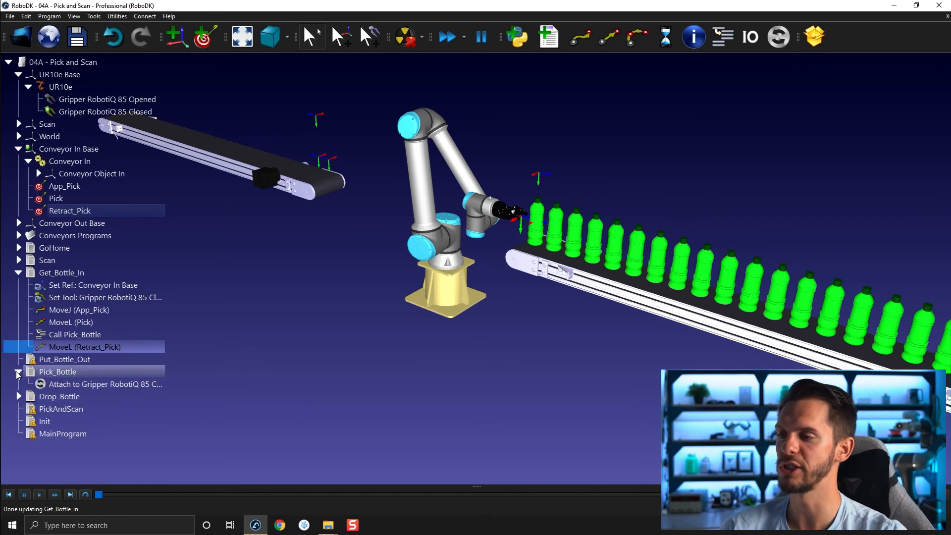
left_click(103, 384)
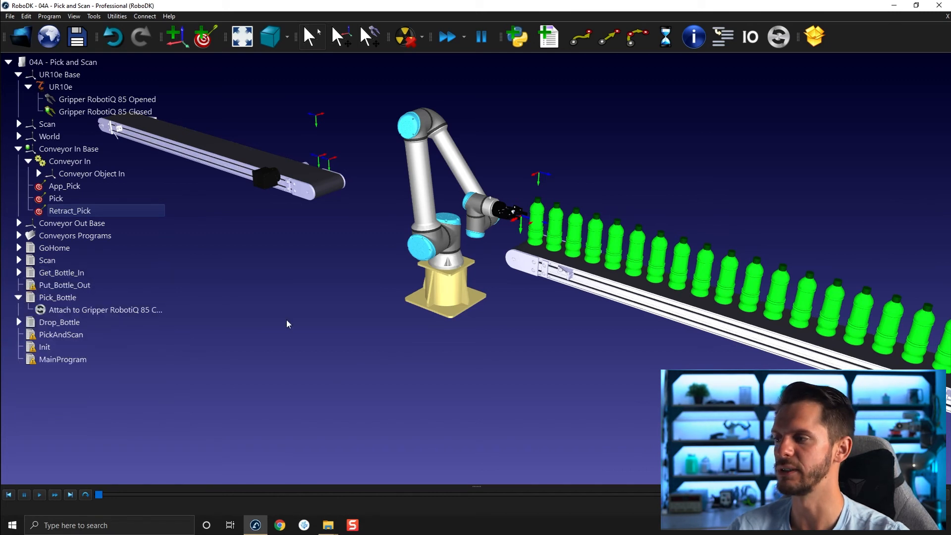
left_click(65, 284)
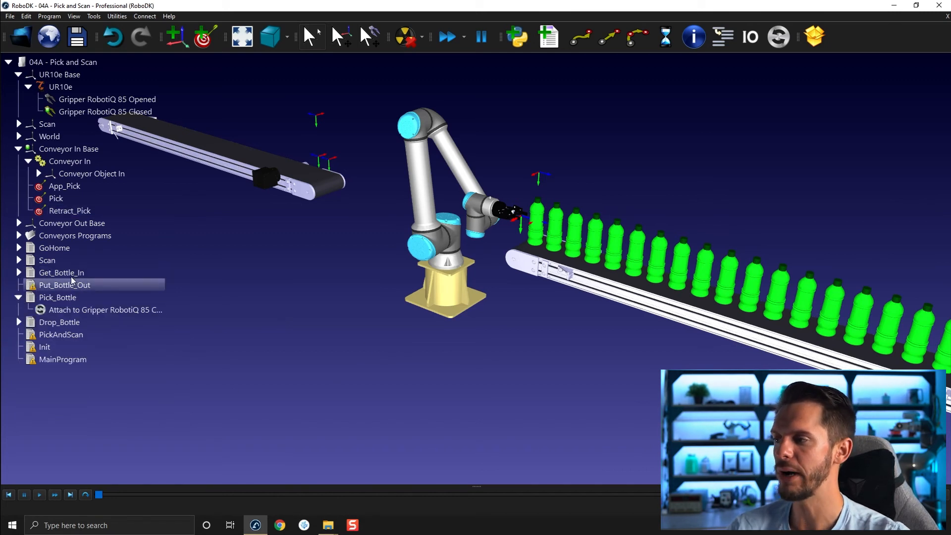
mouse_move(64, 285)
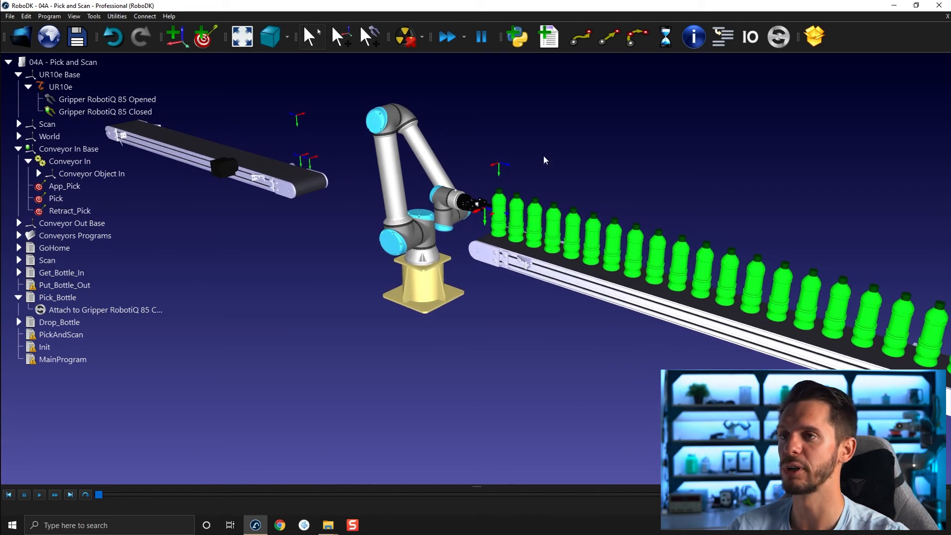
mouse_move(537, 138)
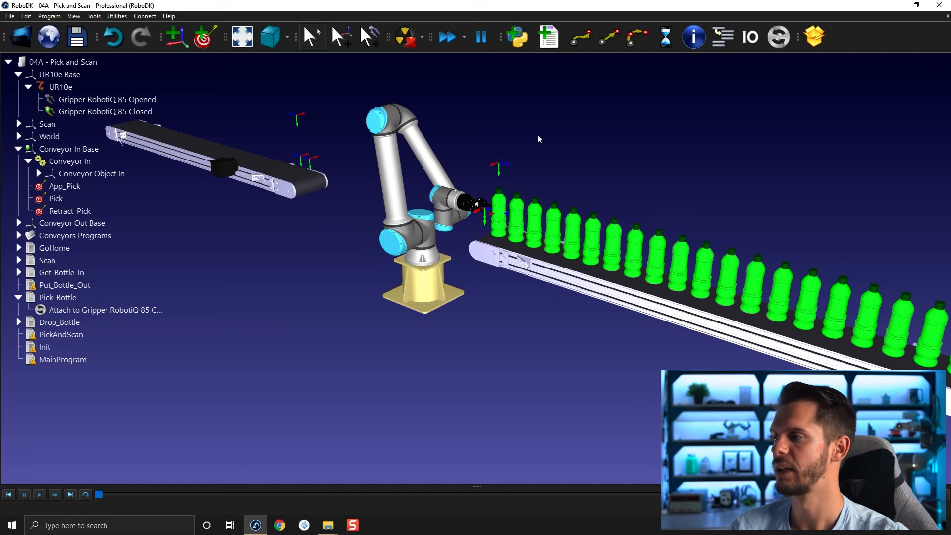
mouse_move(546, 38)
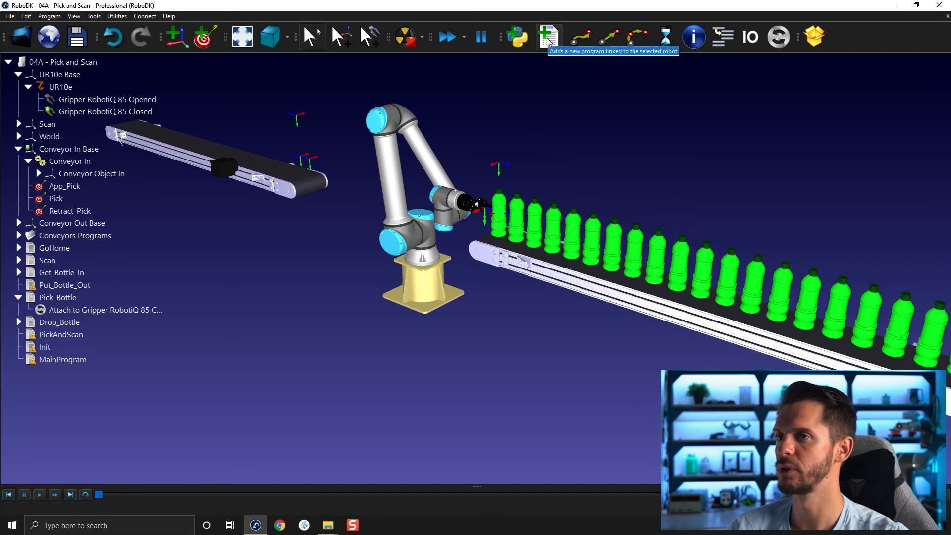
Step: Add a new robot program and rename it Replace_Object
left_click(548, 37)
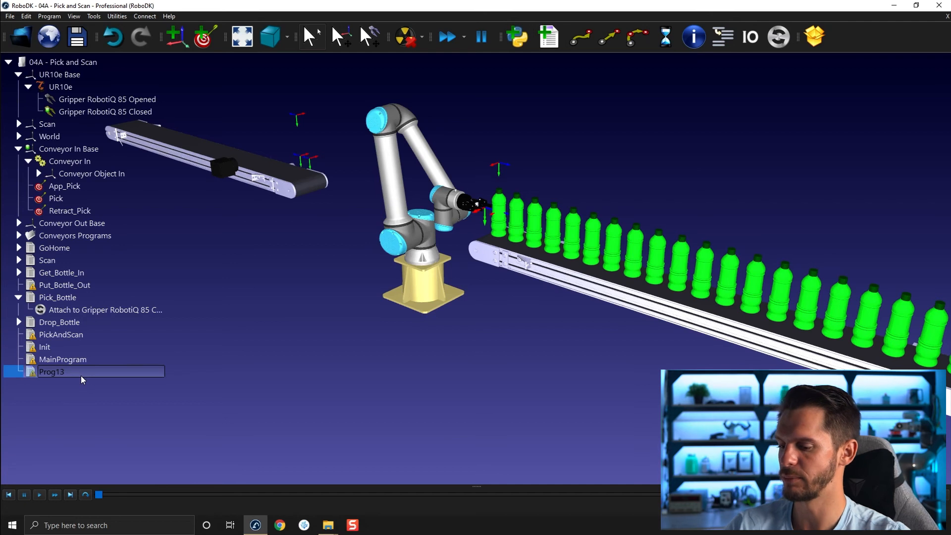
type("Replace_")
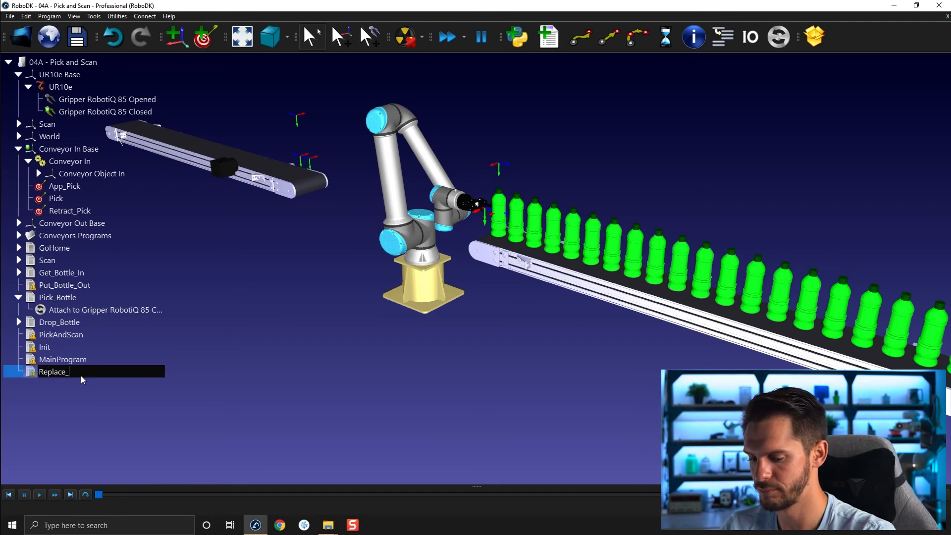
type("Object")
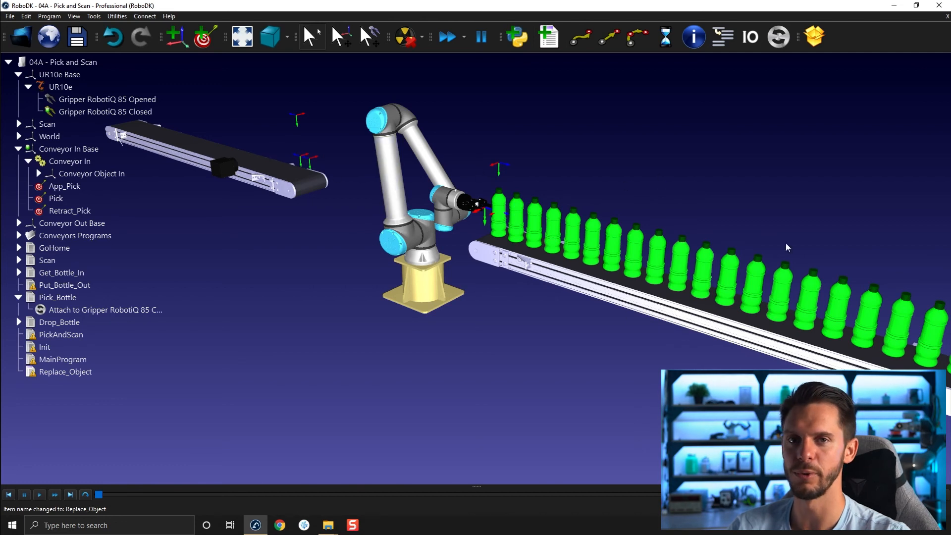
mouse_move(588, 227)
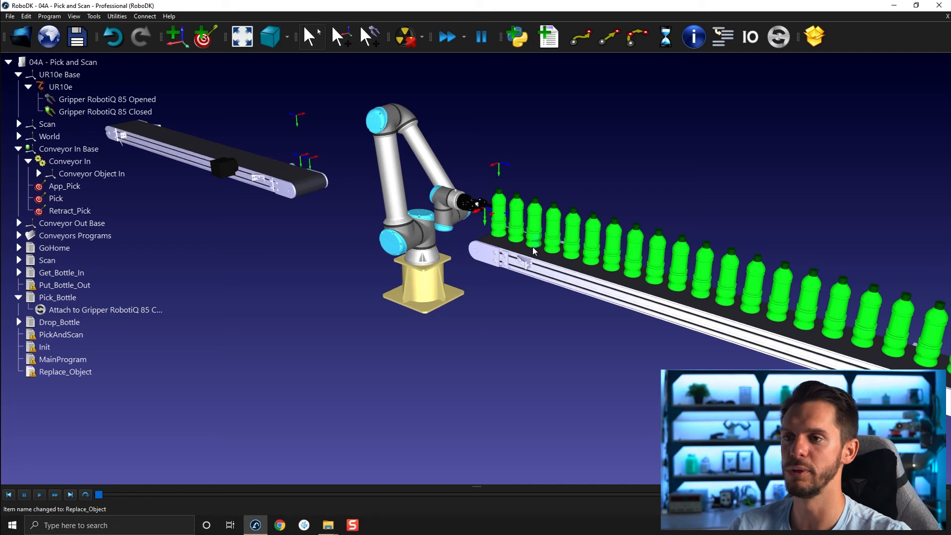
mouse_move(514, 367)
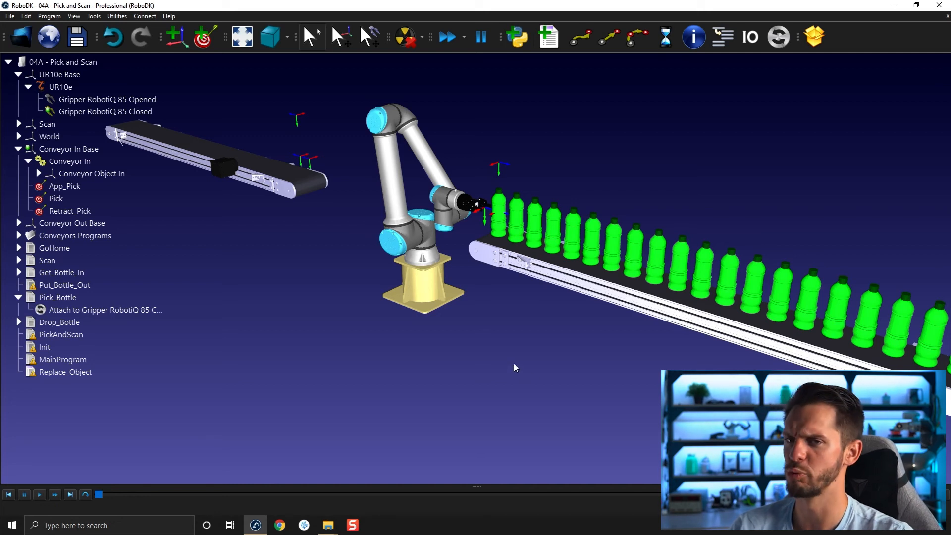
left_click(65, 371)
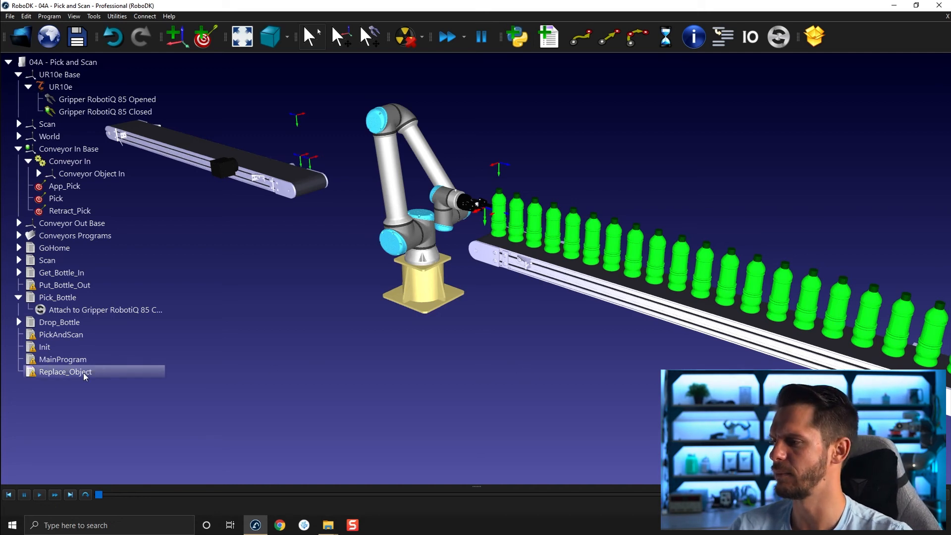
Step: Add a Set object position (relative) event to Replace_Object saving the bottles' positions
right_click(64, 372)
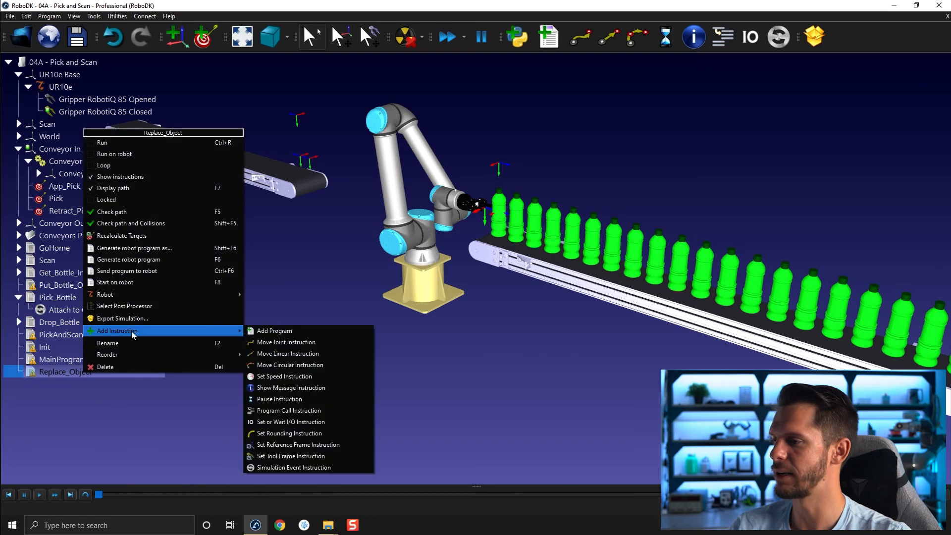
left_click(294, 467)
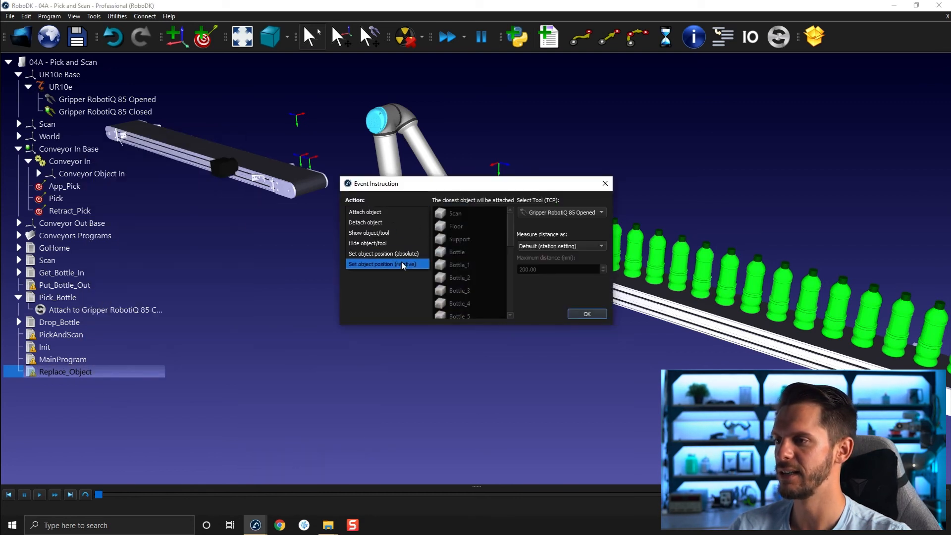
left_click(382, 264)
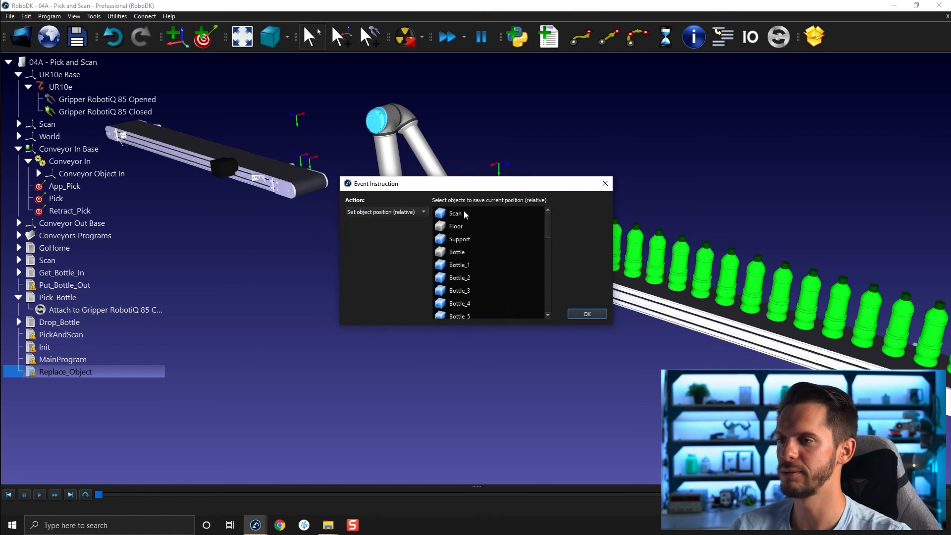
scroll("down", 3)
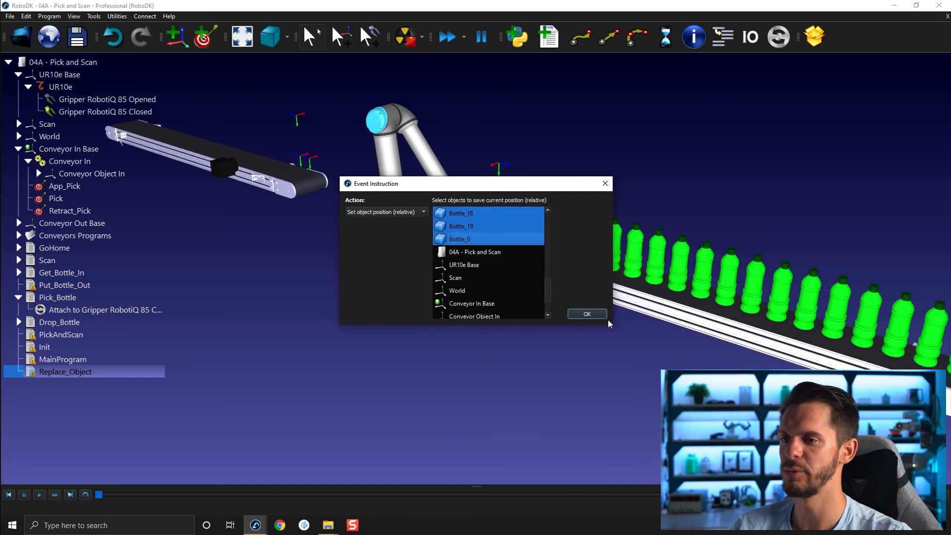
left_click(586, 314)
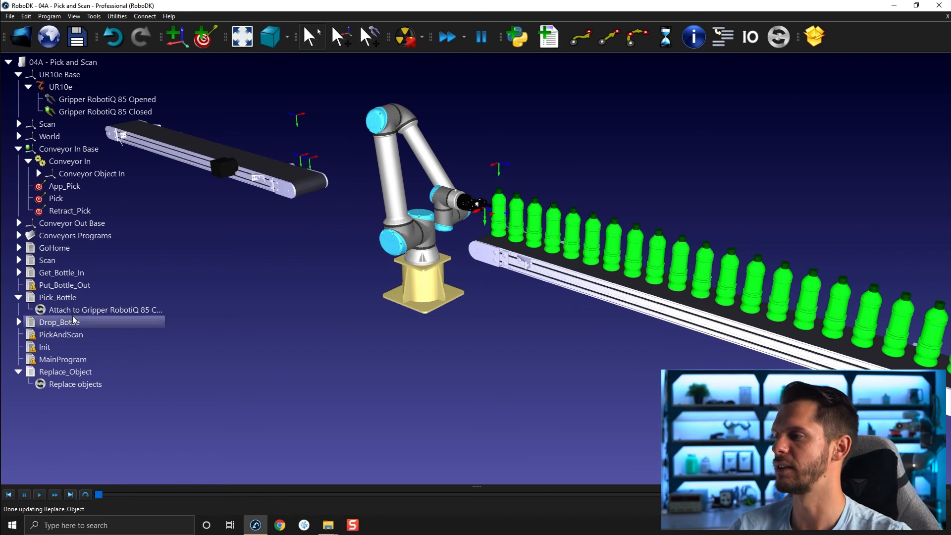
Step: Run Get_Bottle_In, then run Replace_Object to restore the bottle positions
left_click(62, 272)
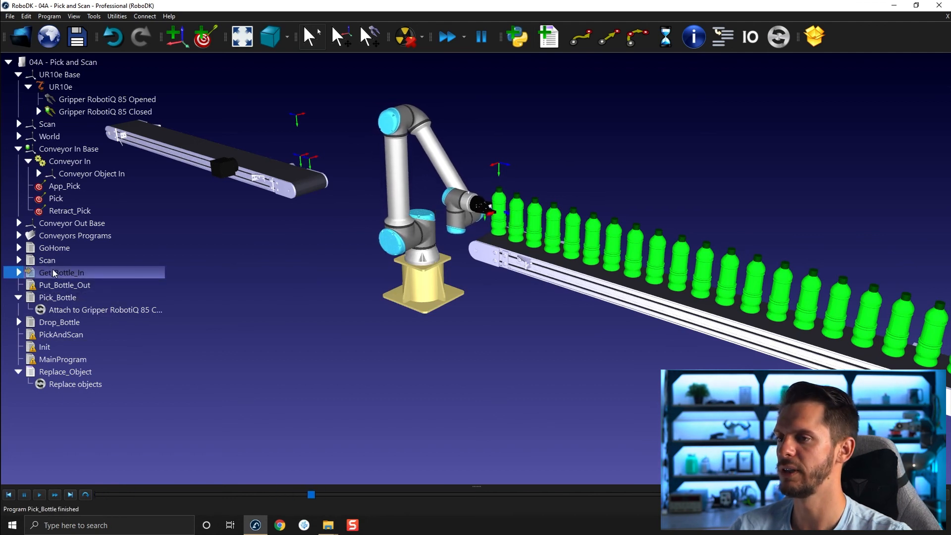
left_click(58, 297)
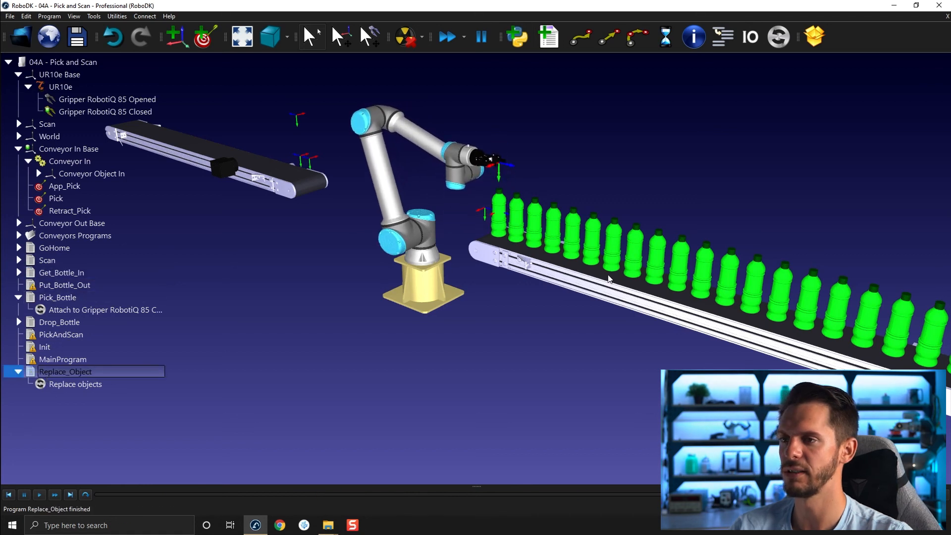
left_click(57, 297)
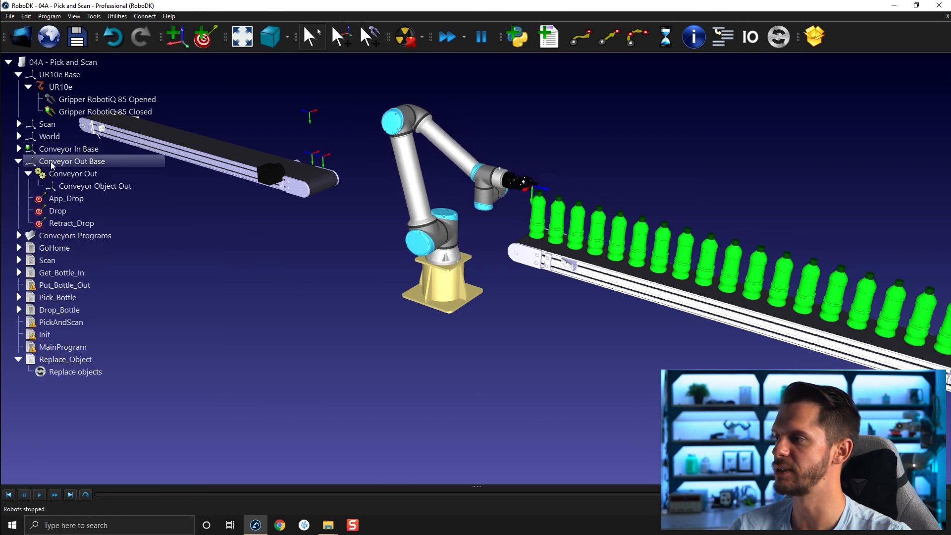
Step: Add Put_Bottle_Out's joint move to App_Drop and linear move to Drop
left_click(95, 186)
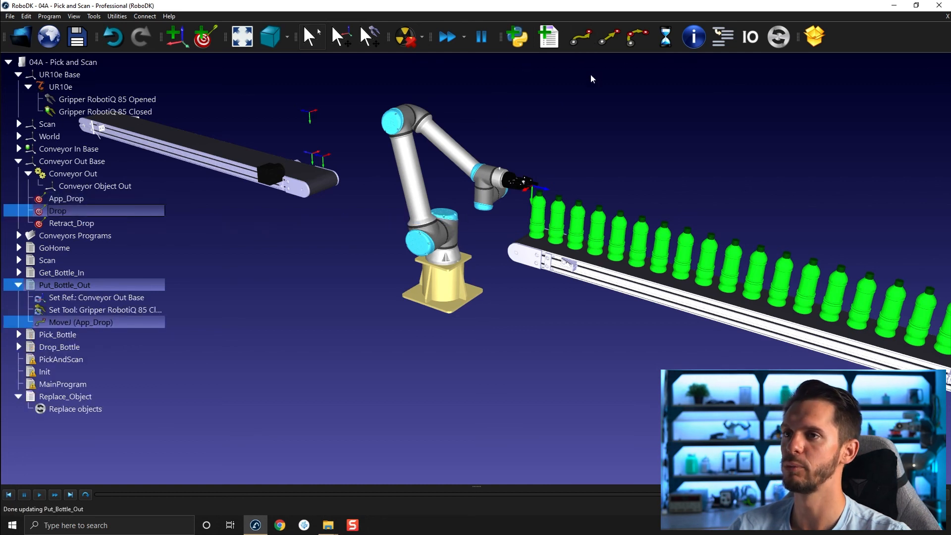
left_click(85, 334)
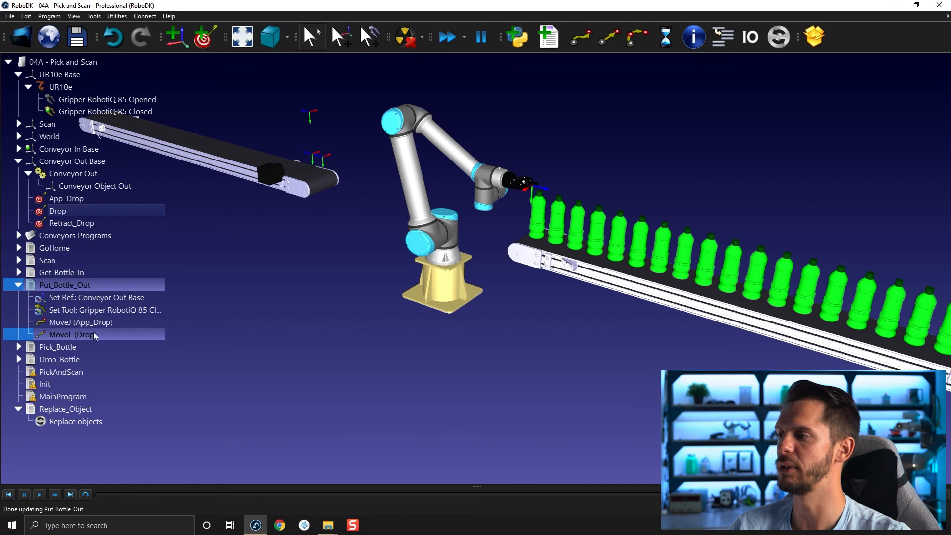
mouse_move(124, 335)
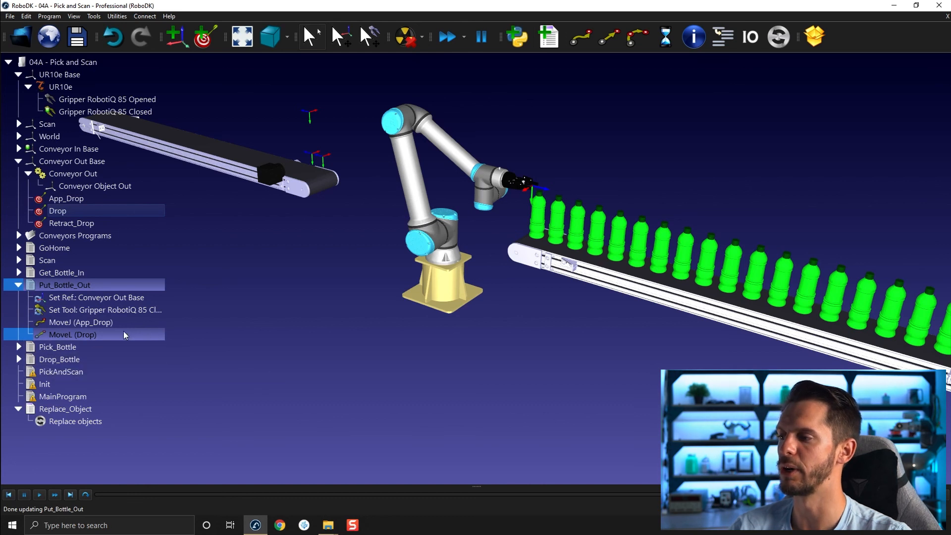
Step: Insert a program call to Drop_Bottle after the MoveL to Drop
right_click(72, 334)
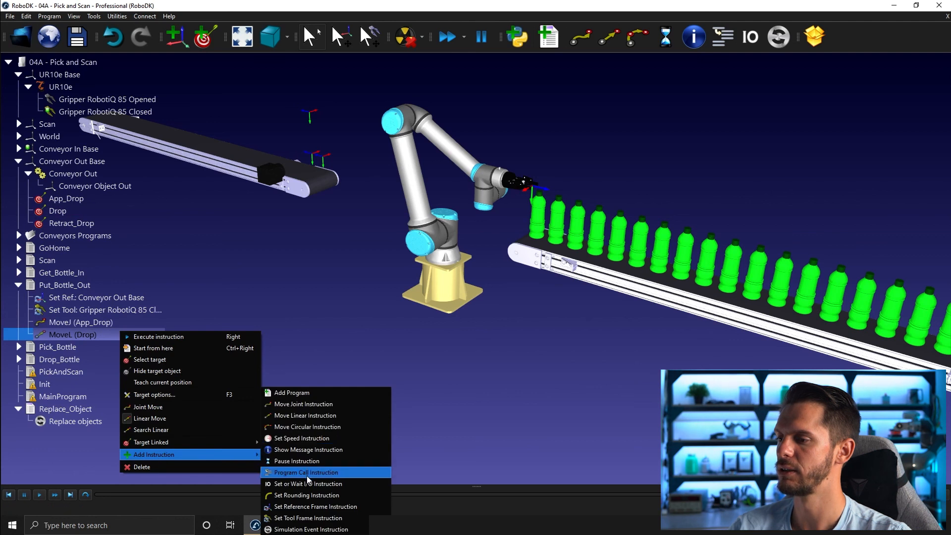
left_click(305, 472)
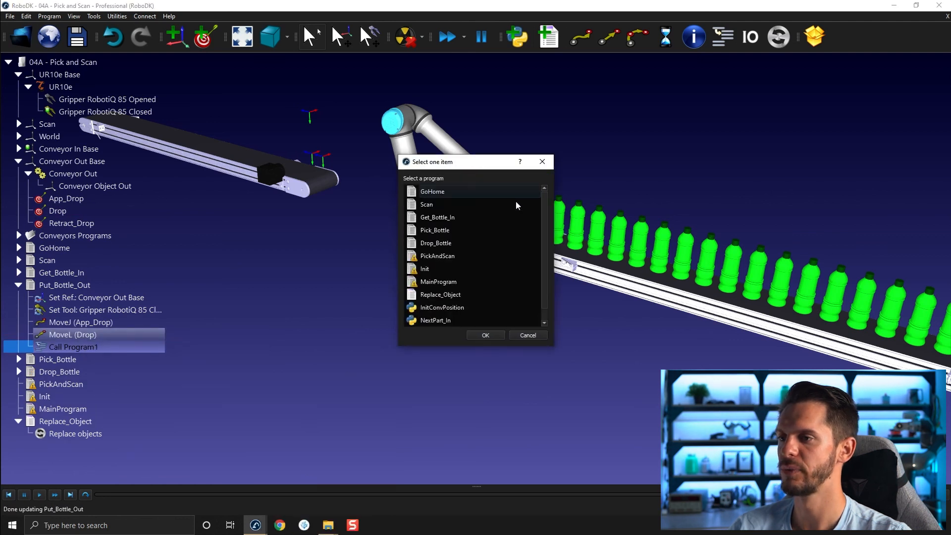
left_click(435, 243)
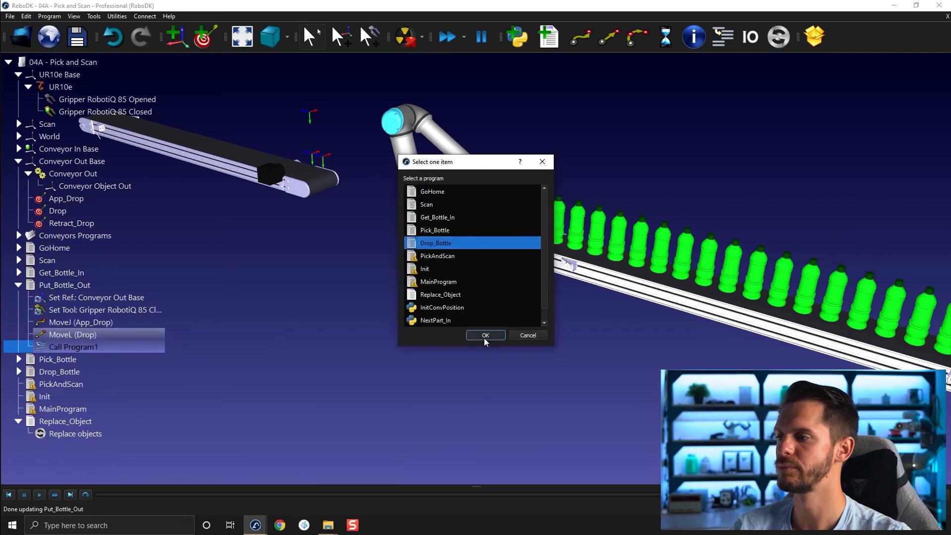
left_click(484, 335)
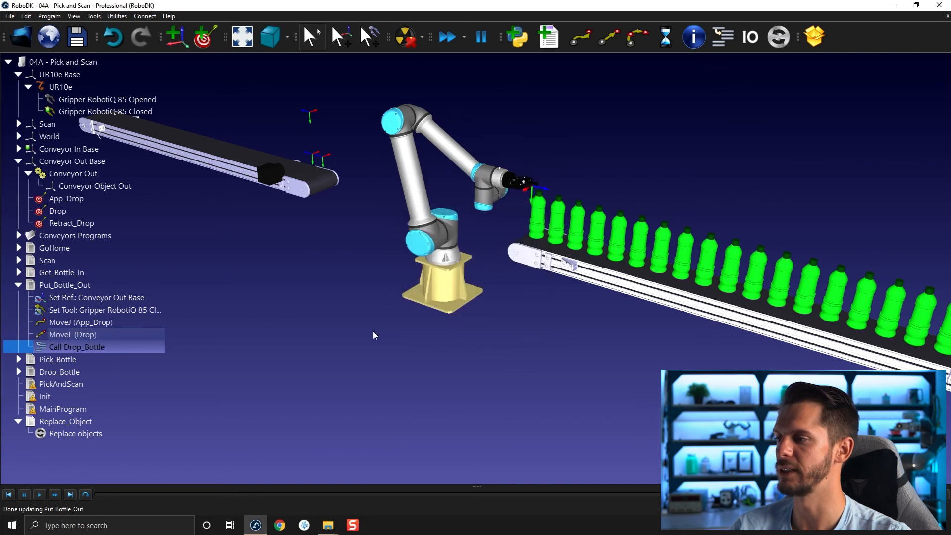
mouse_move(324, 114)
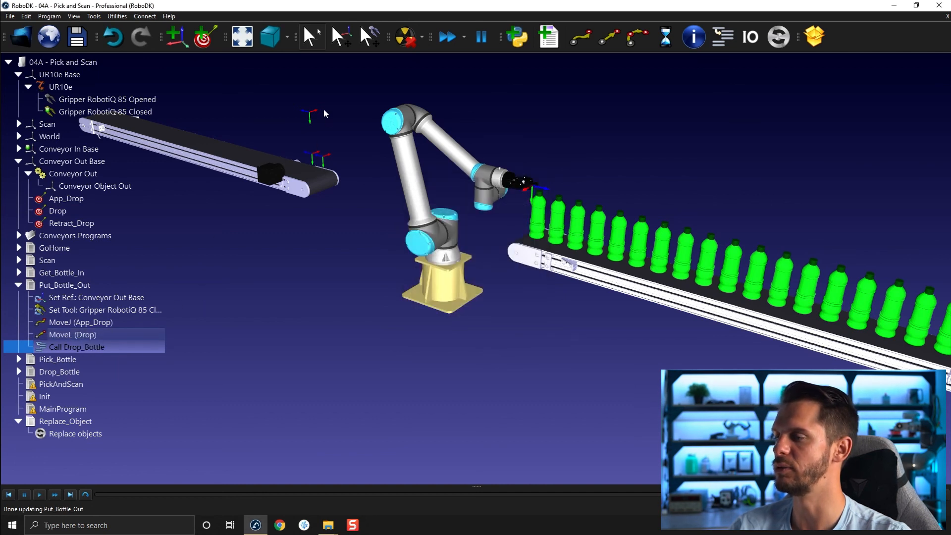